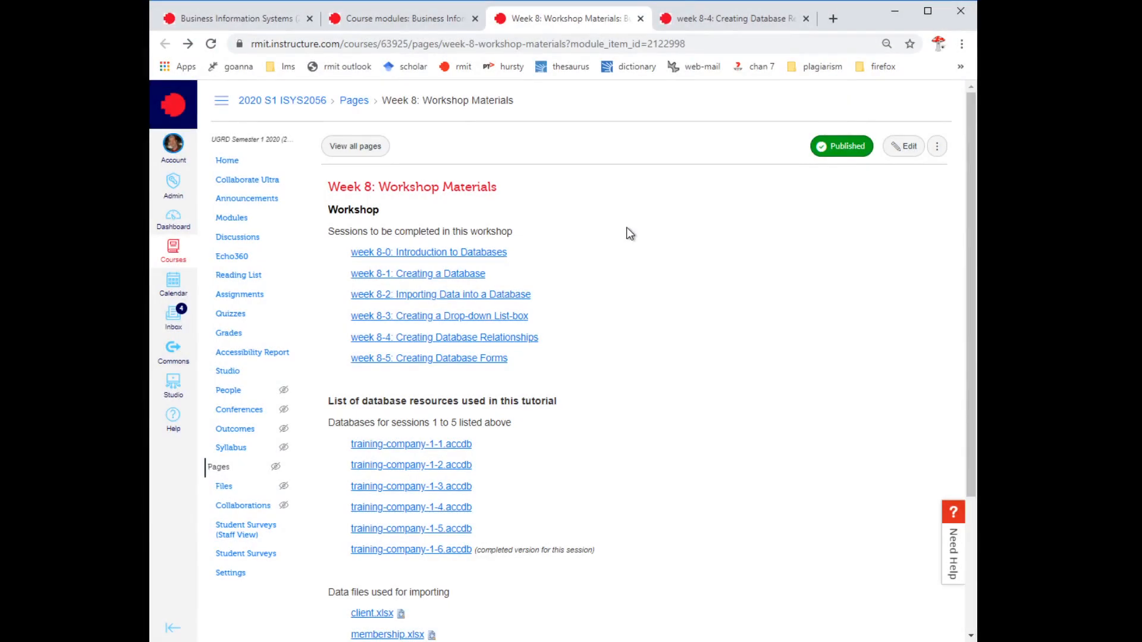
mouse_move(625, 247)
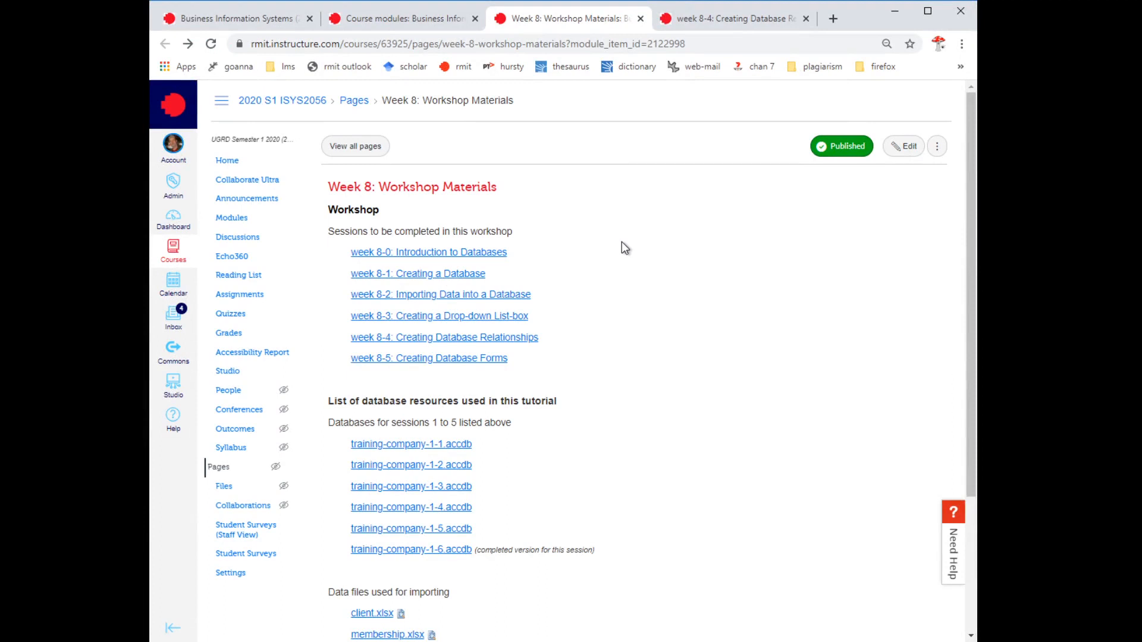
mouse_move(597, 293)
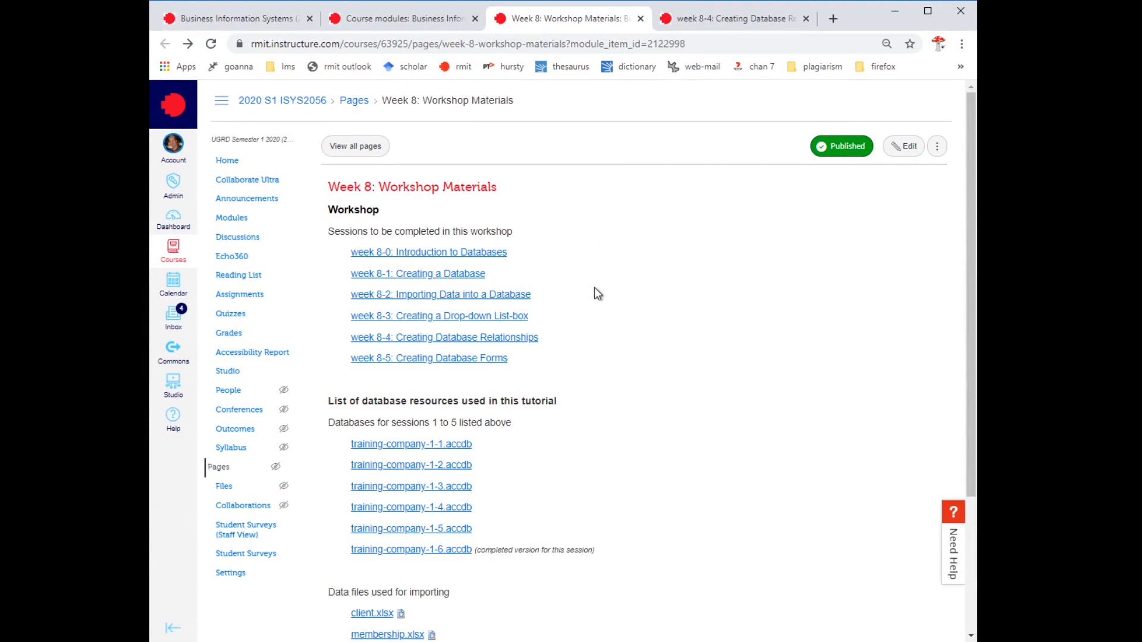
mouse_move(381, 347)
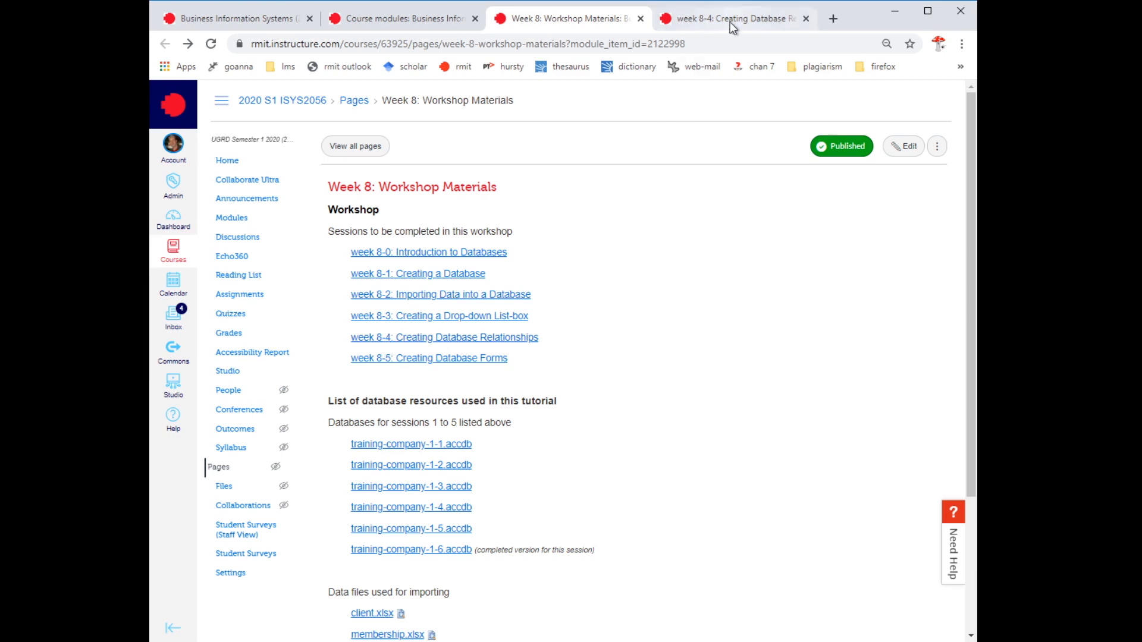
- Switch to the week 8-4 Creating Database Relationships tab and scroll to the primary/foreign key video
click(444, 337)
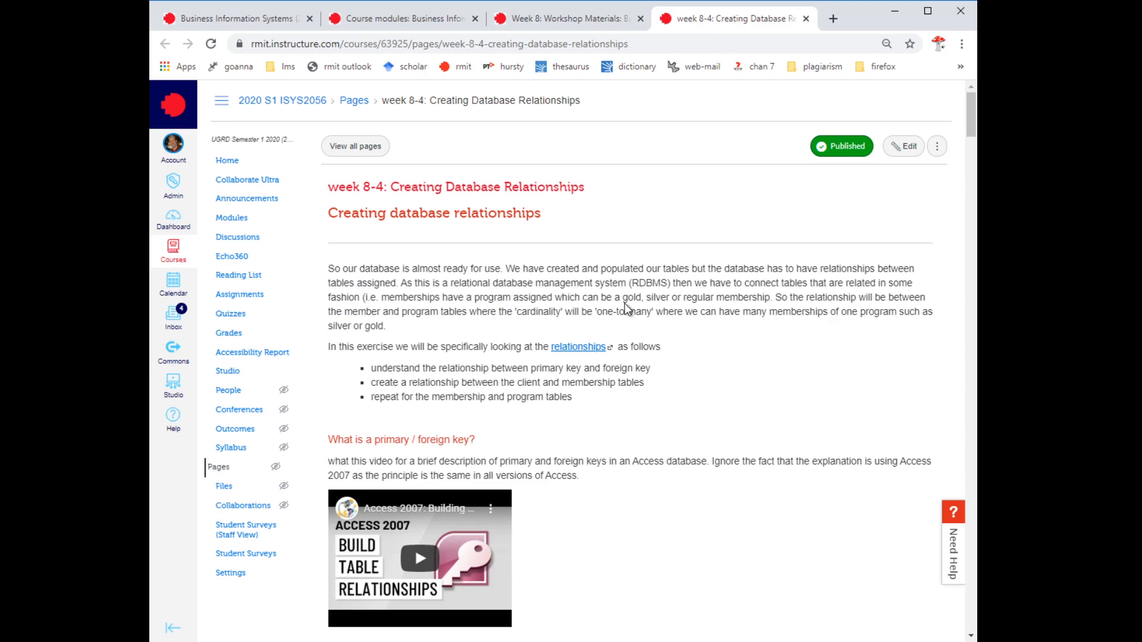
mouse_move(671, 340)
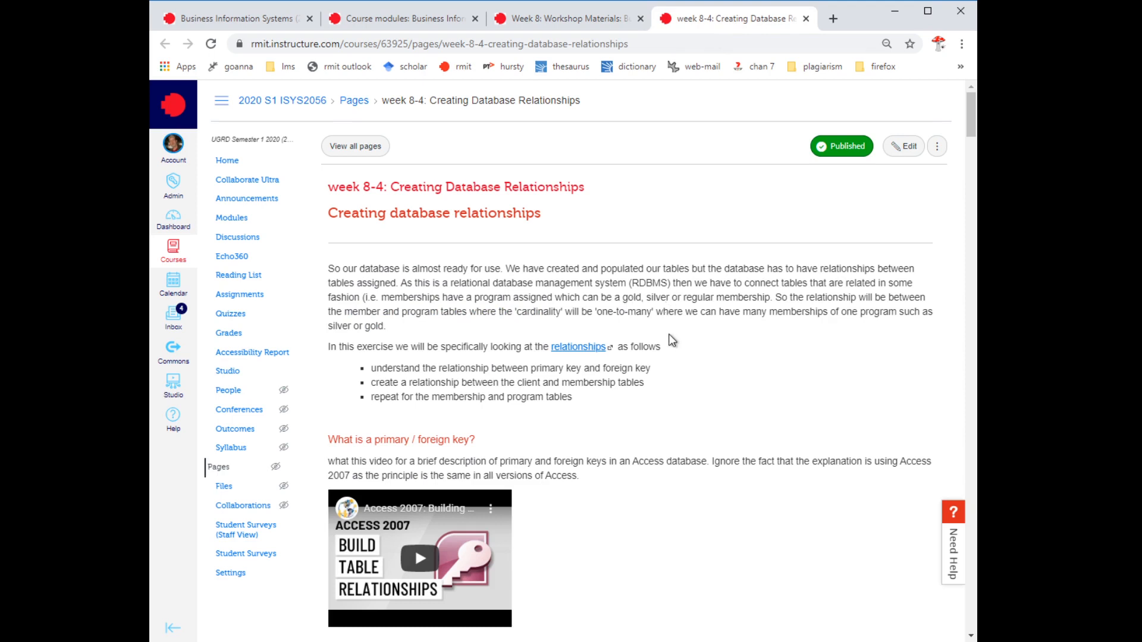
scroll(down, 3)
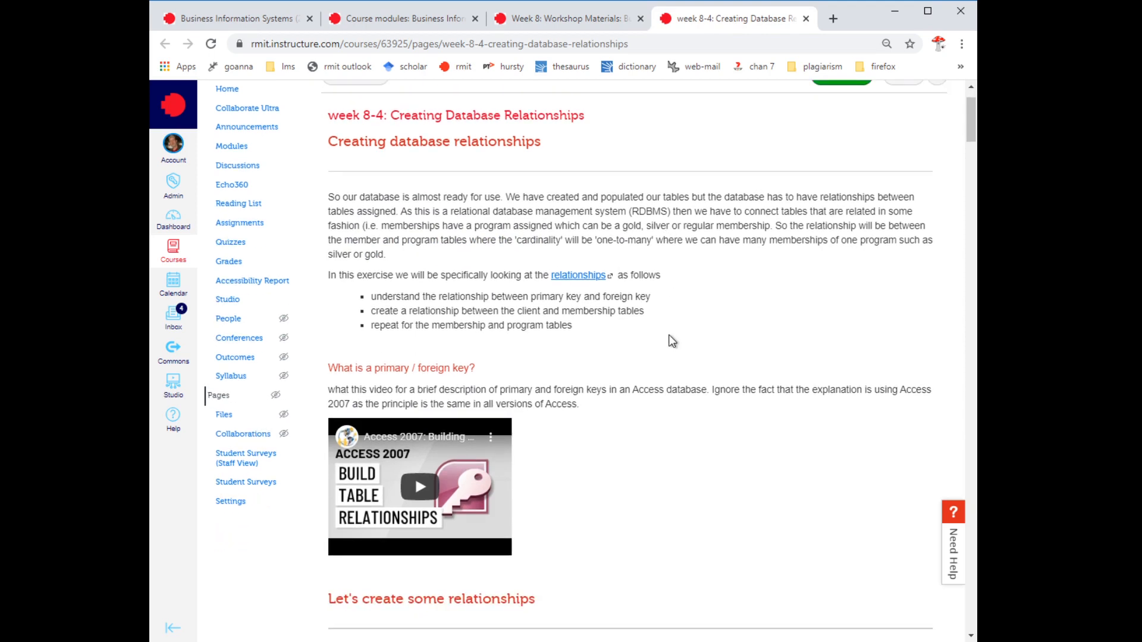
mouse_move(408, 392)
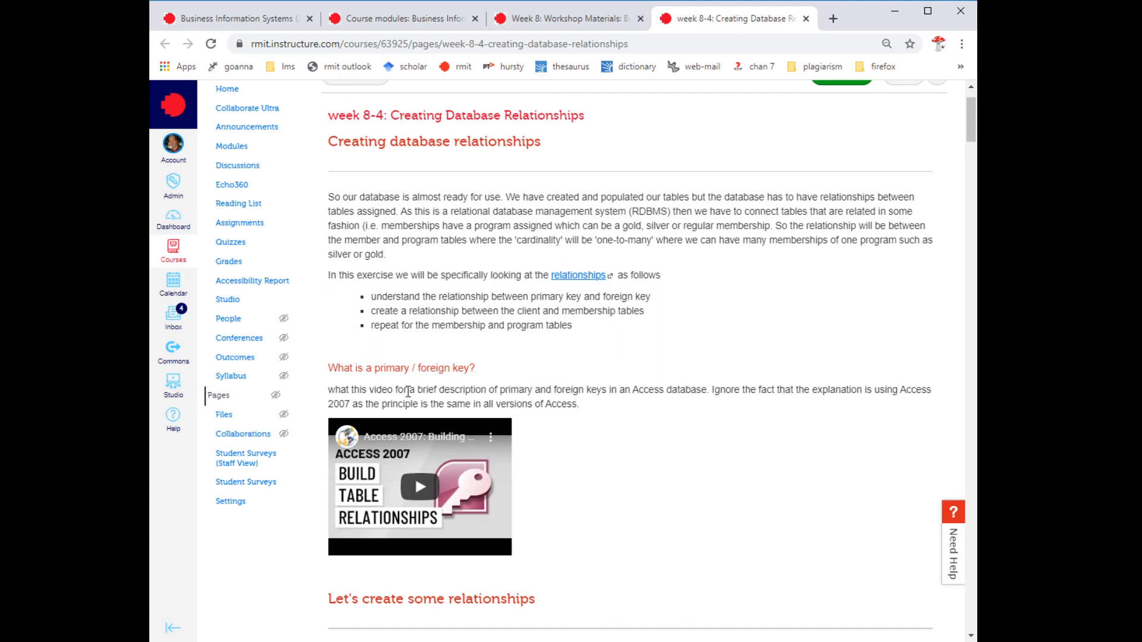
mouse_move(421, 441)
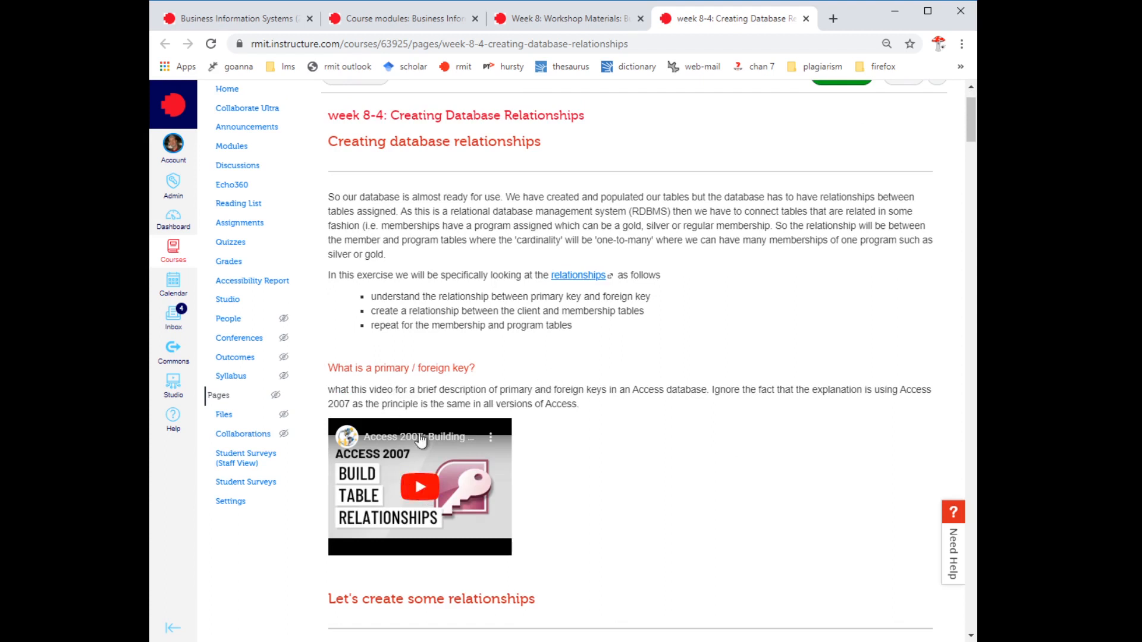
mouse_move(412, 460)
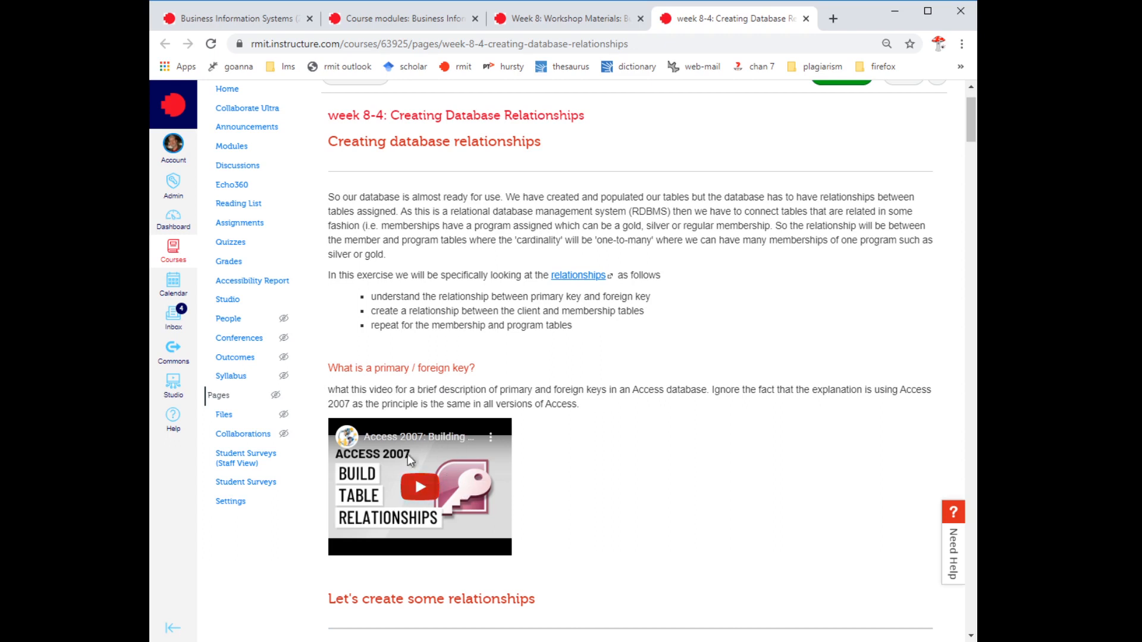
mouse_move(565, 371)
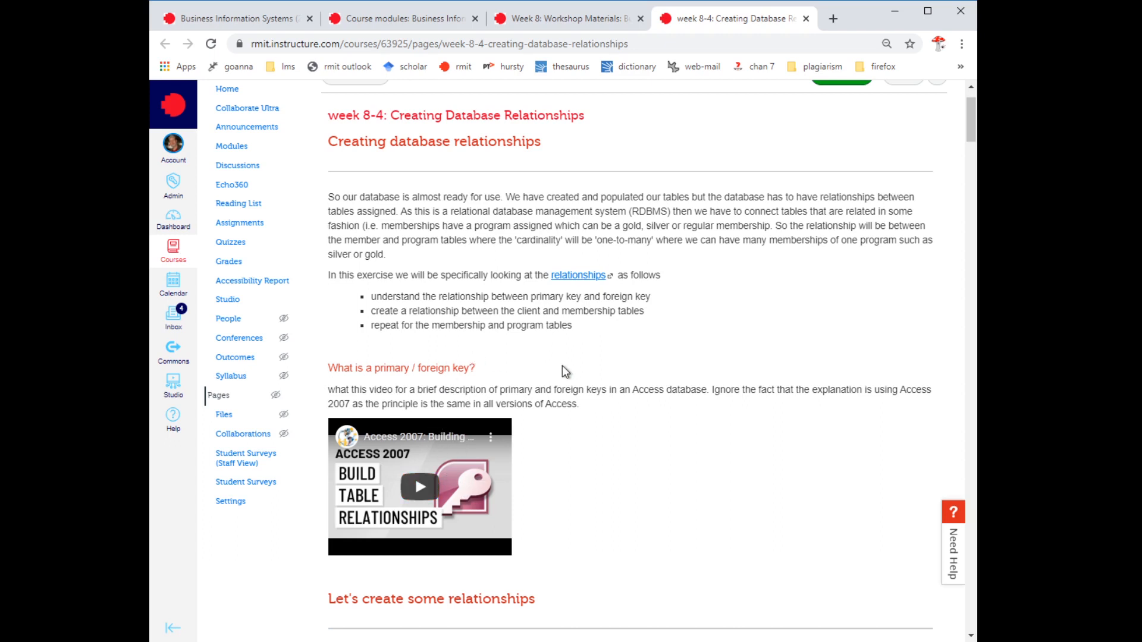
mouse_move(519, 369)
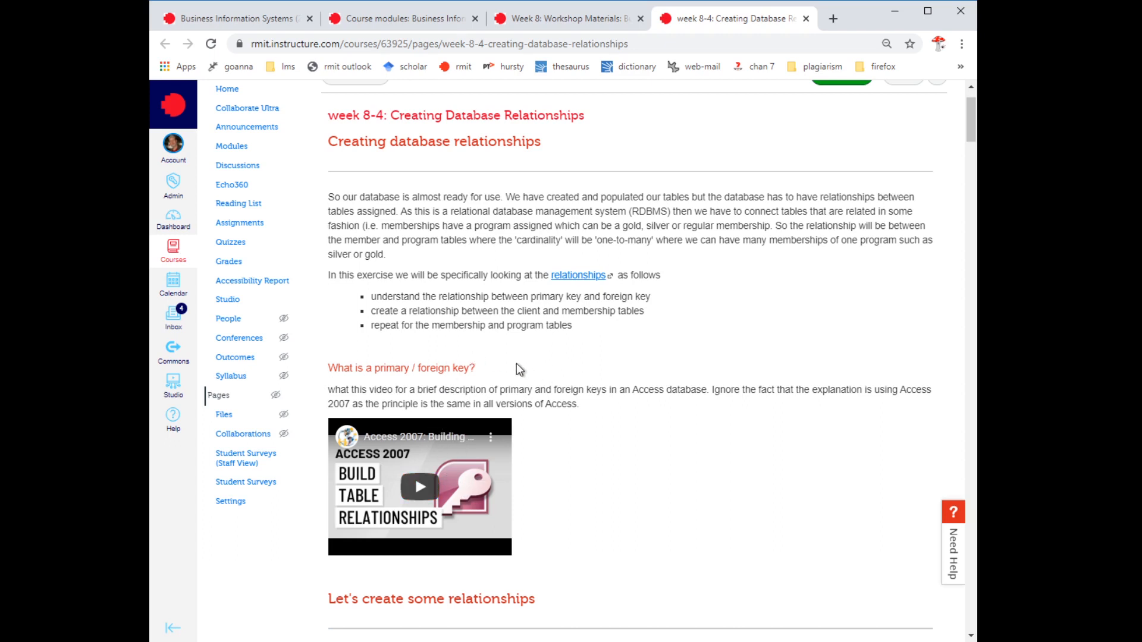
scroll(down, 3)
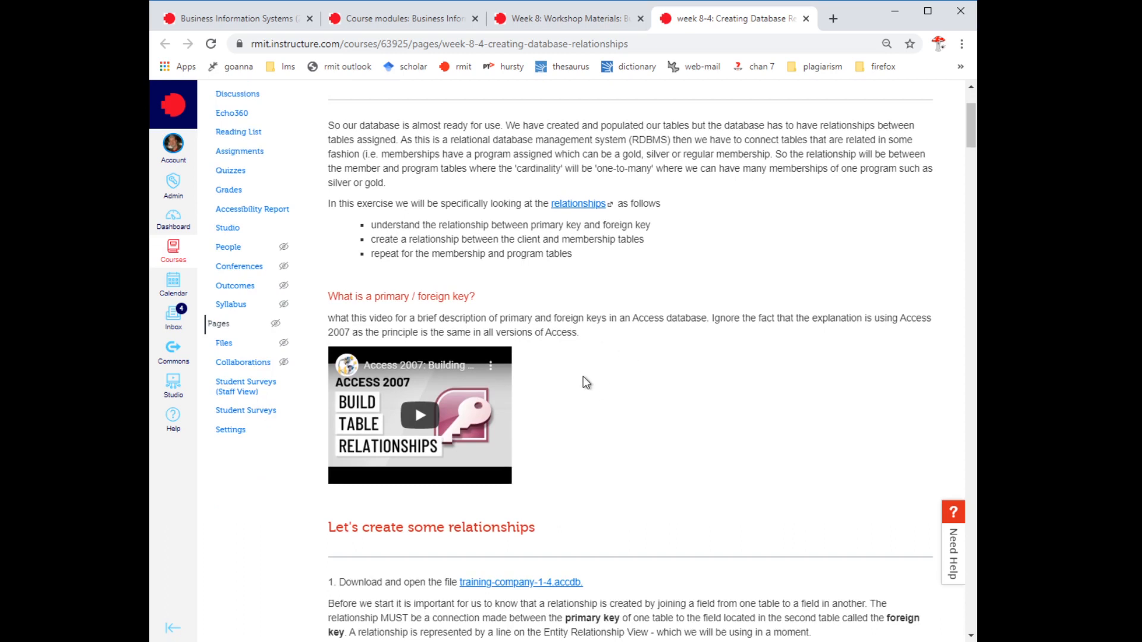
mouse_move(493, 372)
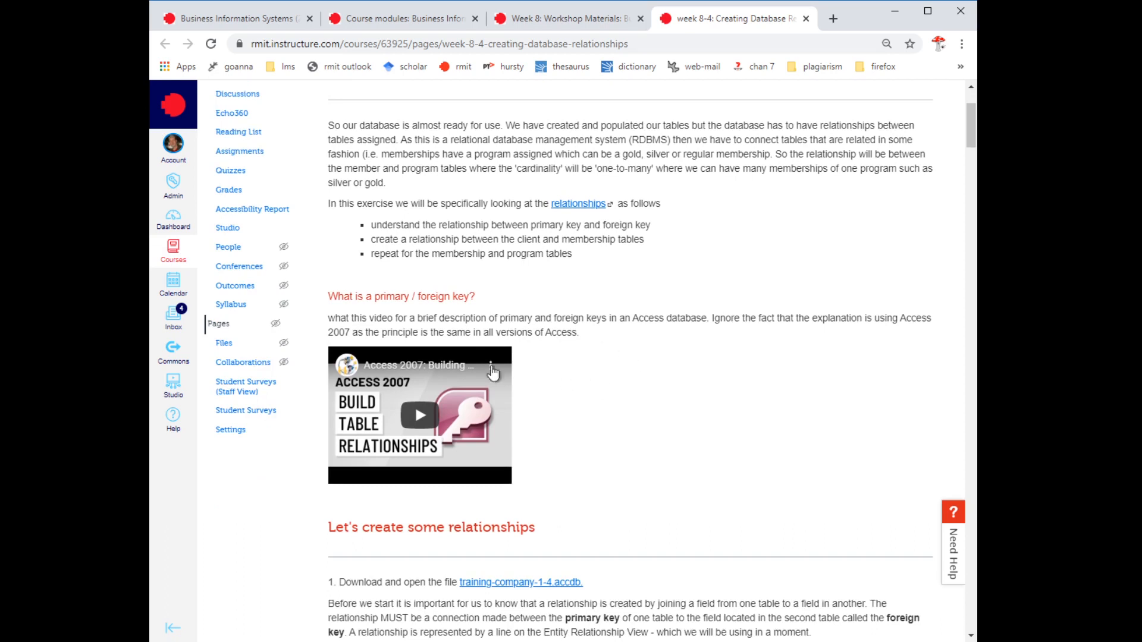
mouse_move(418, 415)
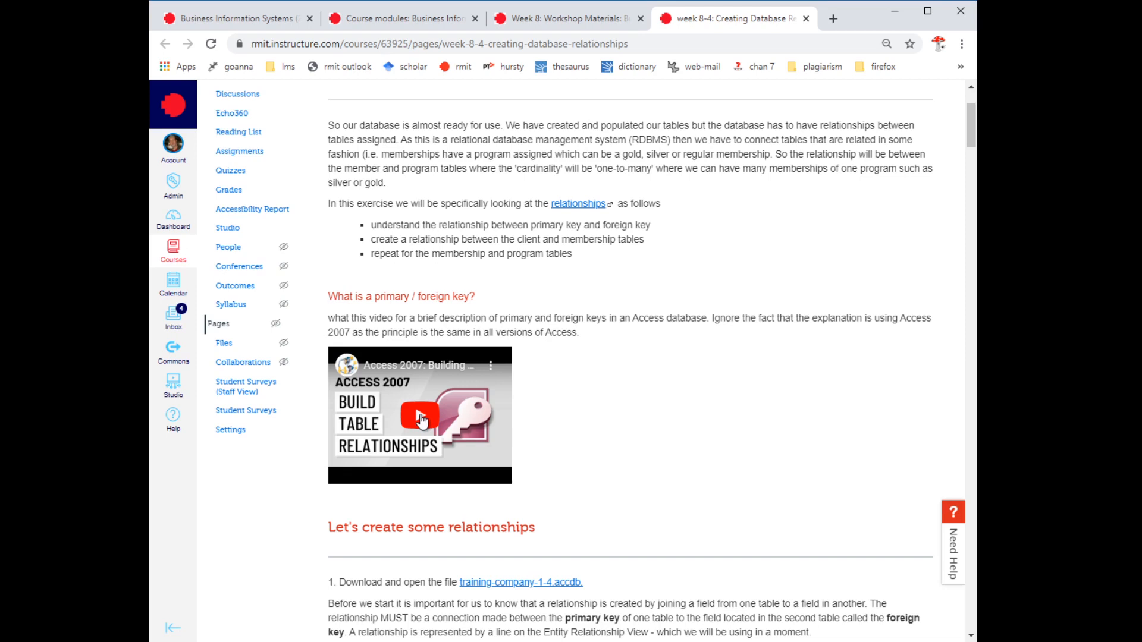
mouse_move(590, 398)
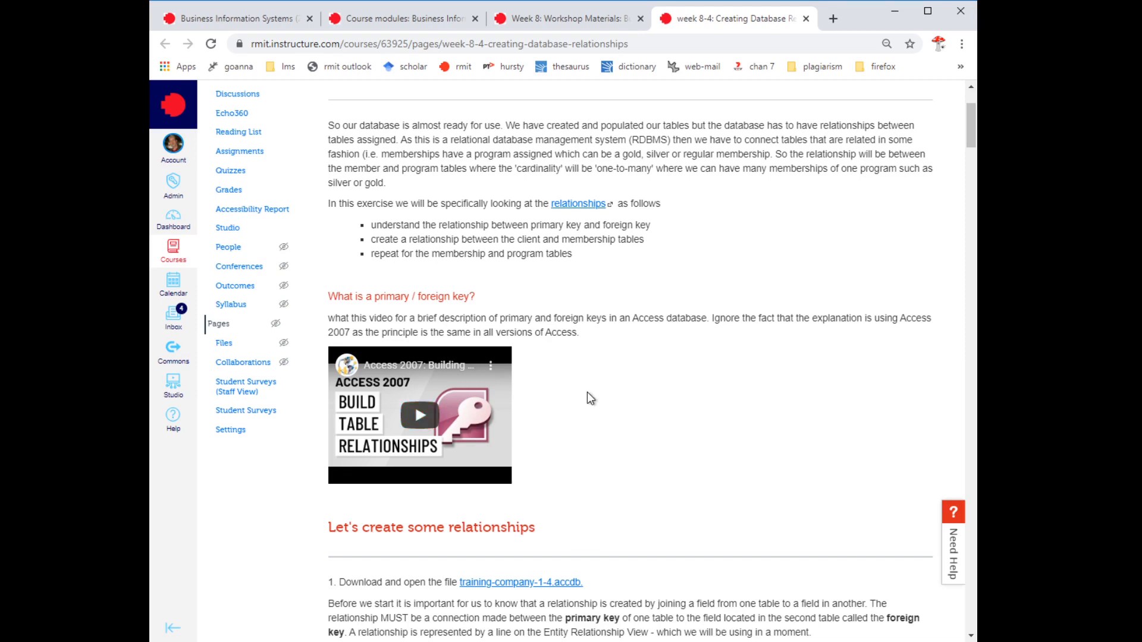
mouse_move(568, 376)
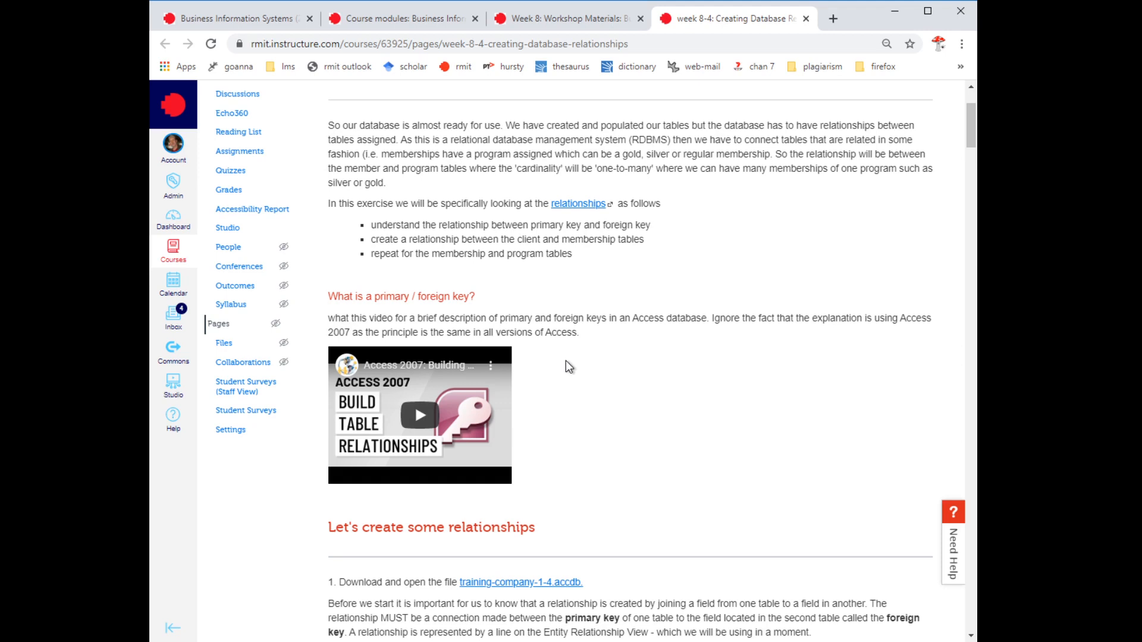
scroll(up, 3)
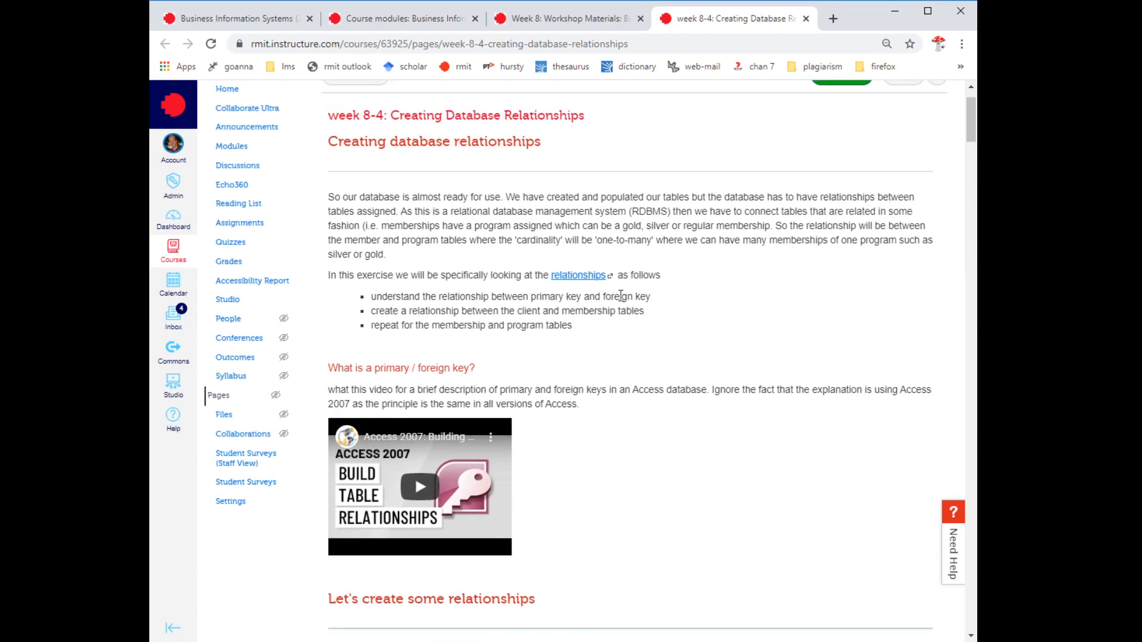
mouse_move(577, 371)
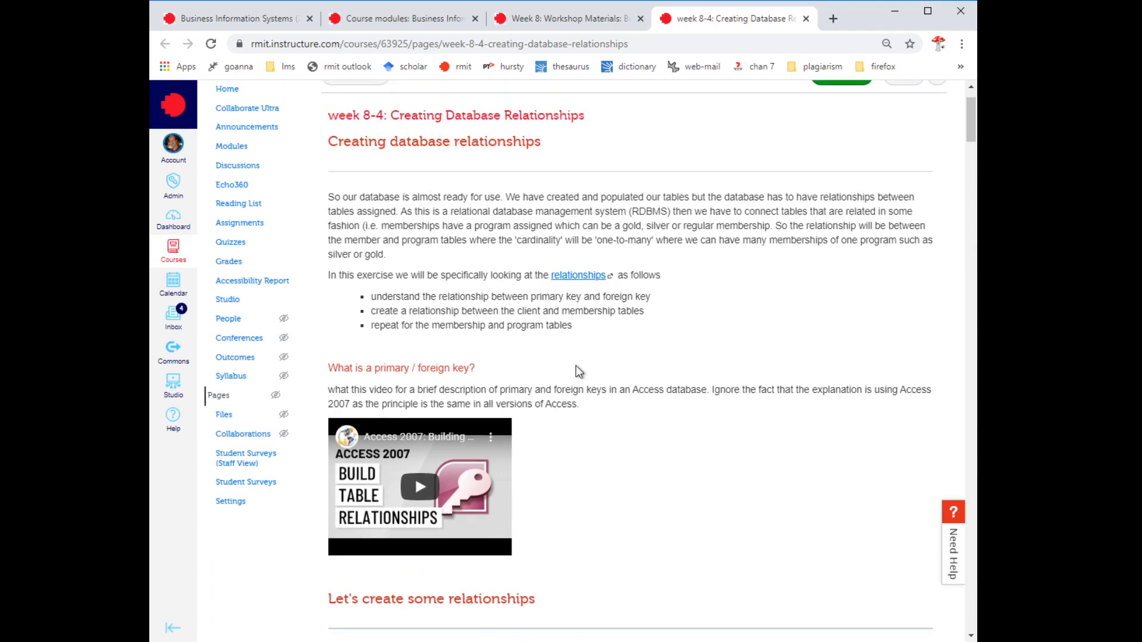
scroll(up, 3)
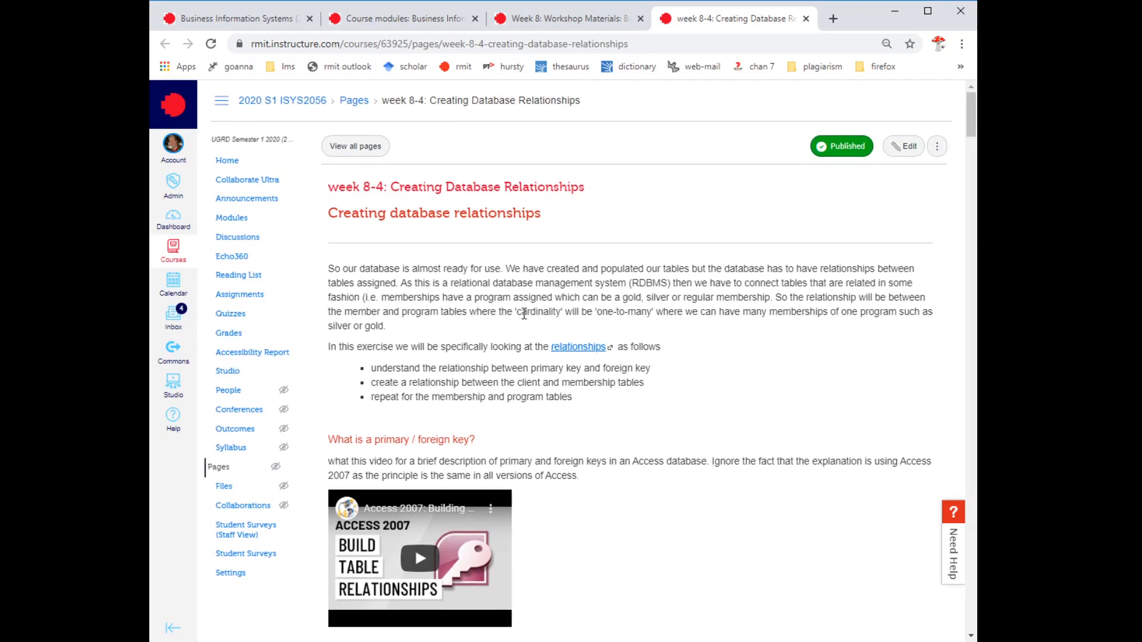
double_click(649, 282)
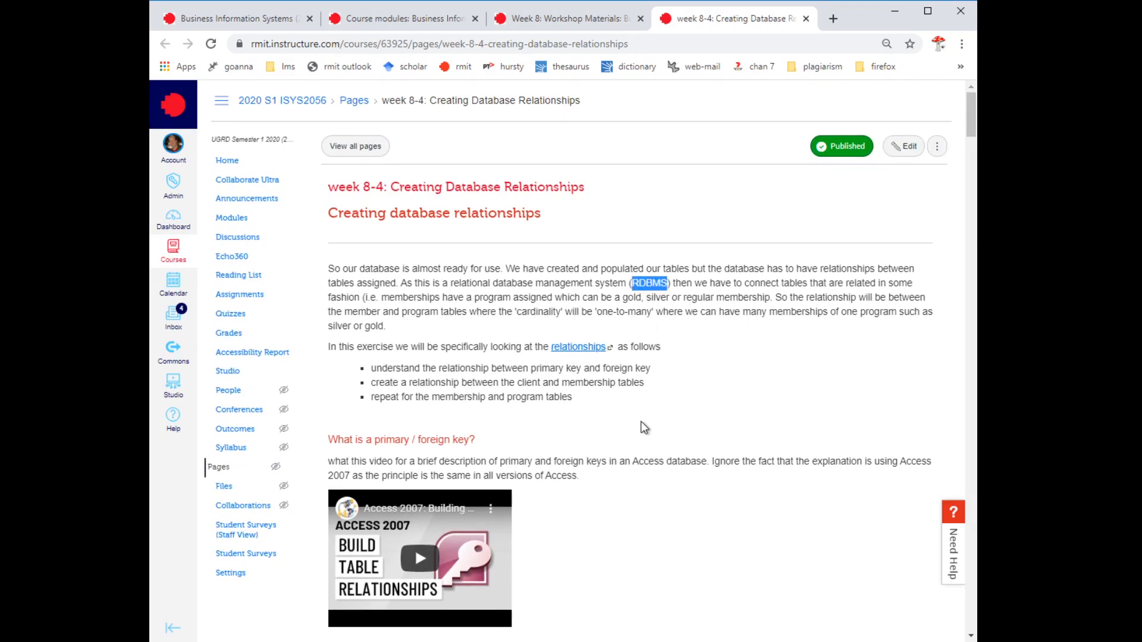
mouse_move(637, 429)
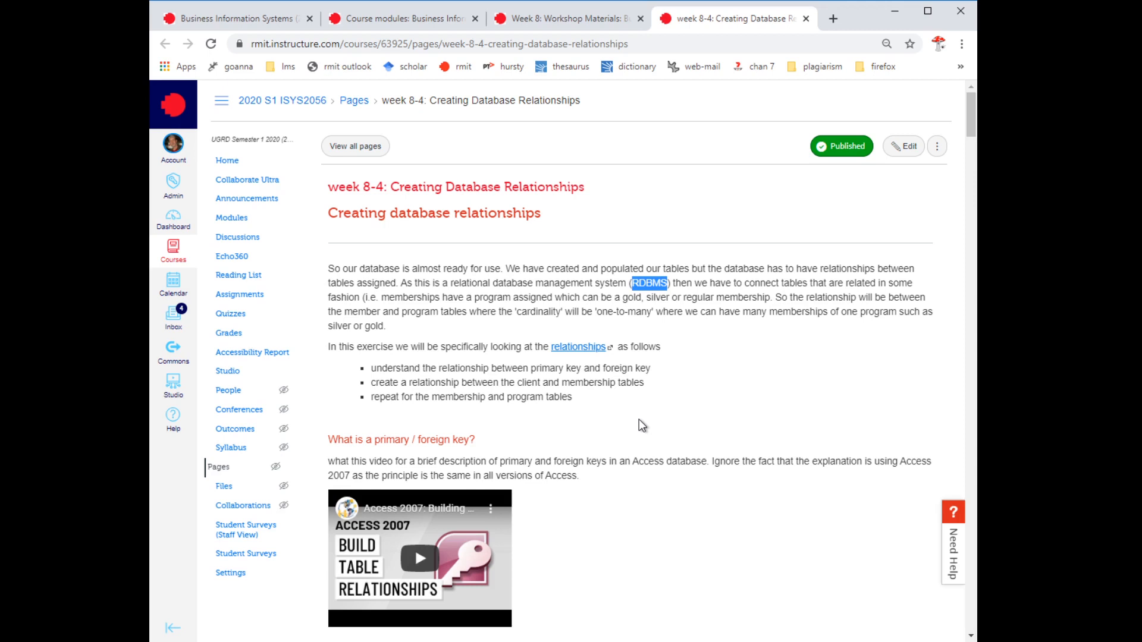
mouse_move(637, 424)
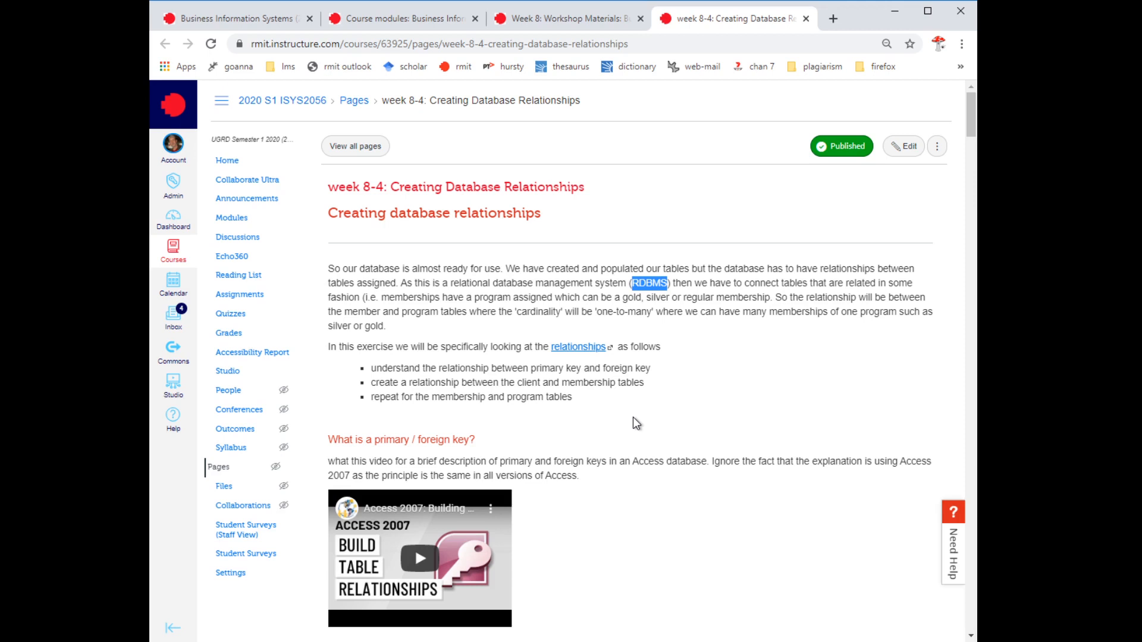
click(641, 404)
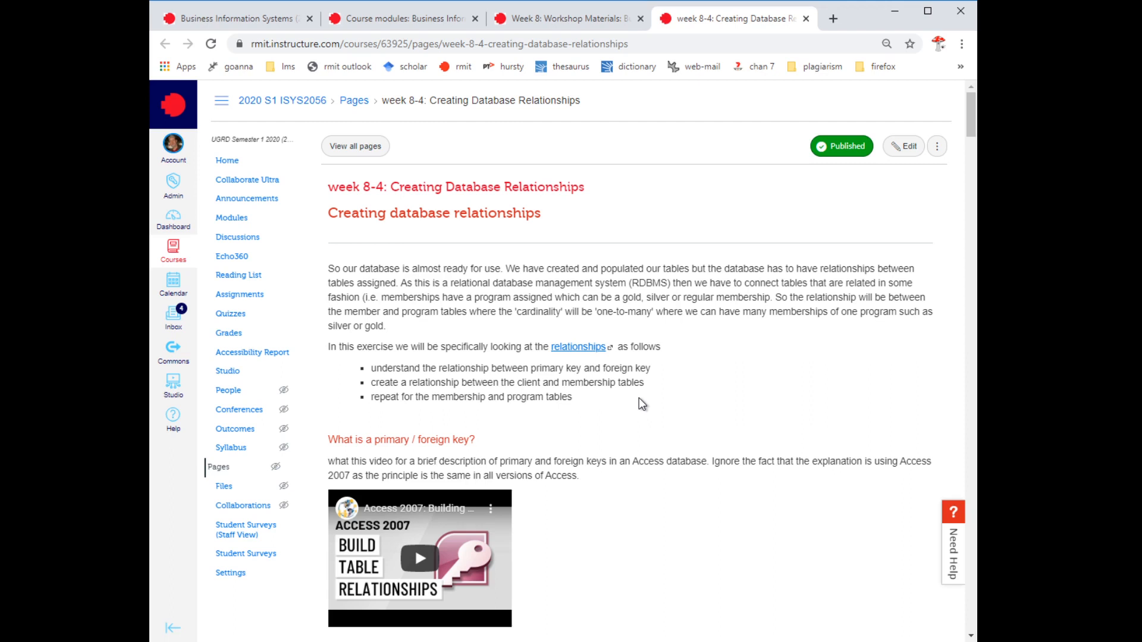
- Scroll the lesson down to 'Let's create some relationships' and step 1's download link
scroll(down, 3)
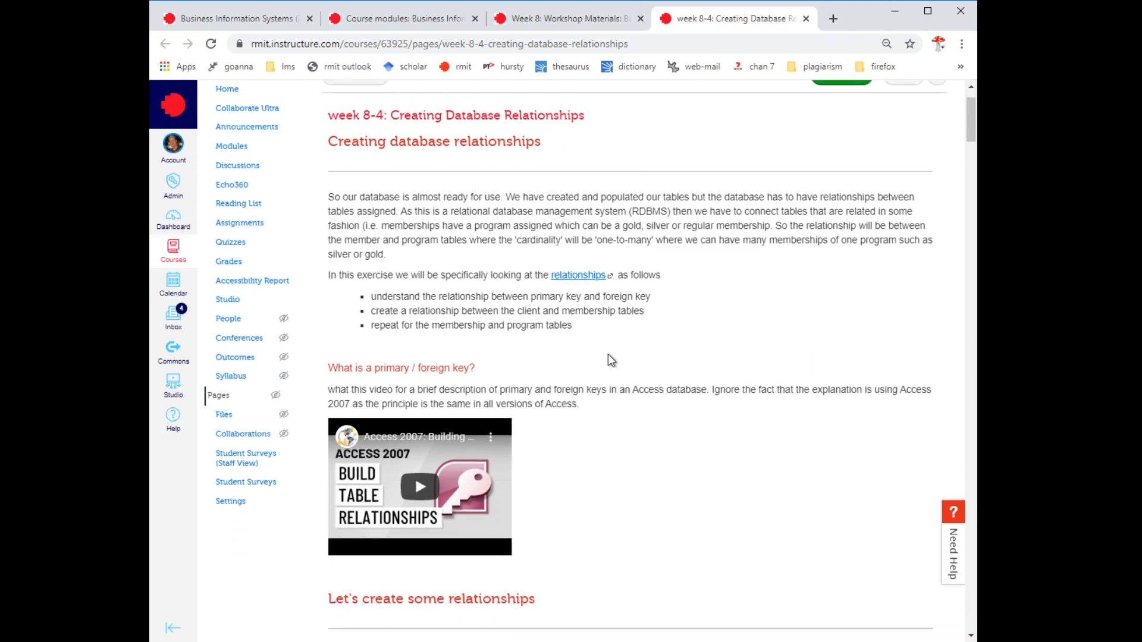
scroll(down, 3)
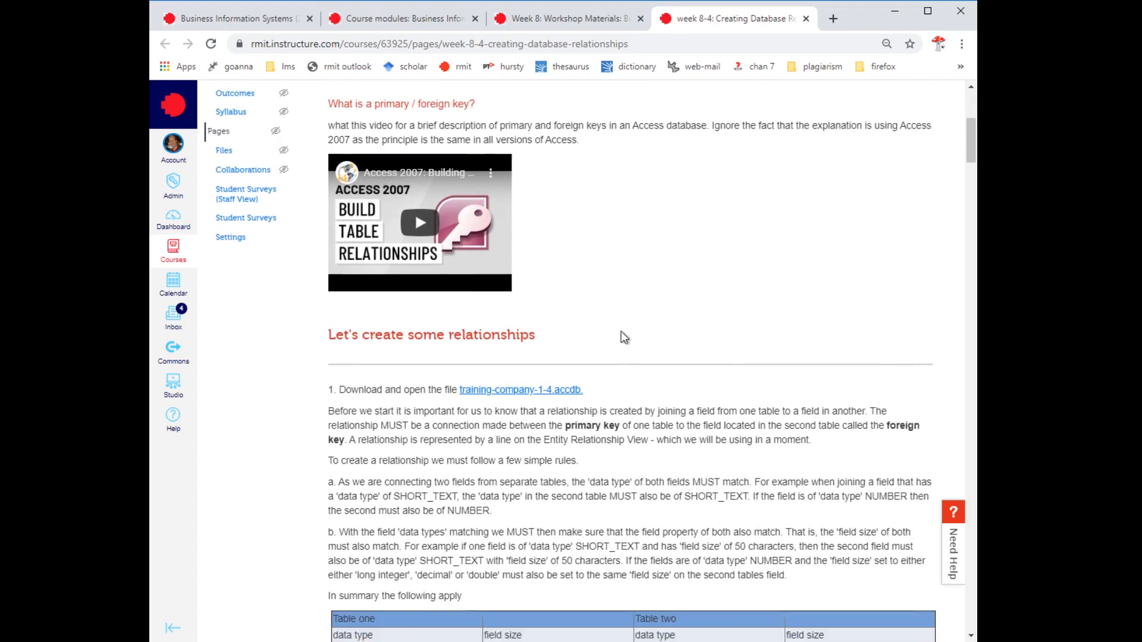
scroll(down, 3)
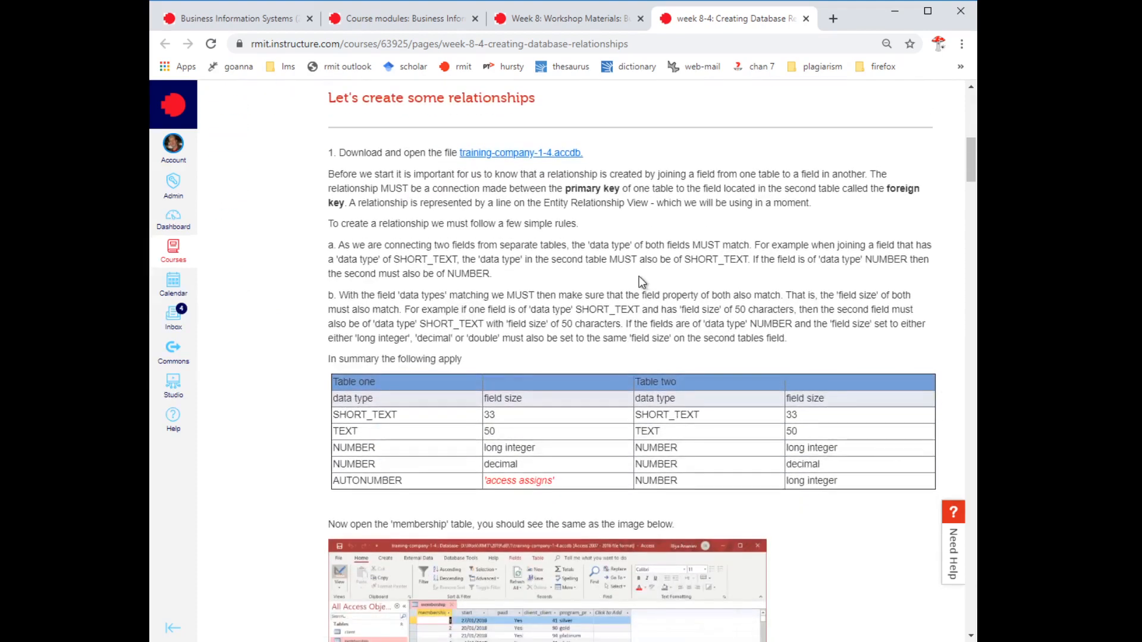
mouse_move(670, 271)
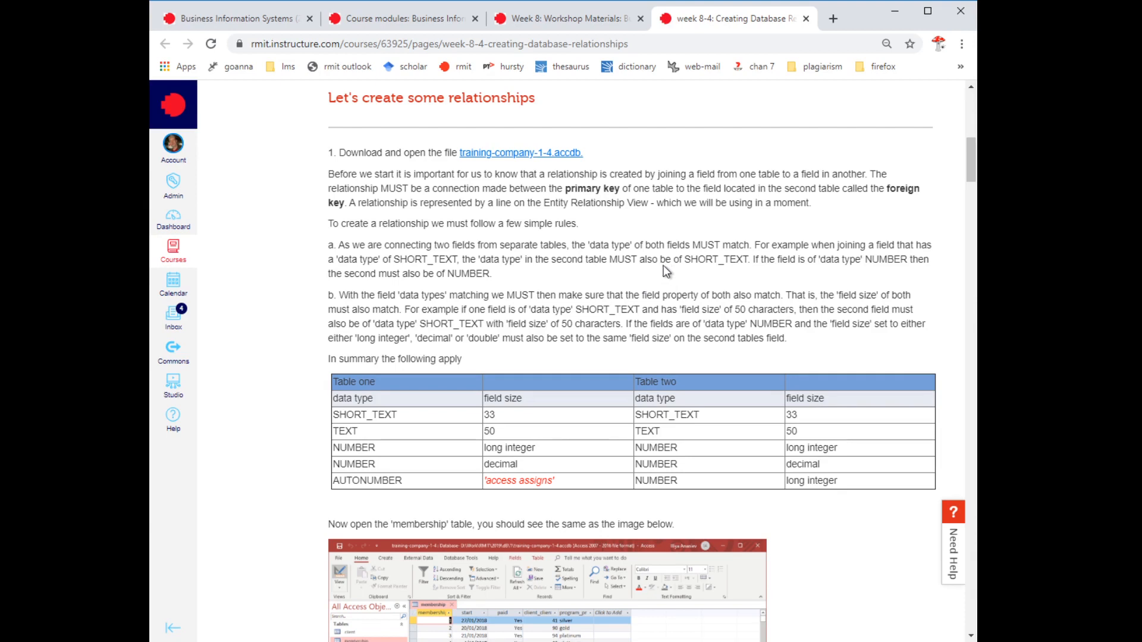
mouse_move(520, 188)
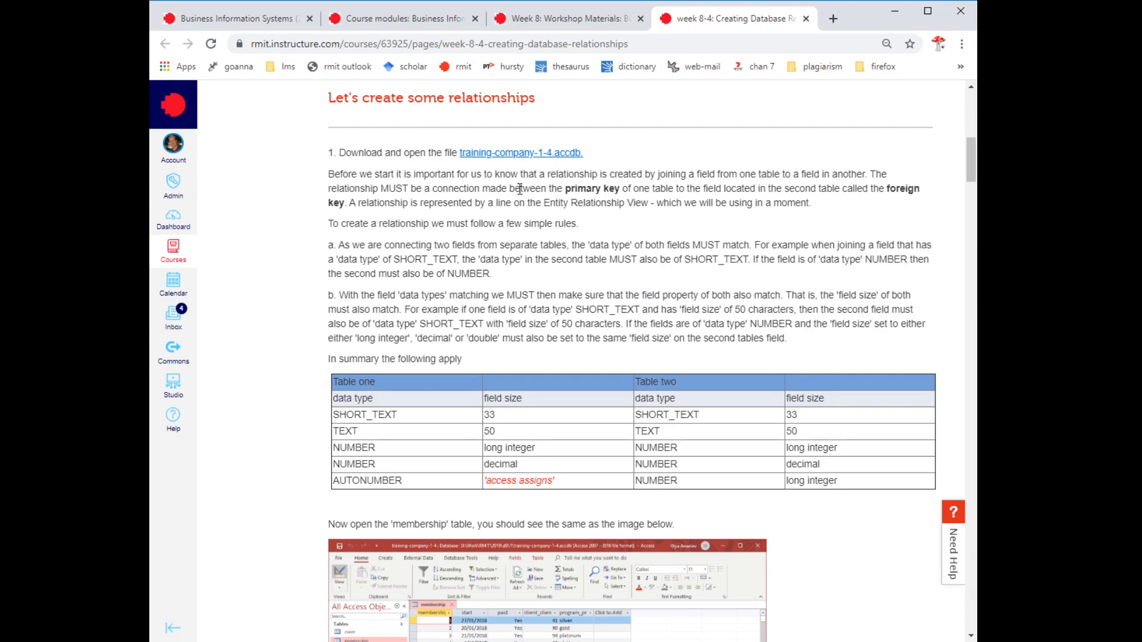
mouse_move(547, 169)
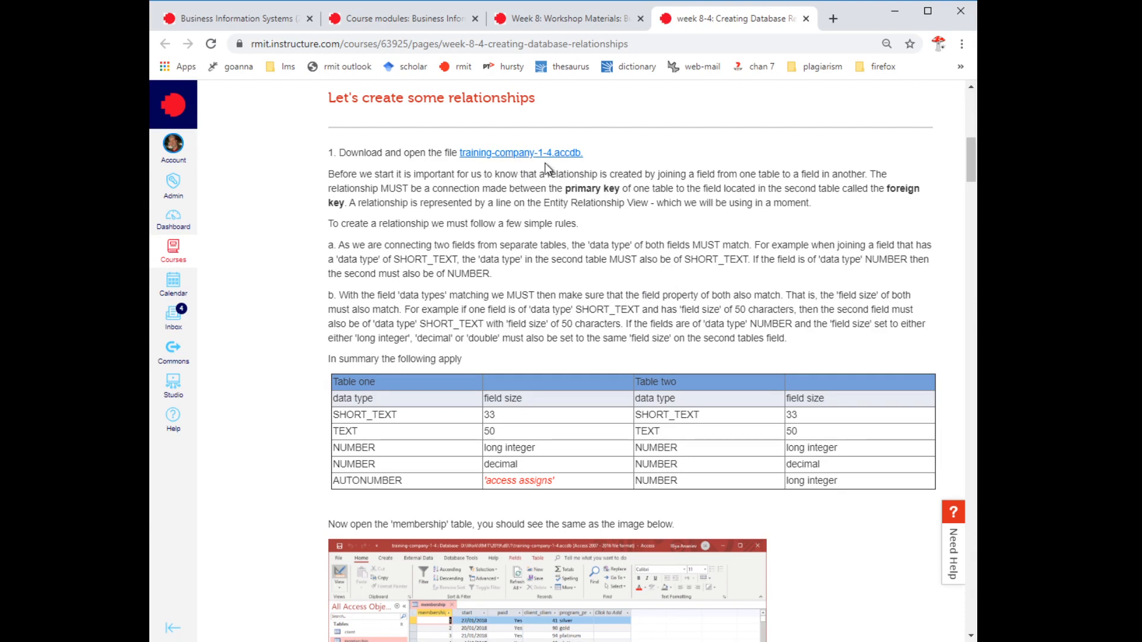
mouse_move(473, 257)
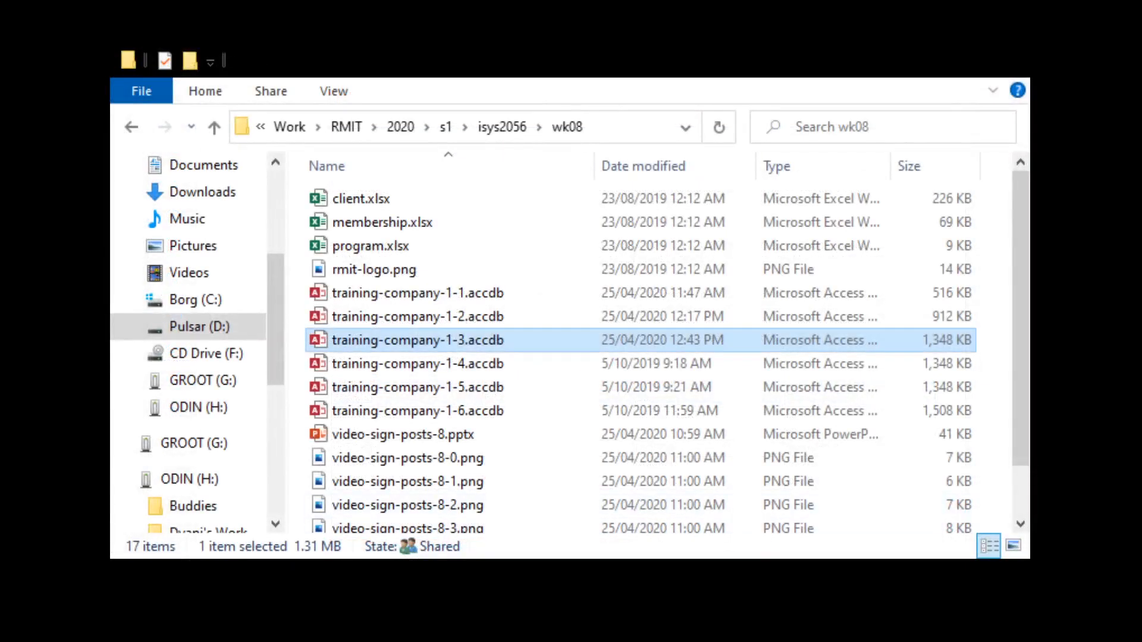
- Select training-company-1-4.accdb among the training files in the wk08 folder
click(418, 364)
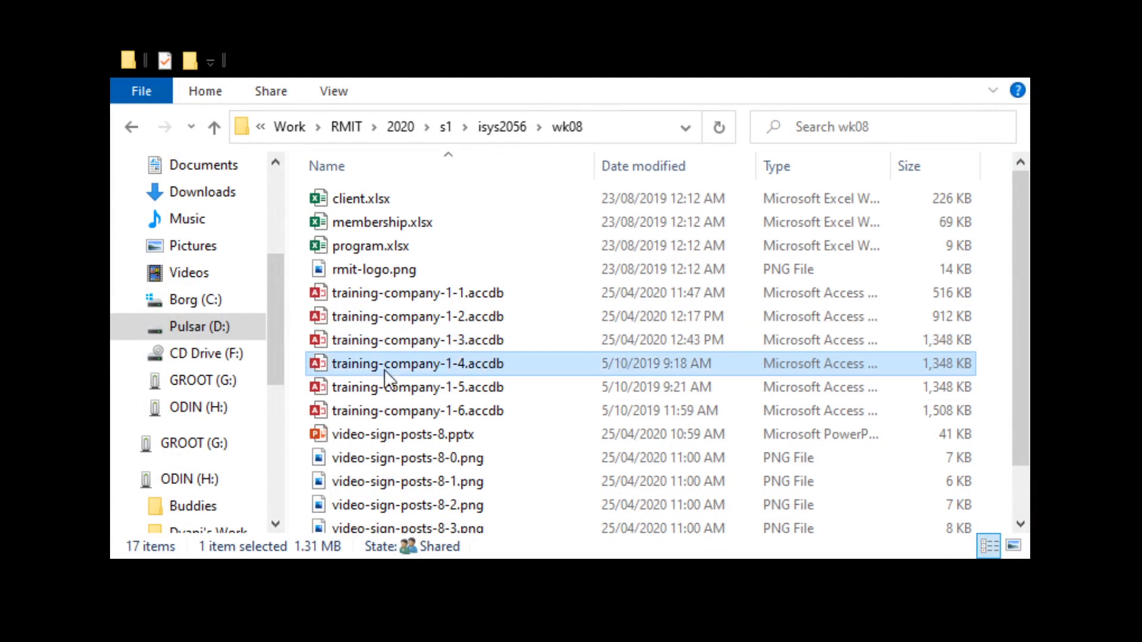
mouse_move(426, 375)
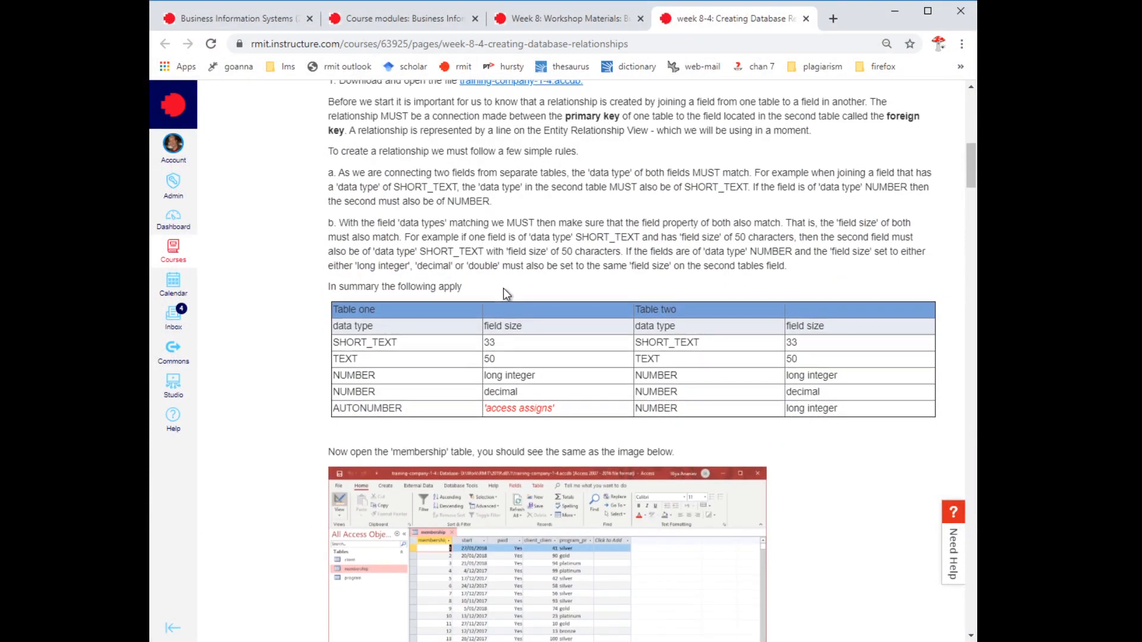
- Scroll past the data type table to step 2 on Long Integer field sizes
scroll(down, 3)
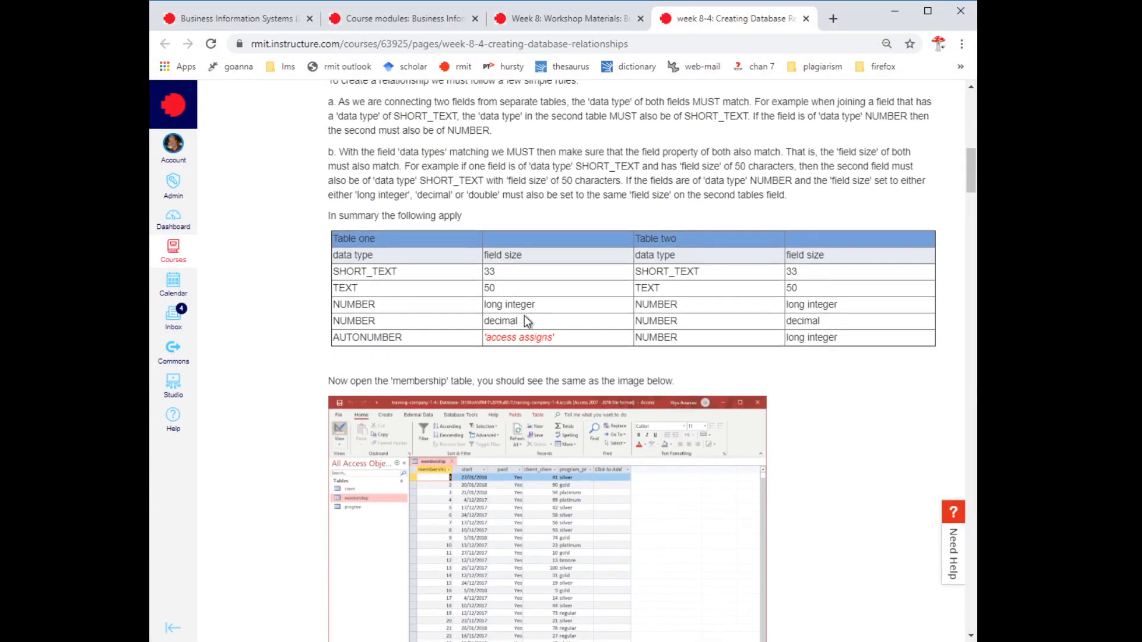
scroll(down, 3)
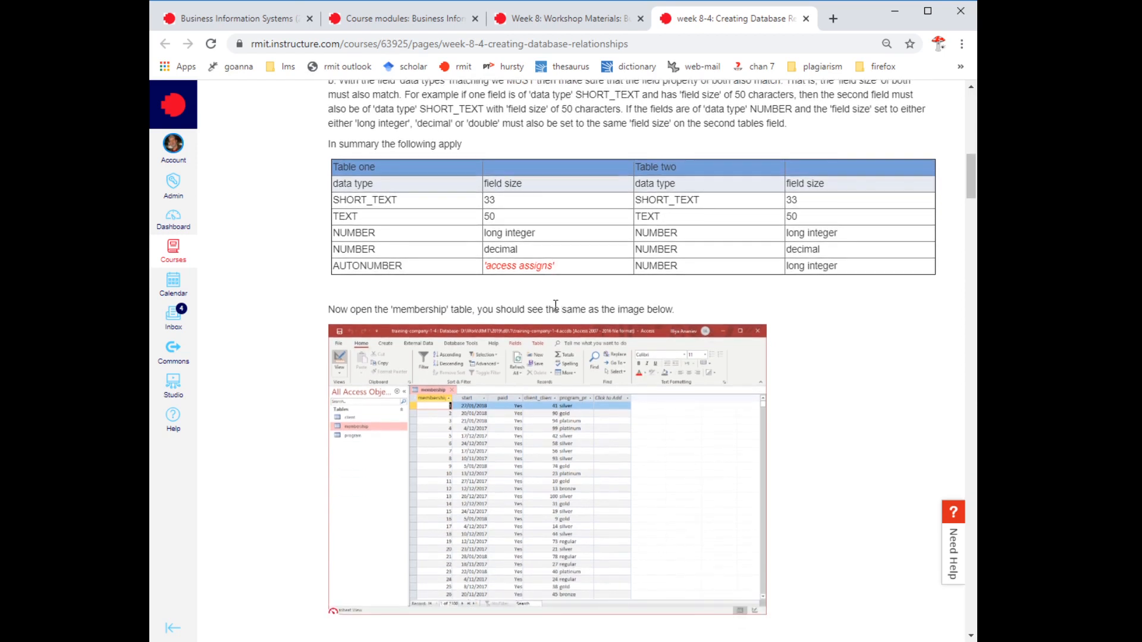
mouse_move(645, 288)
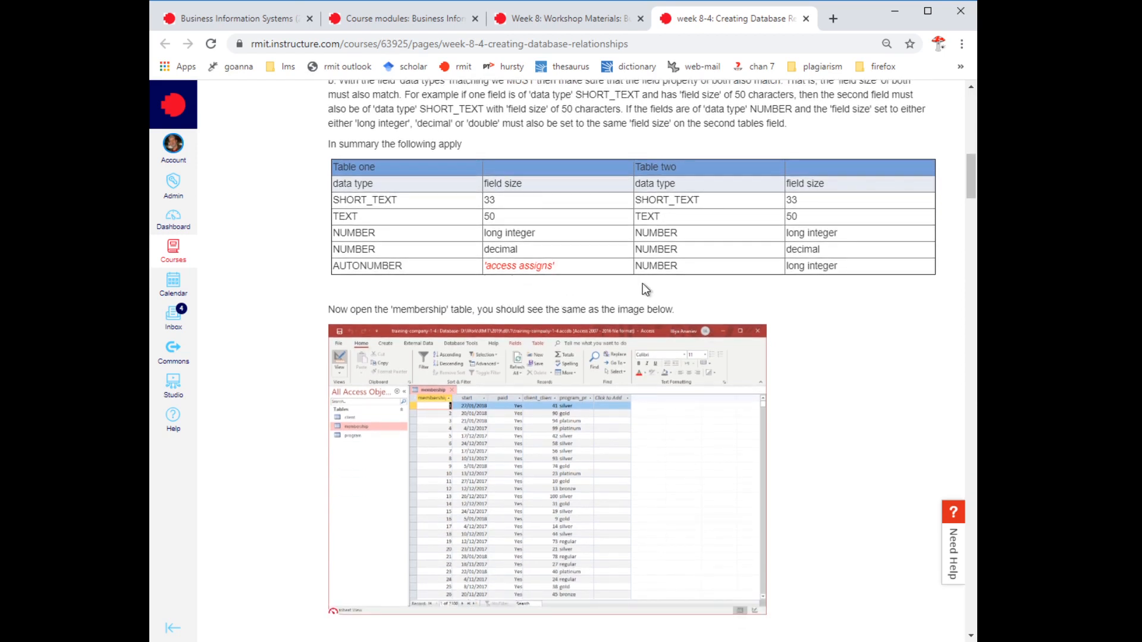
mouse_move(551, 216)
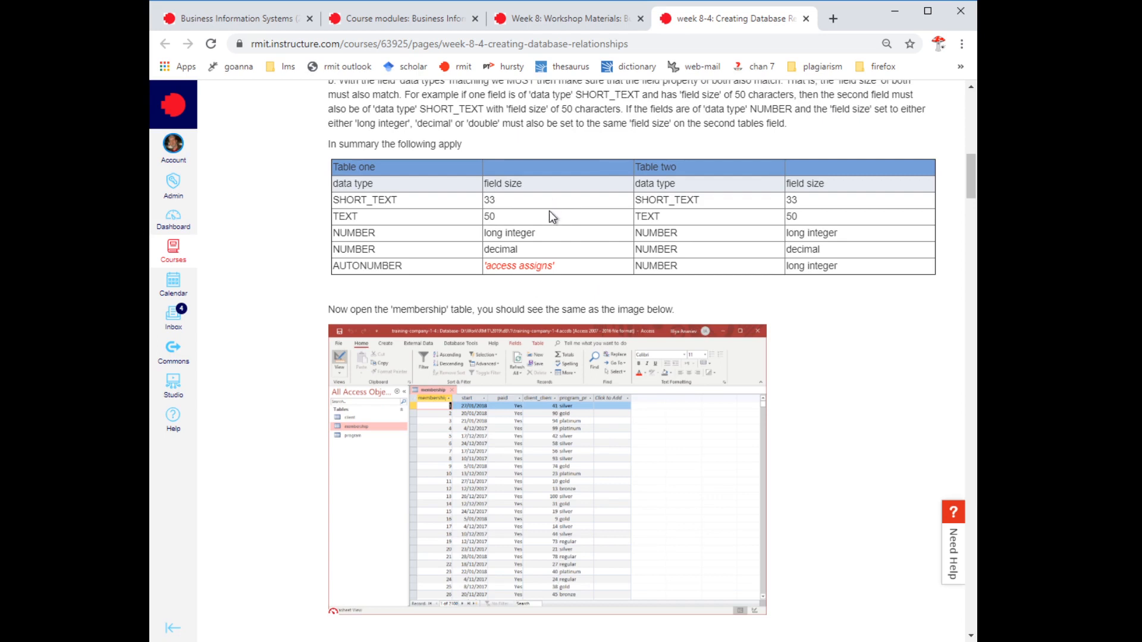
mouse_move(658, 198)
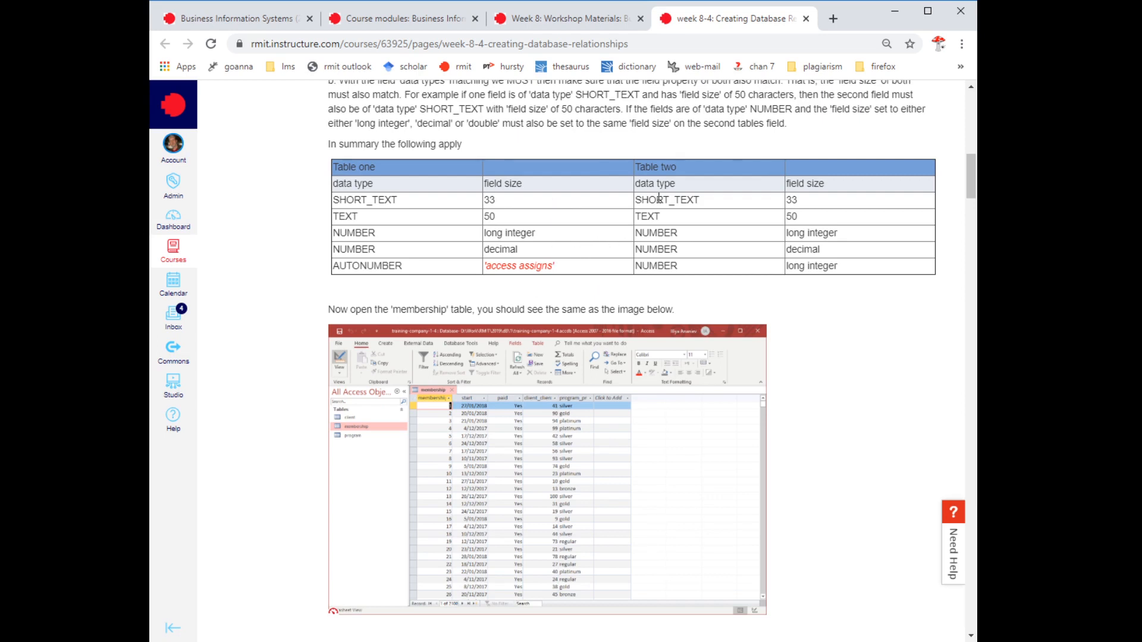
mouse_move(532, 299)
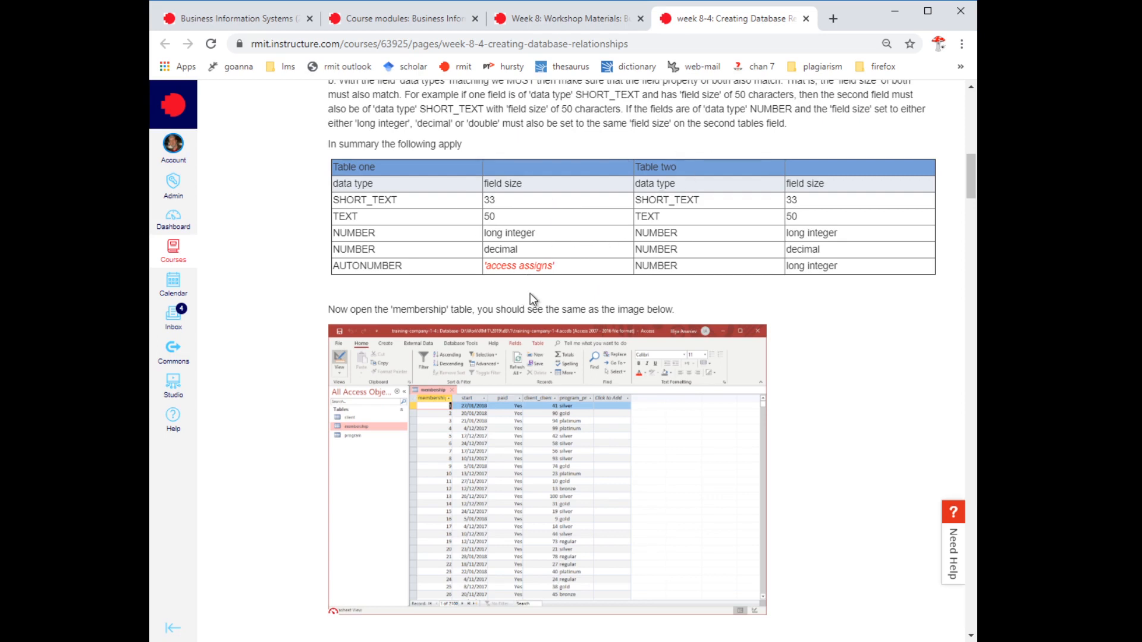
scroll(down, 3)
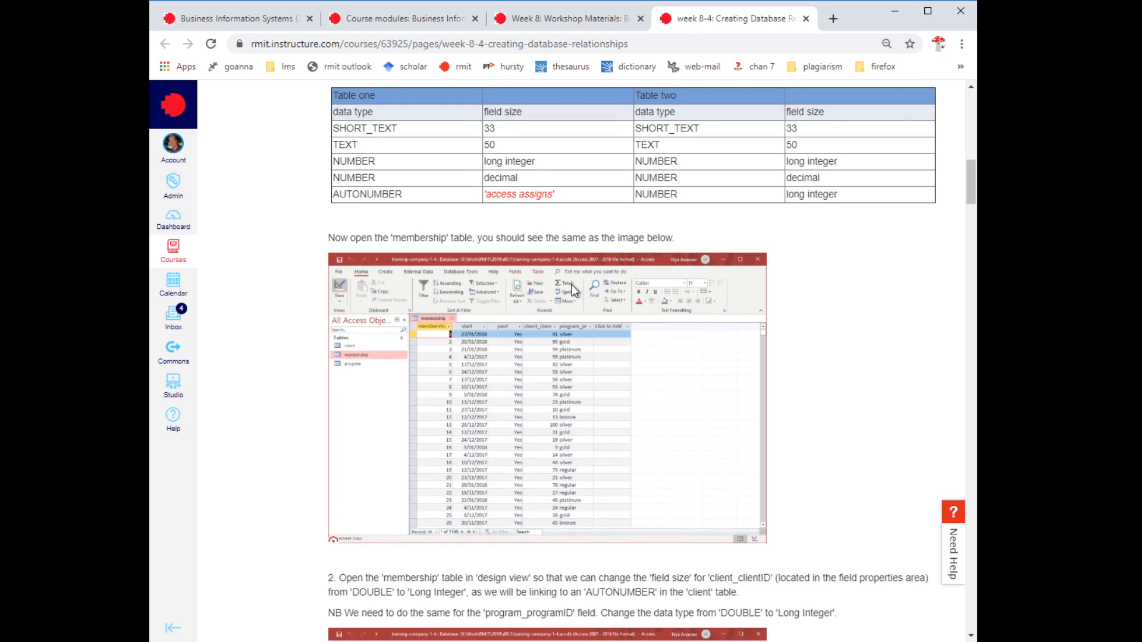
mouse_move(592, 277)
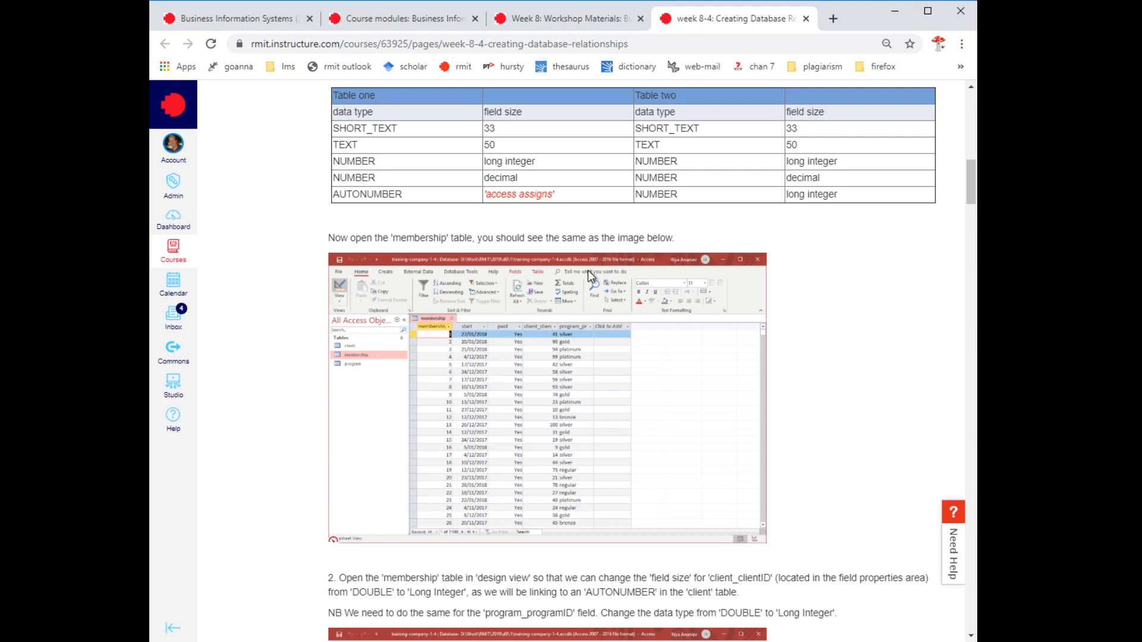
mouse_move(532, 273)
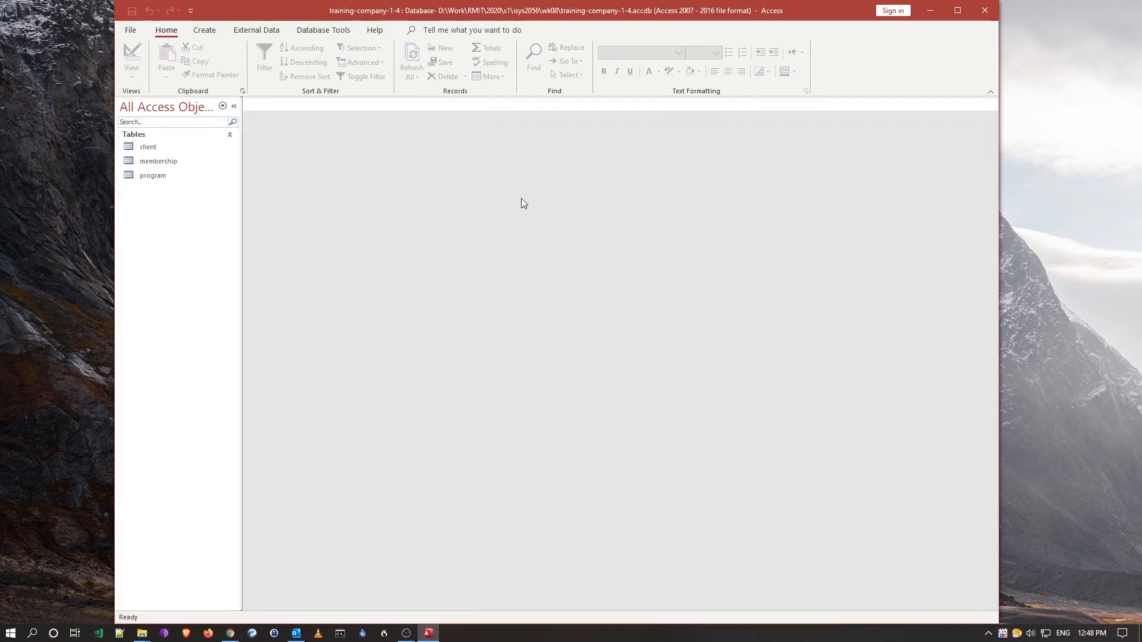
mouse_move(547, 201)
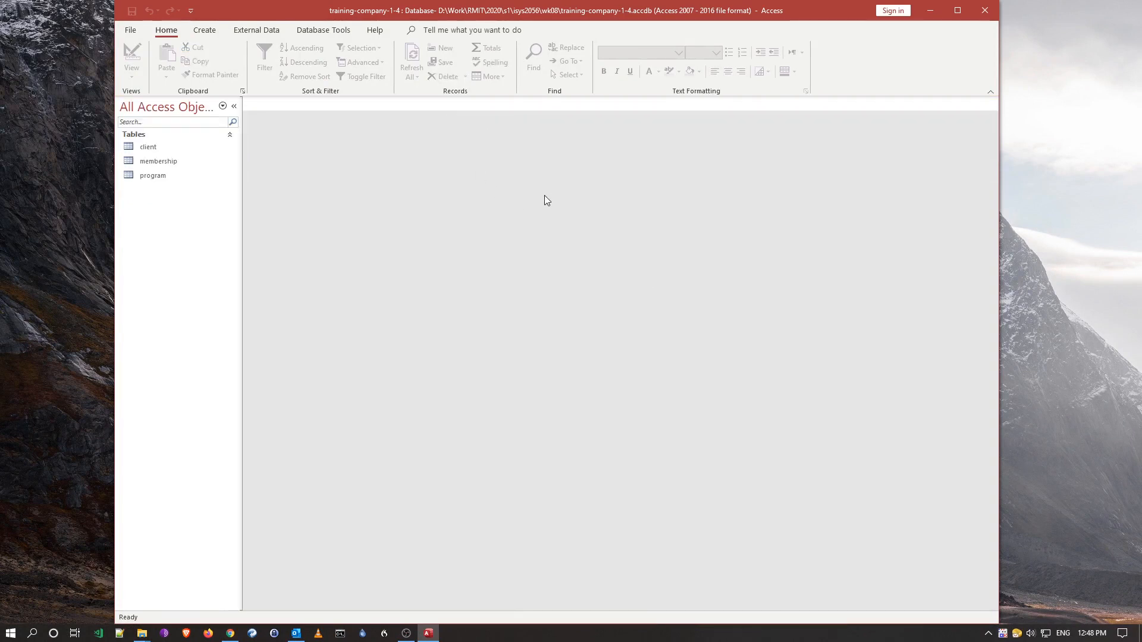
- Open the membership table in Datasheet View and select record 3's category cell
click(158, 162)
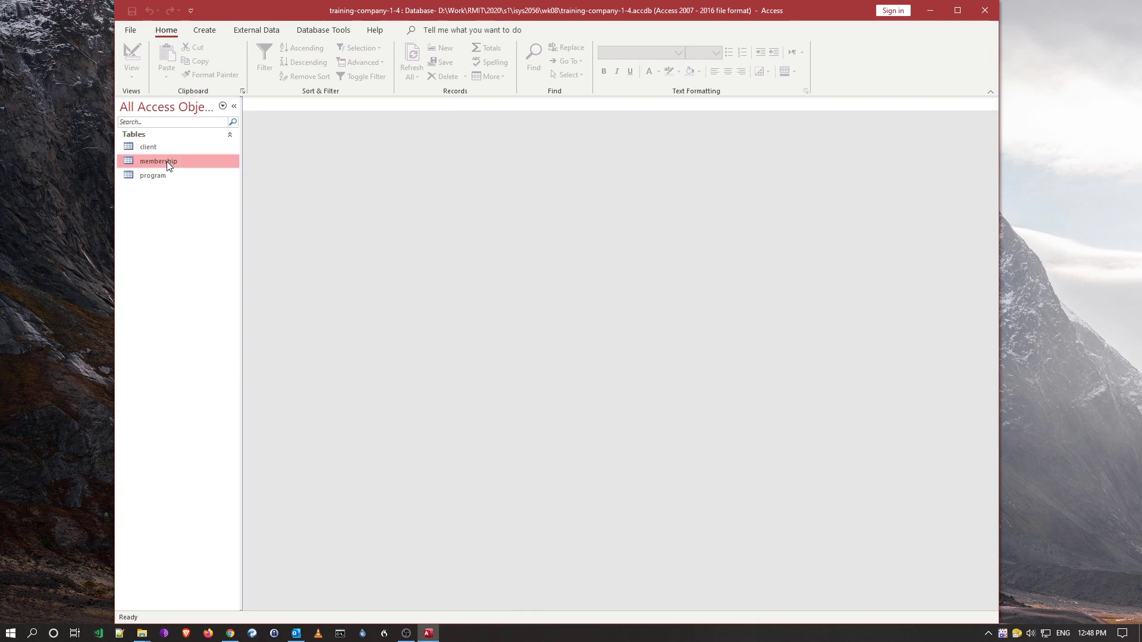
double_click(158, 162)
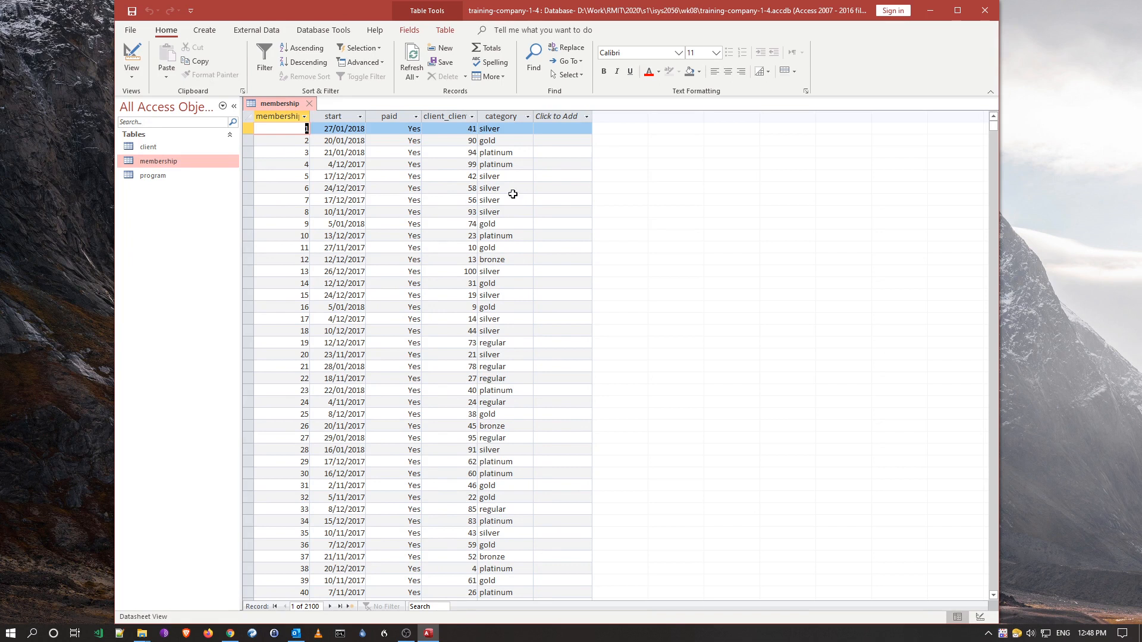
click(503, 188)
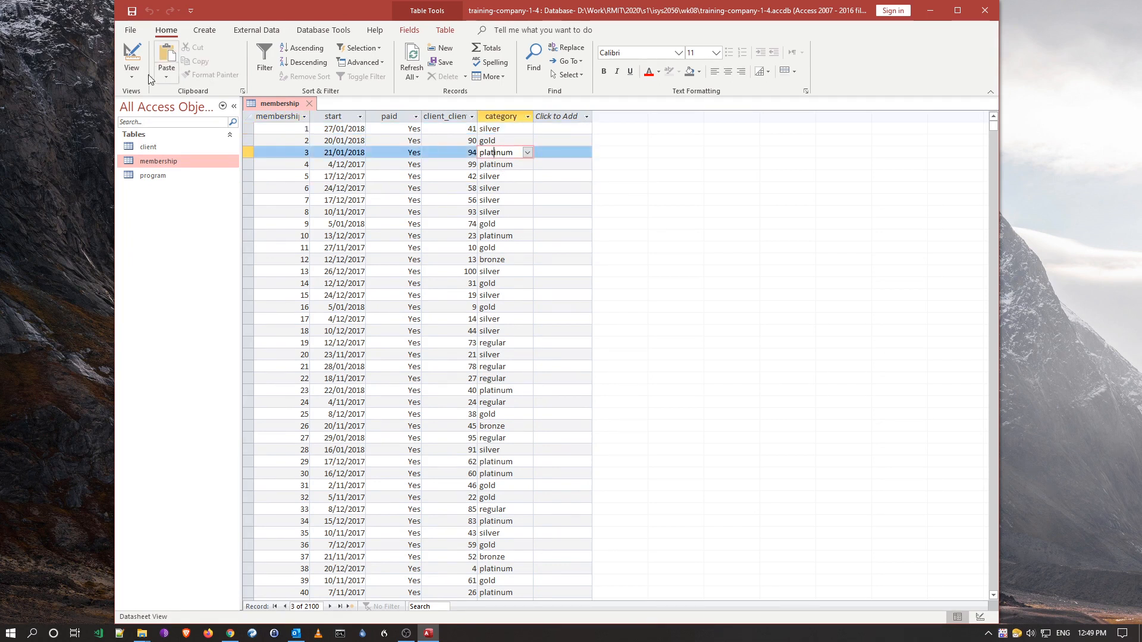
- View membership in Design View, inspecting membershipID's type and size and program_programID's properties
click(131, 56)
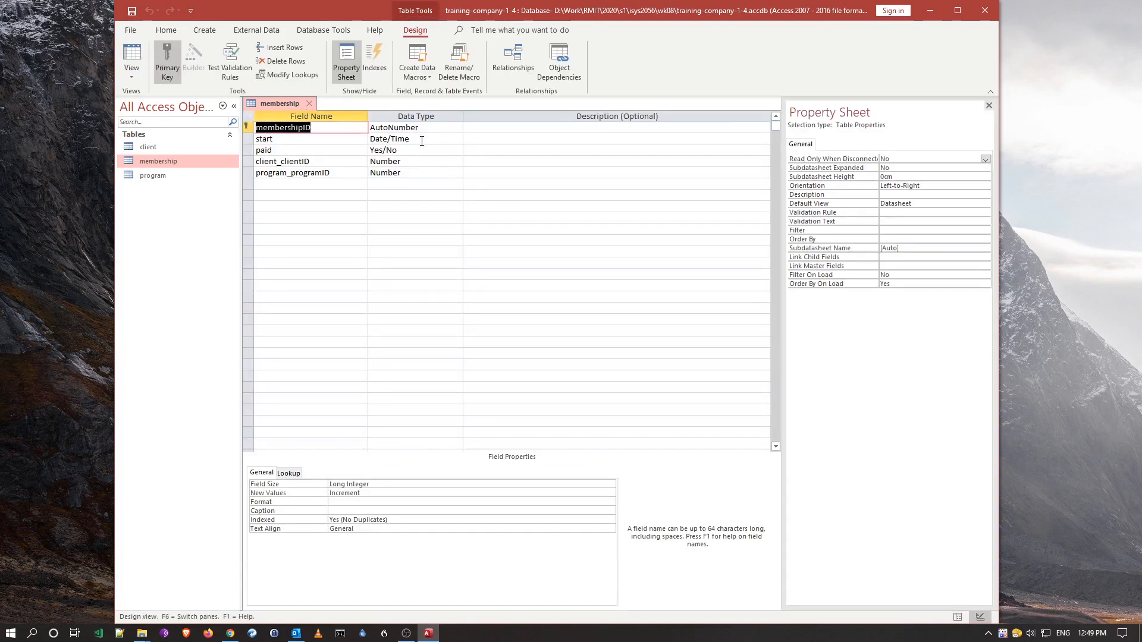
click(415, 127)
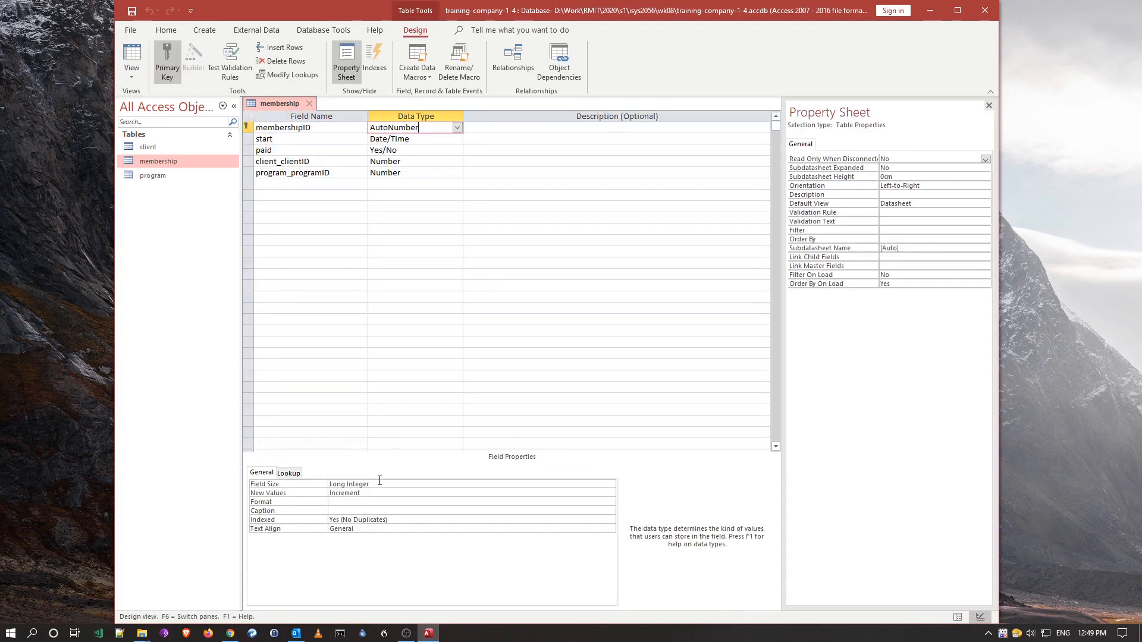
click(350, 484)
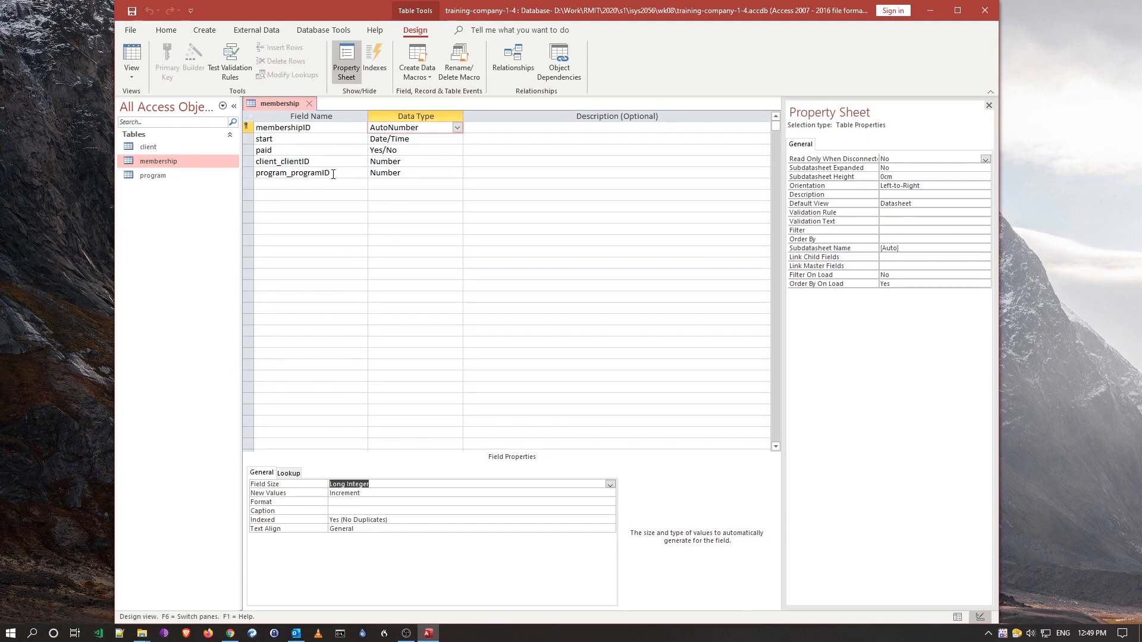
click(293, 172)
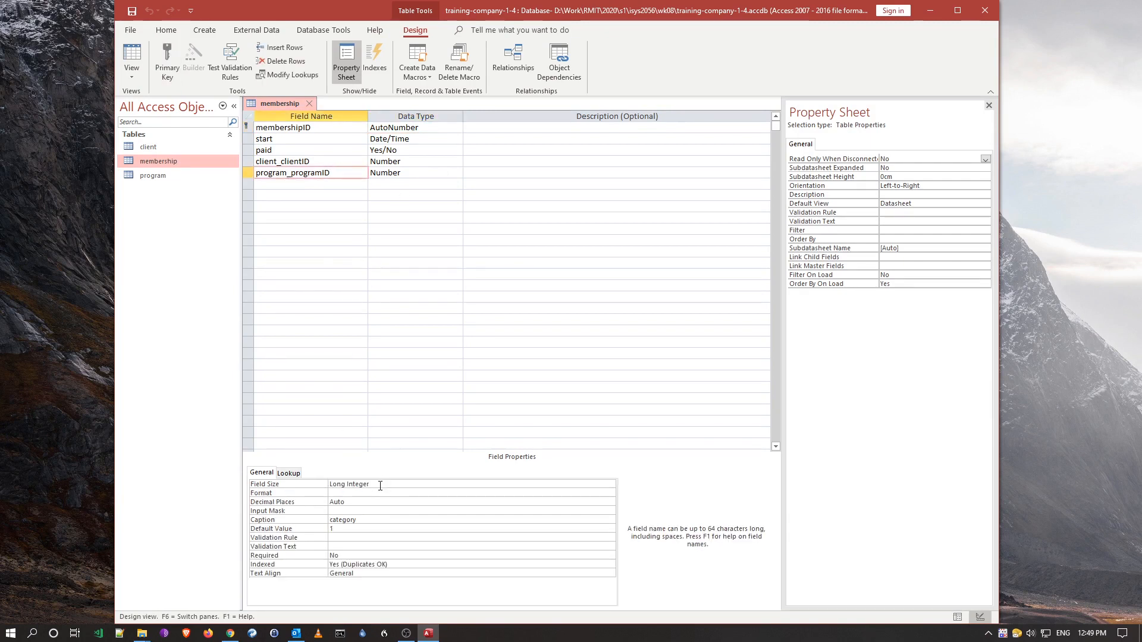
mouse_move(353, 486)
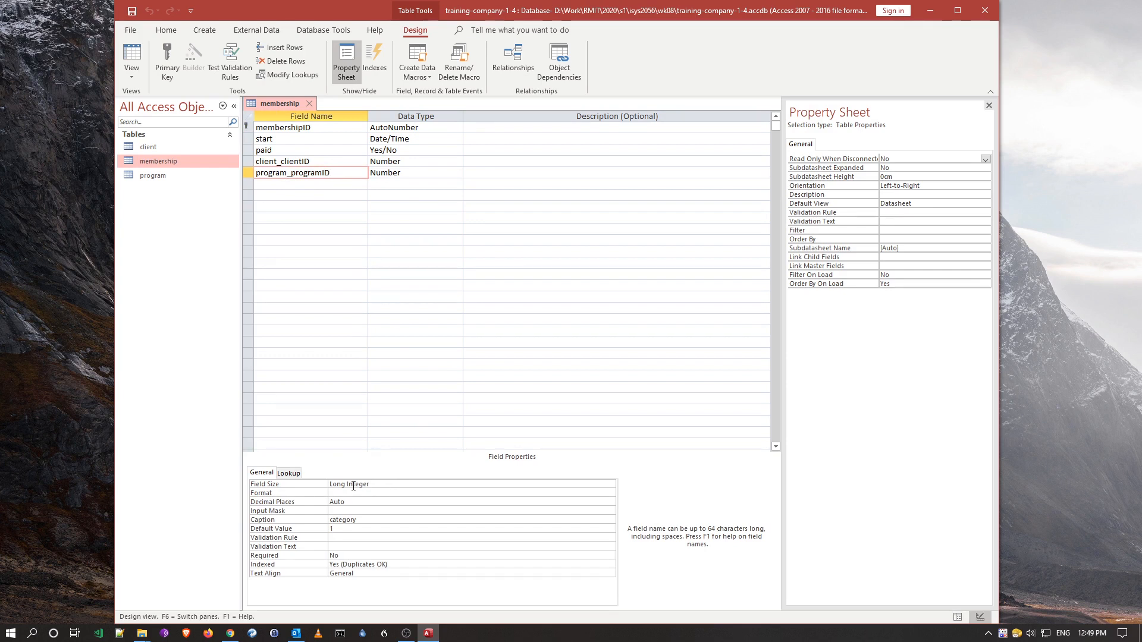
mouse_move(153, 176)
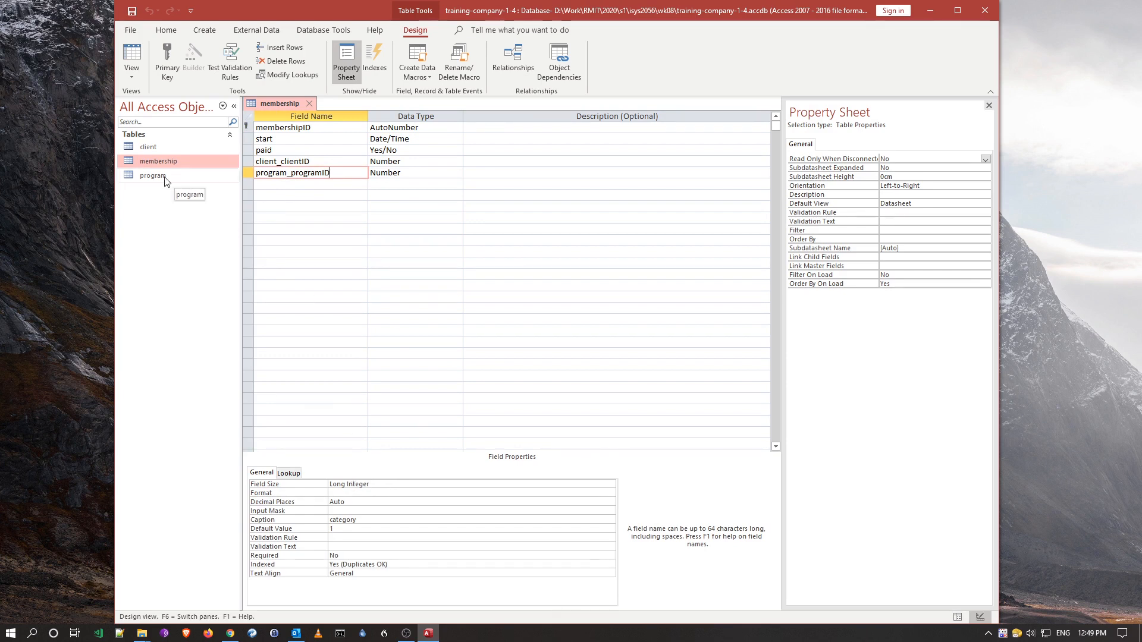
mouse_move(162, 185)
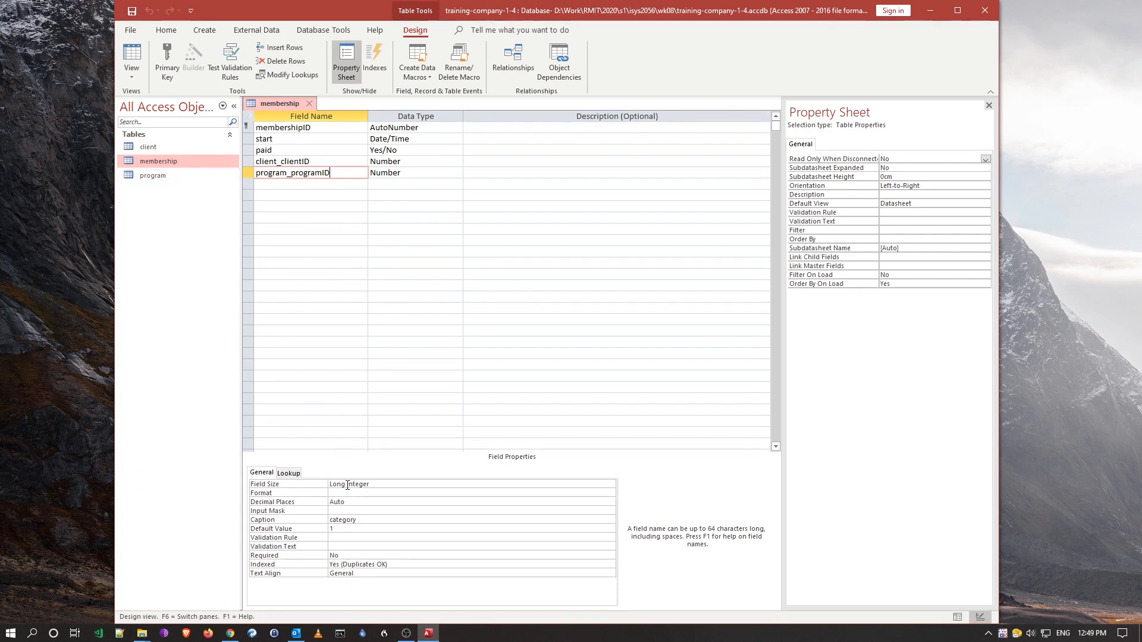
mouse_move(373, 487)
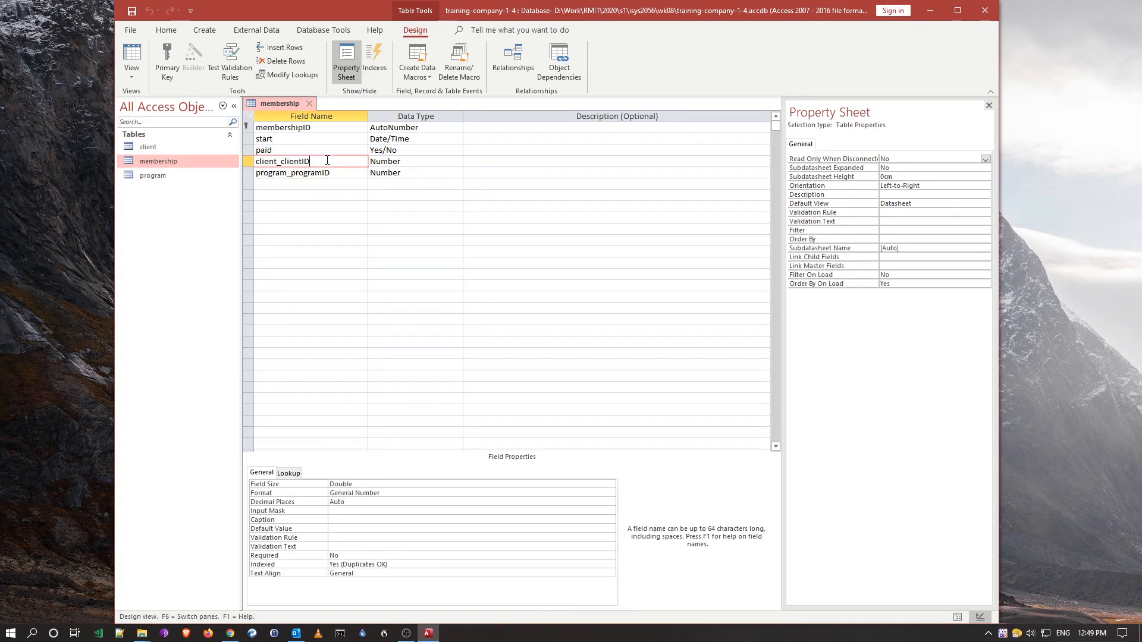
mouse_move(388, 161)
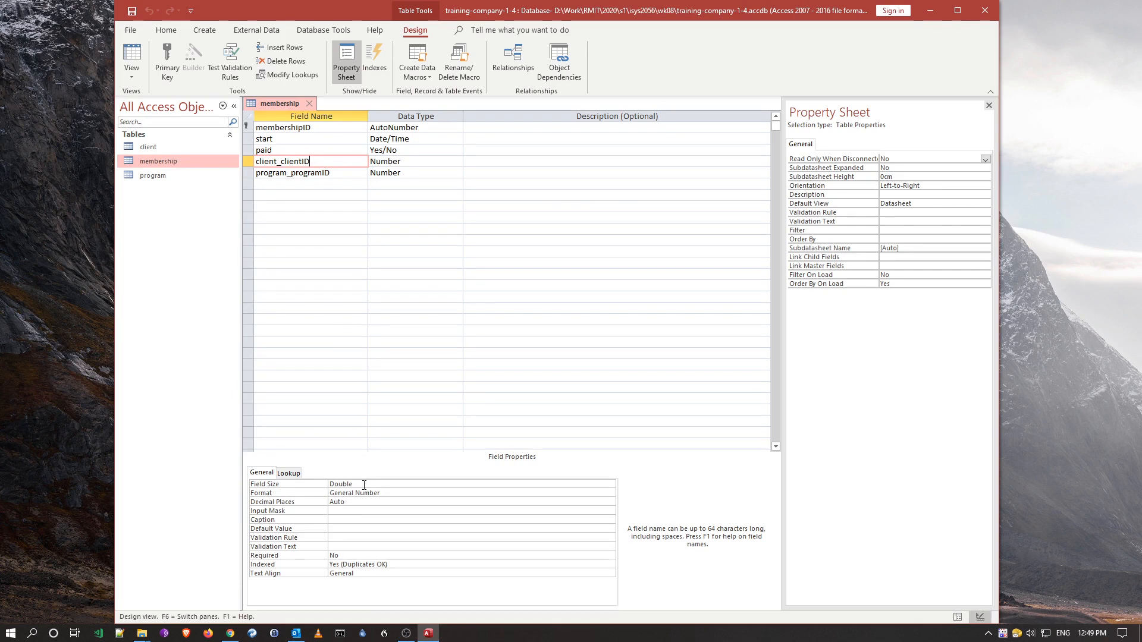
mouse_move(323, 160)
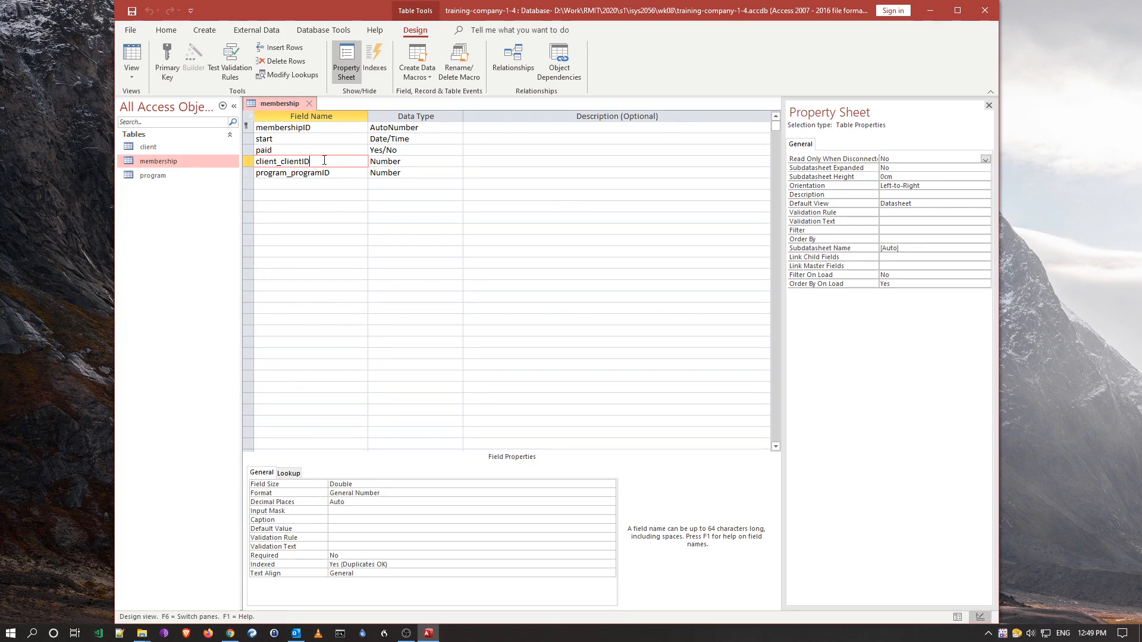
mouse_move(157, 161)
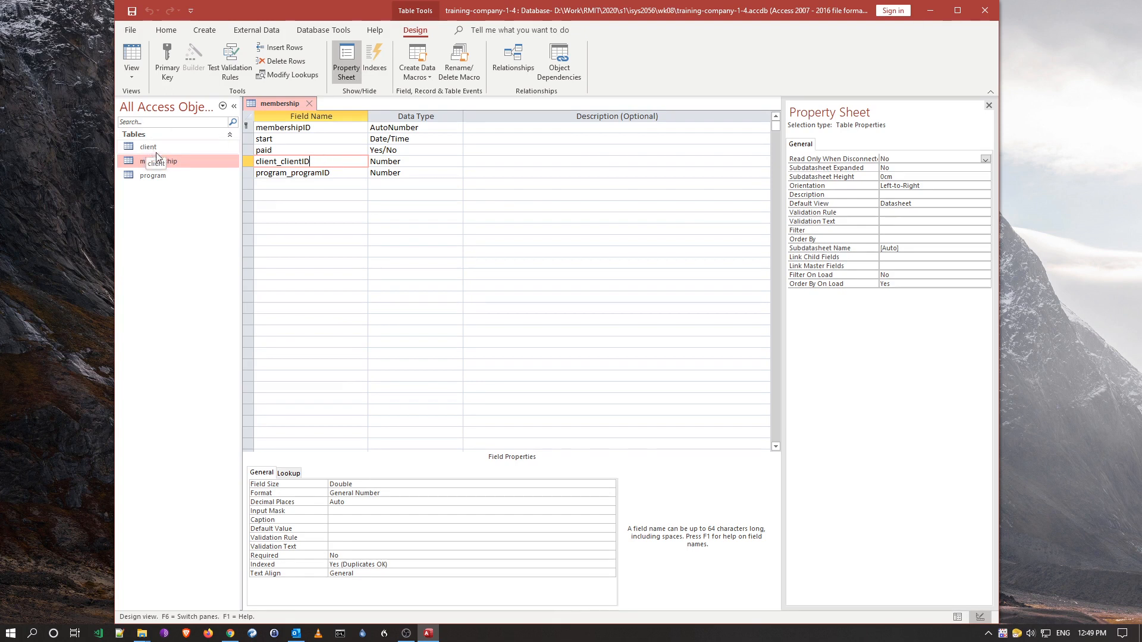
mouse_move(157, 161)
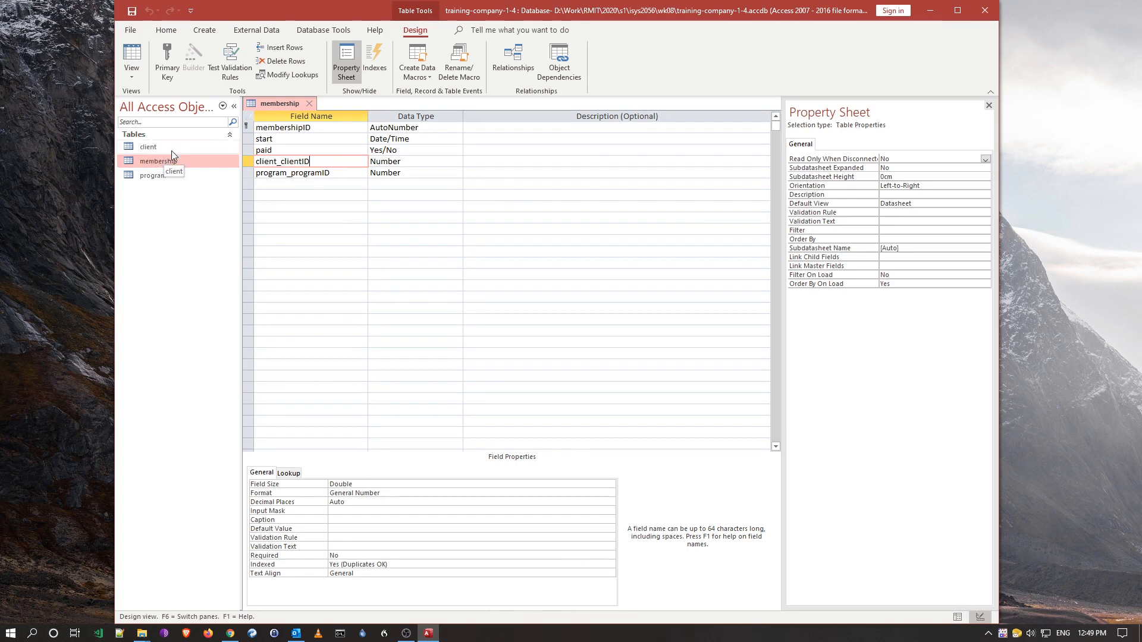
mouse_move(207, 169)
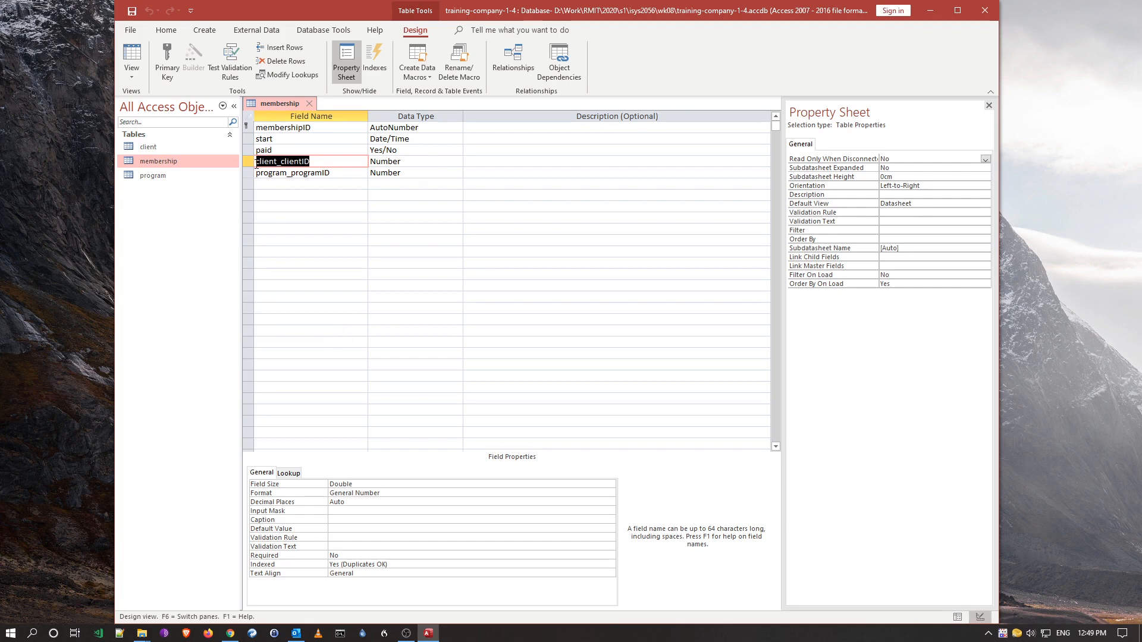
mouse_move(289, 184)
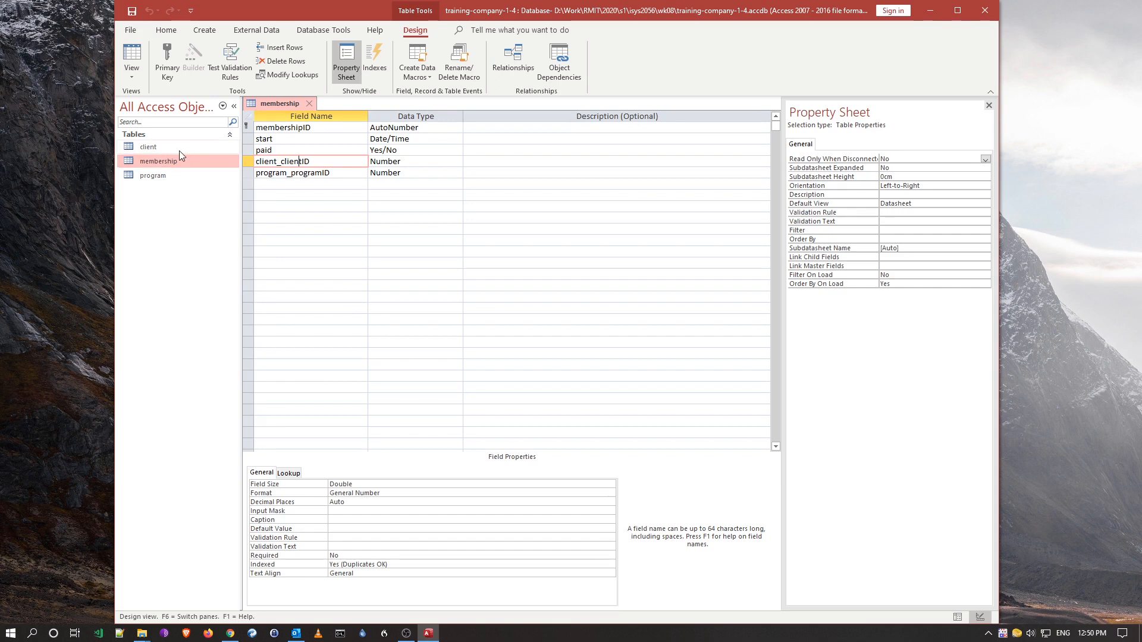
mouse_move(175, 155)
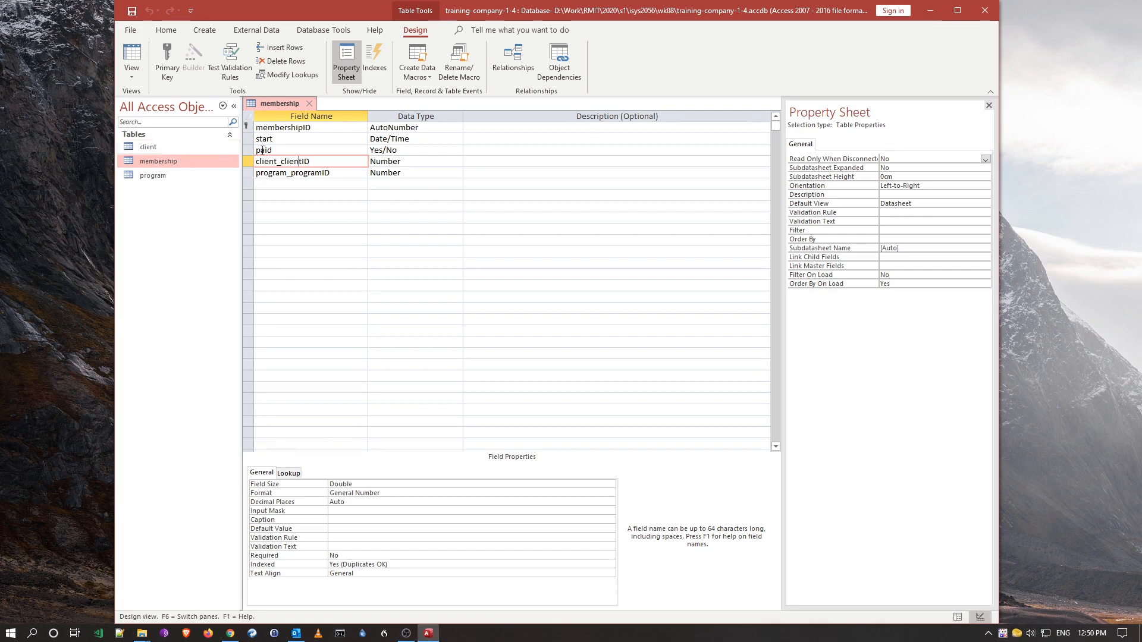
mouse_move(181, 155)
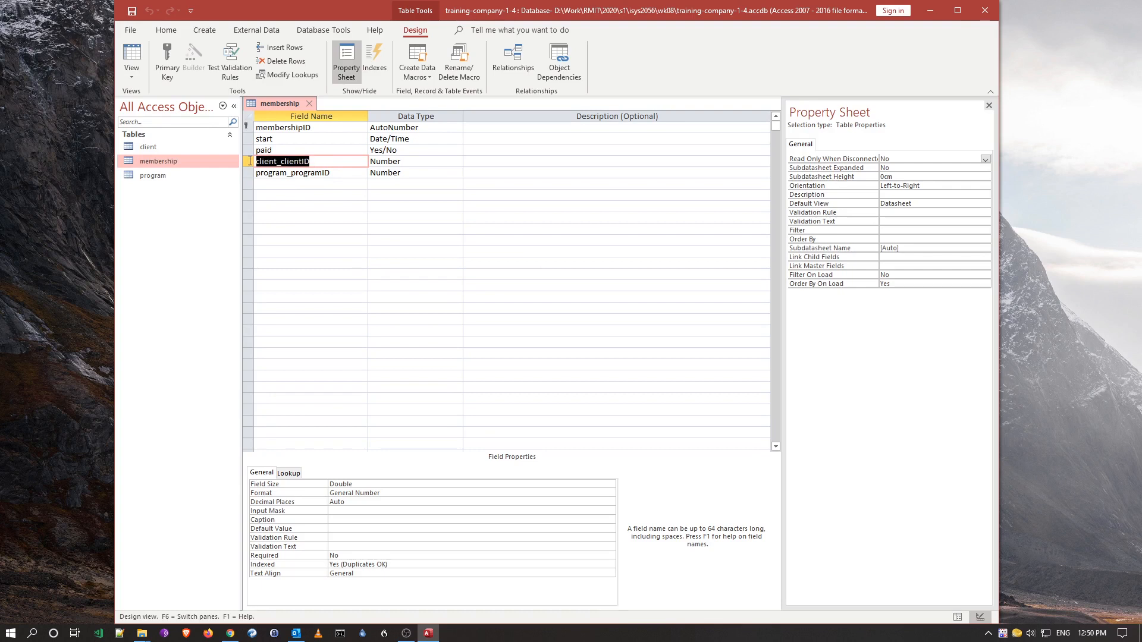
mouse_move(160, 149)
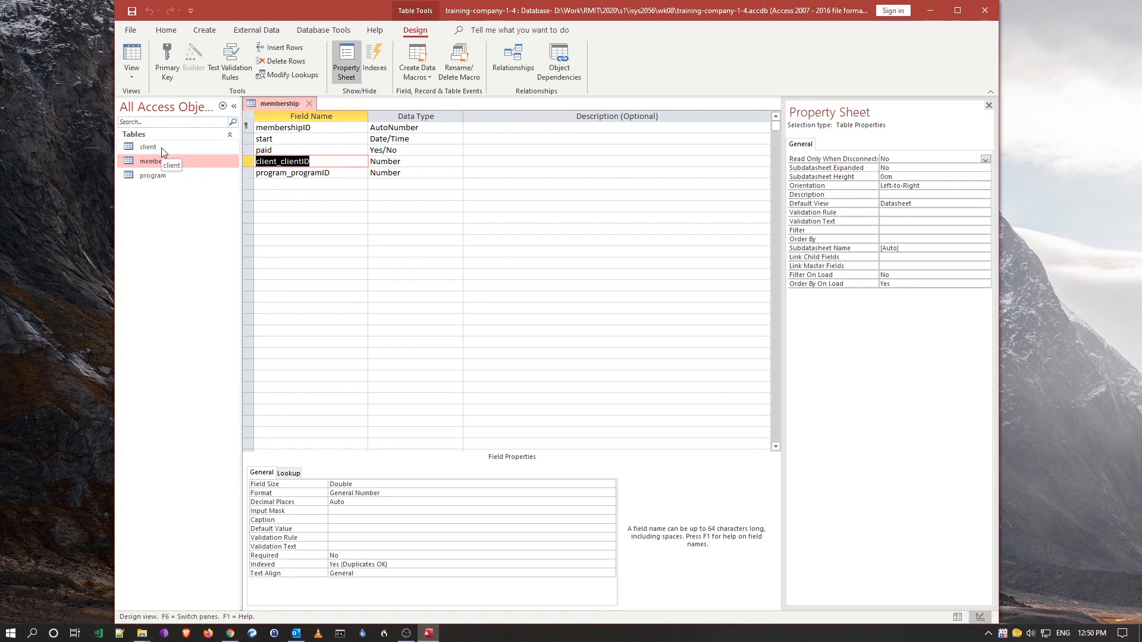
mouse_move(172, 151)
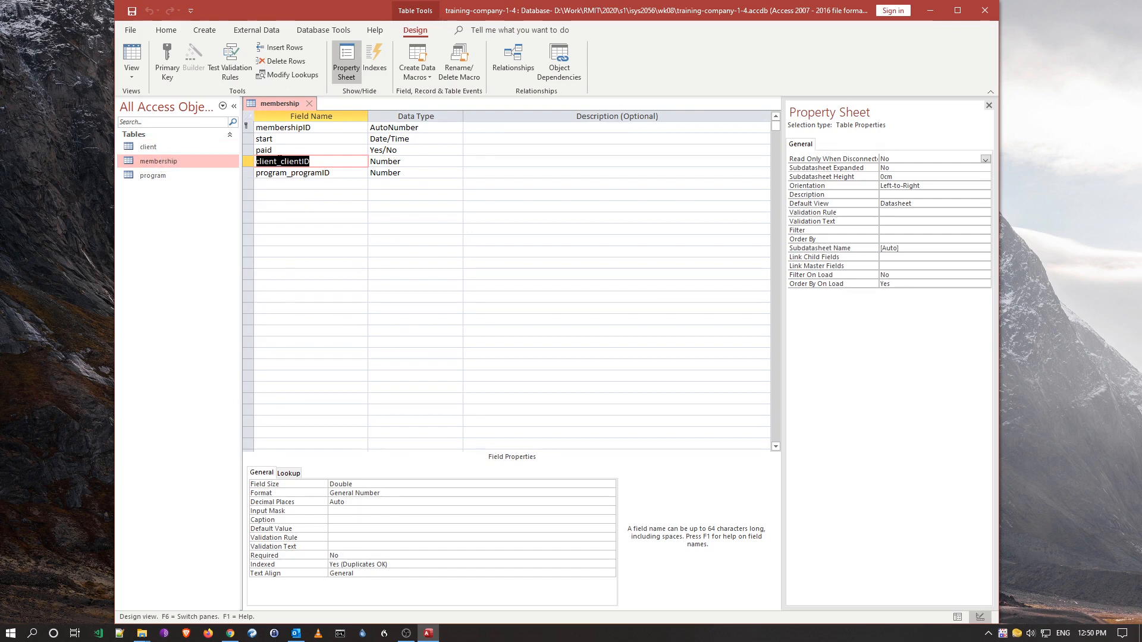
mouse_move(372, 348)
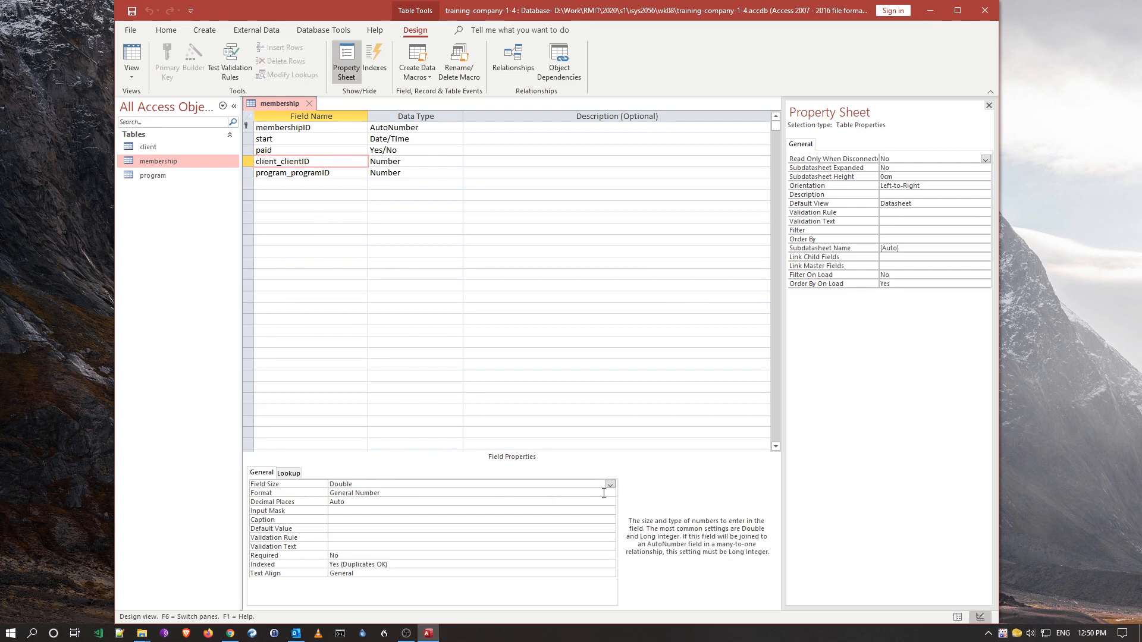
- Save the membership design, answering Yes to the 'Some data may be lost' warning
click(609, 484)
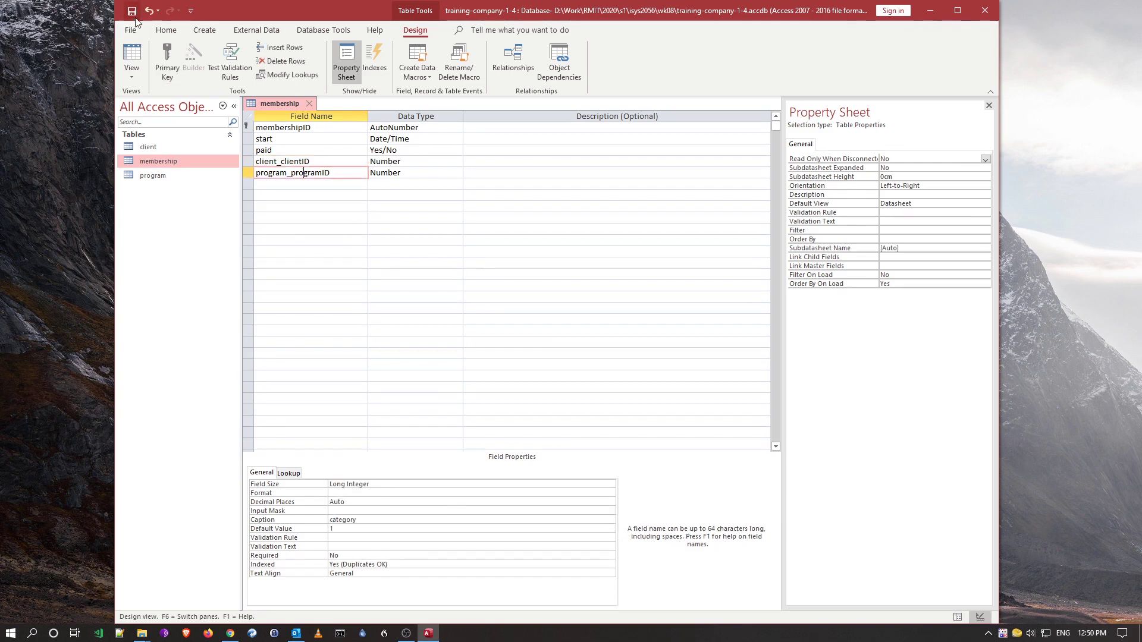
click(132, 10)
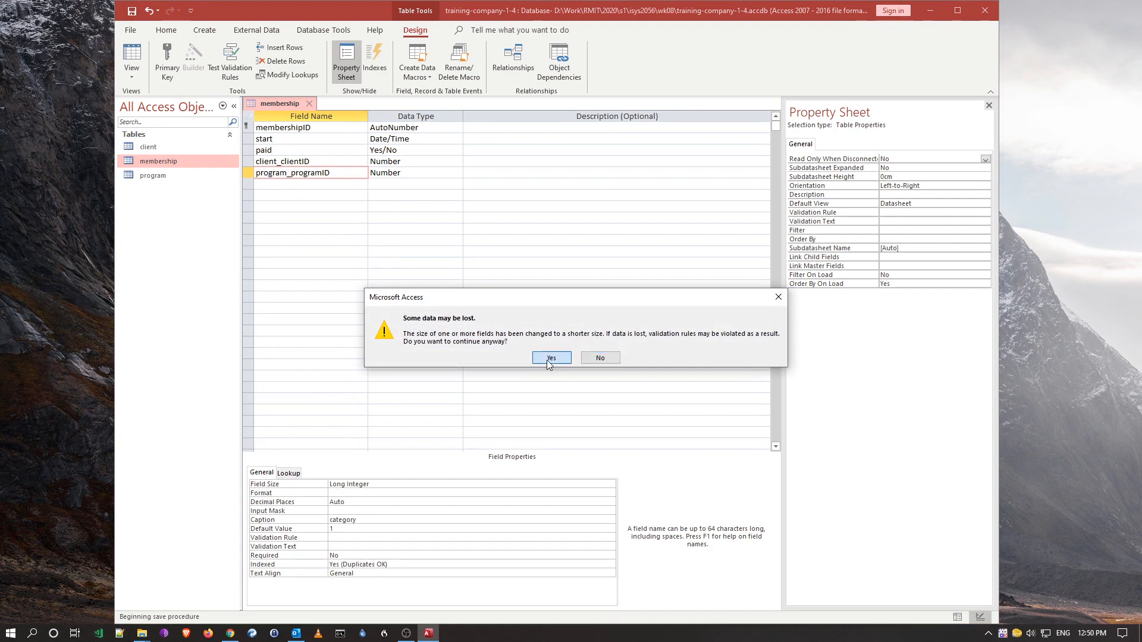
click(550, 357)
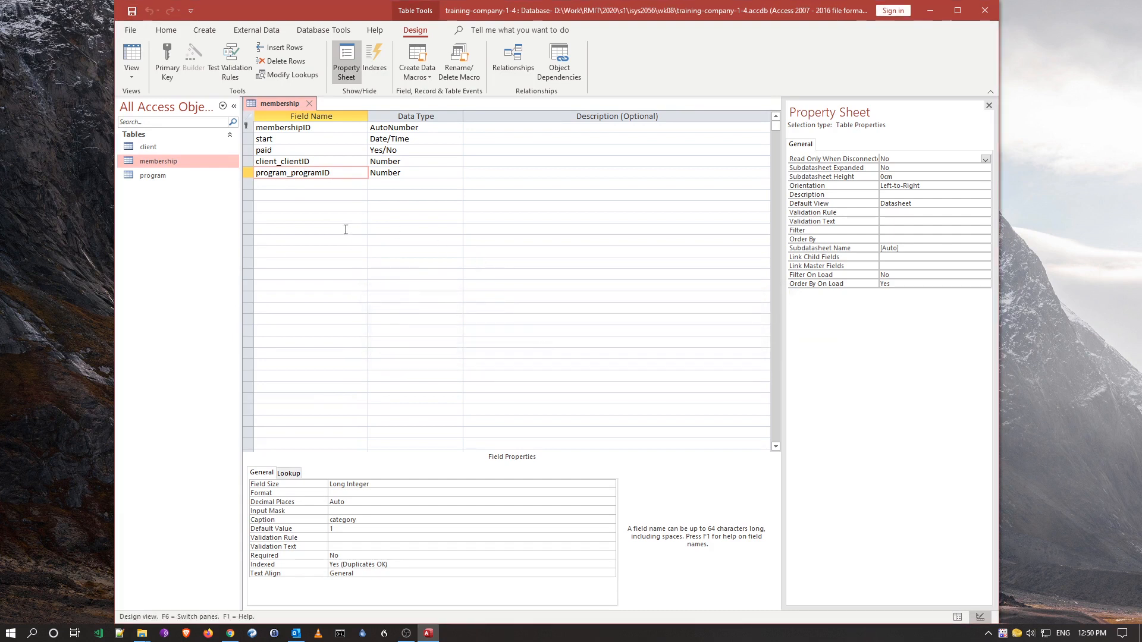
mouse_move(322, 209)
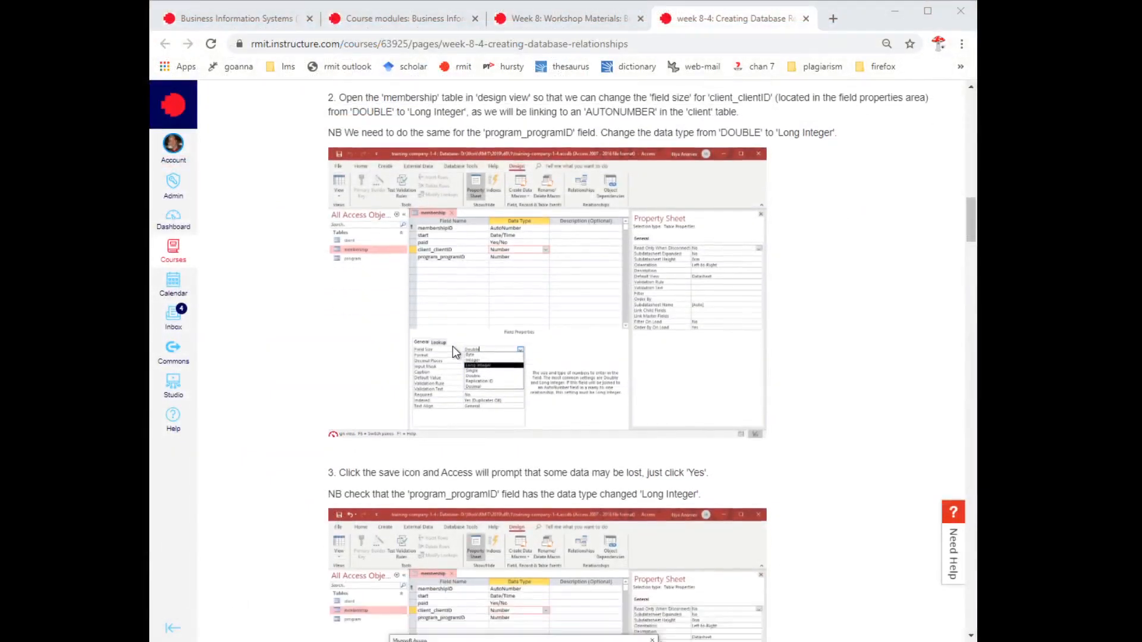
- Read the workshop through steps 5 and 6 on adding all tables via Show Table
scroll(down, 3)
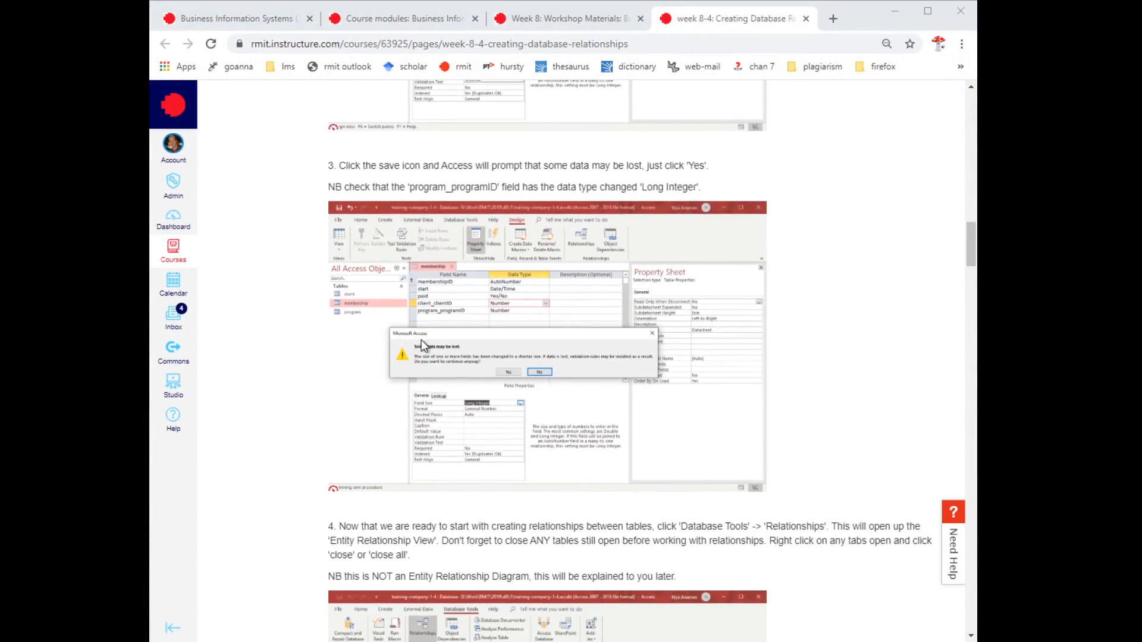
scroll(down, 3)
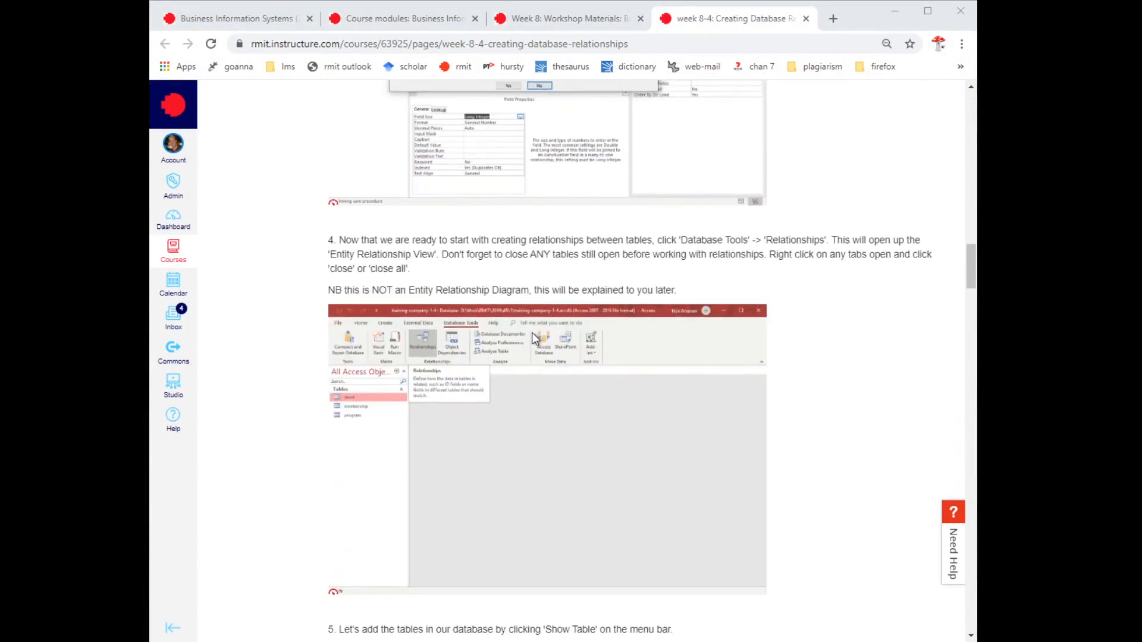
scroll(down, 3)
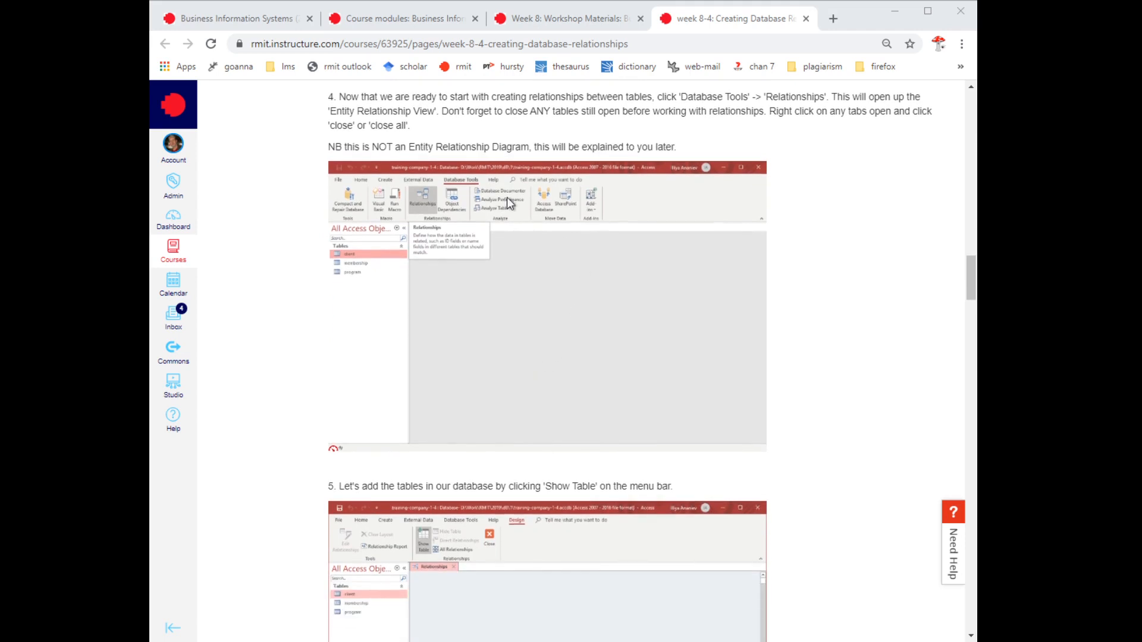
double_click(473, 146)
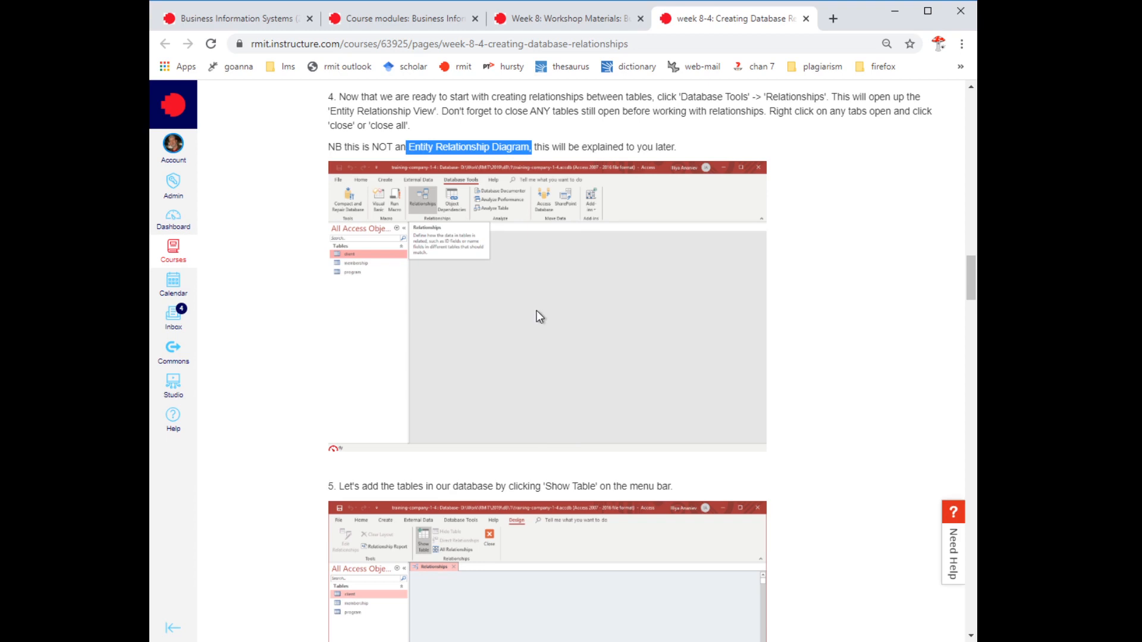
mouse_move(523, 311)
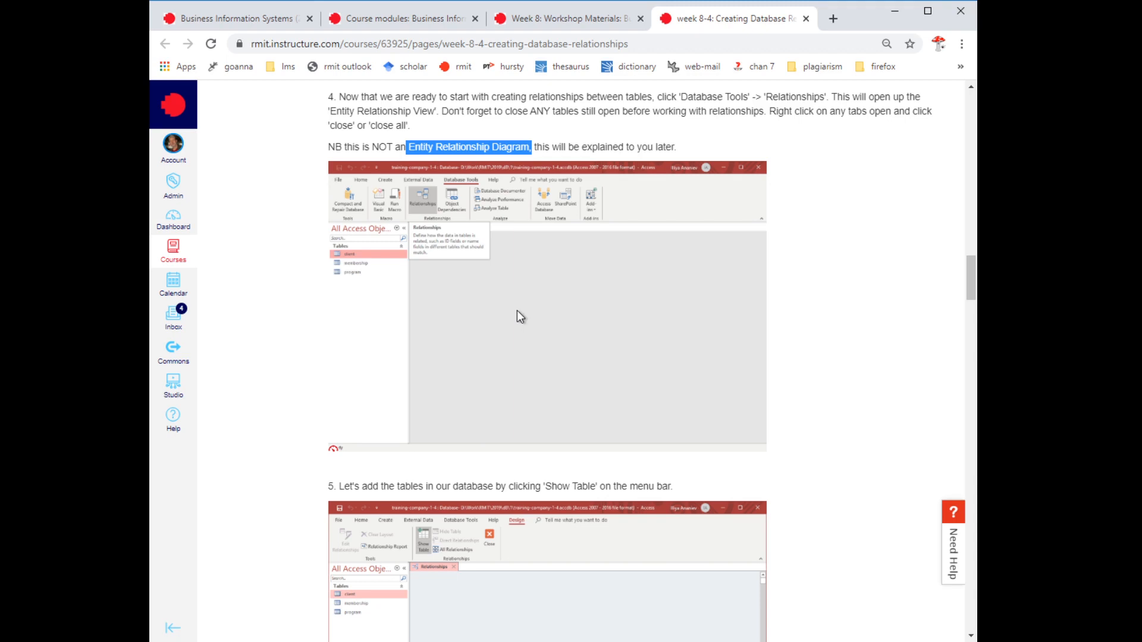
mouse_move(514, 316)
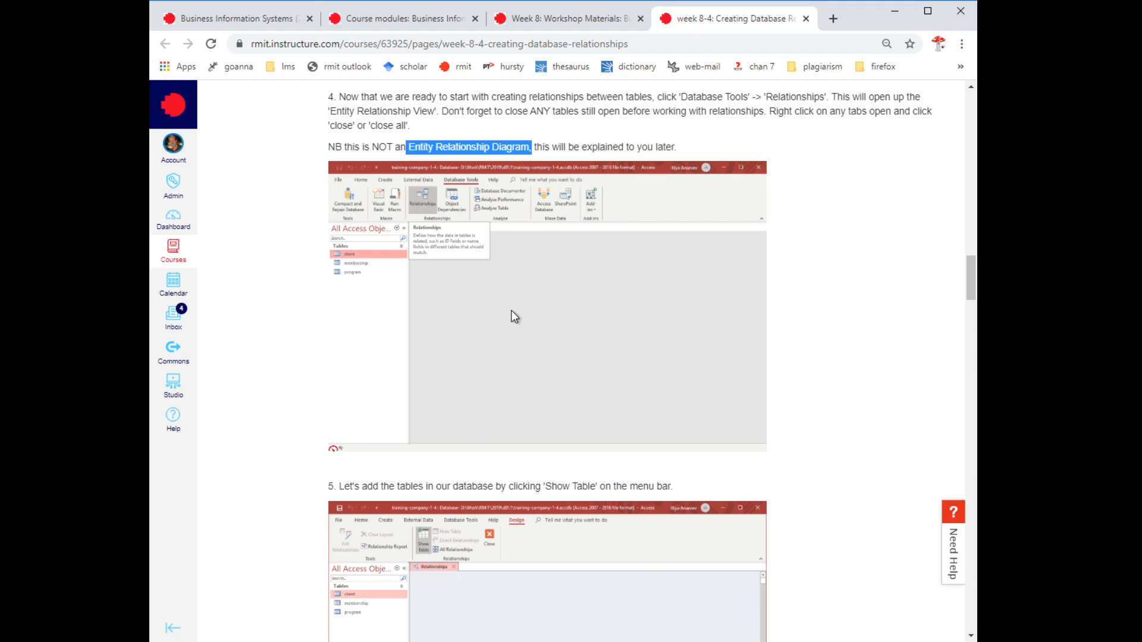
mouse_move(527, 305)
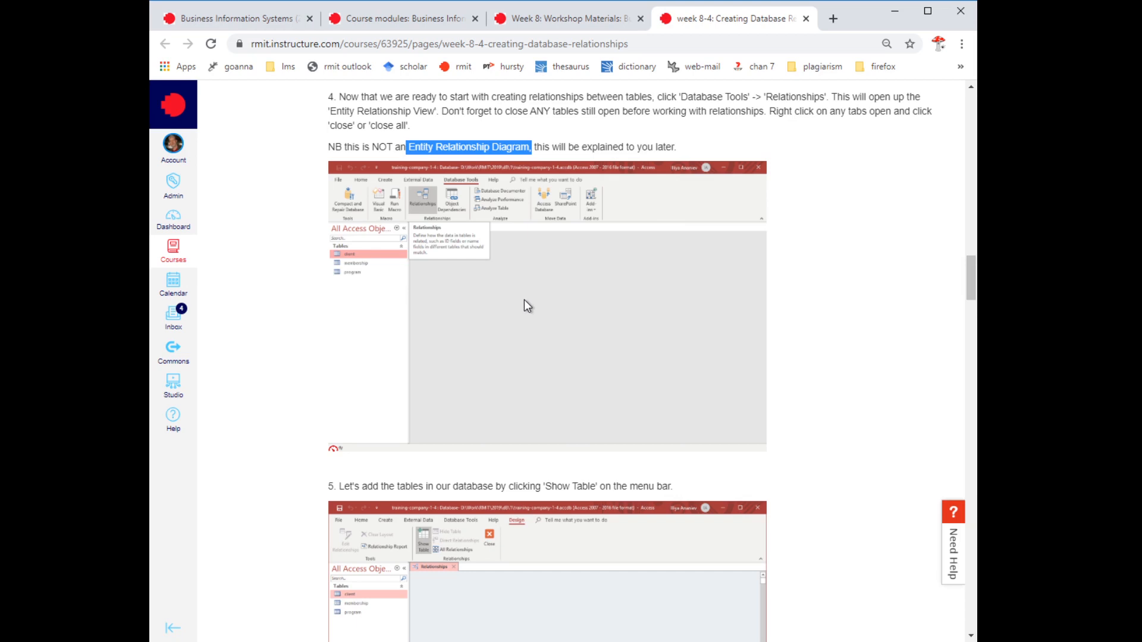
mouse_move(503, 178)
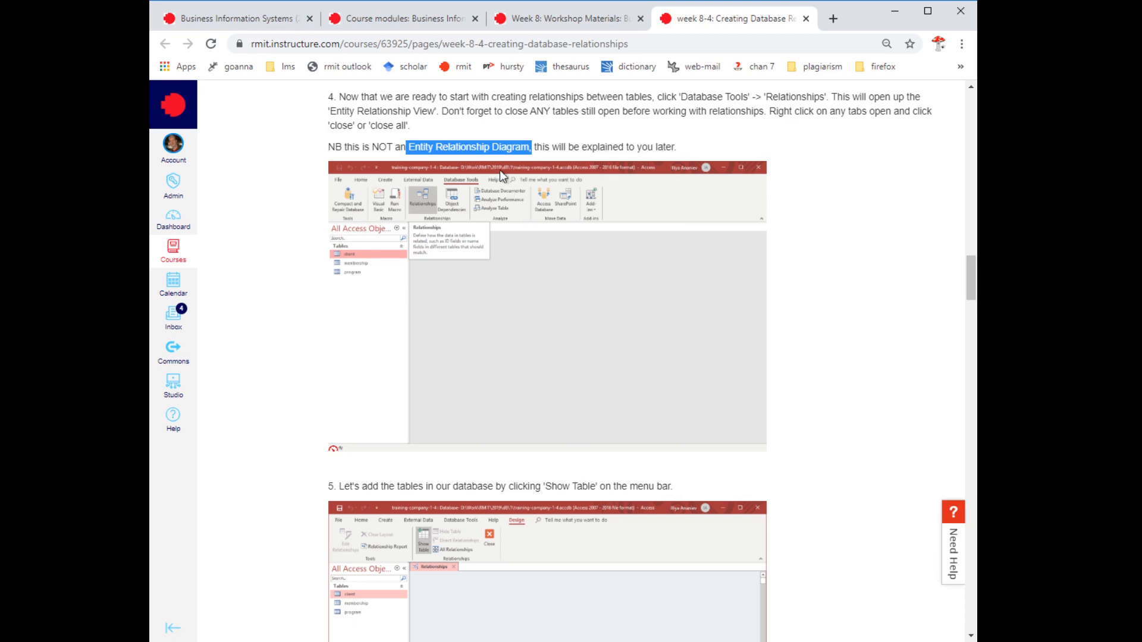
mouse_move(516, 328)
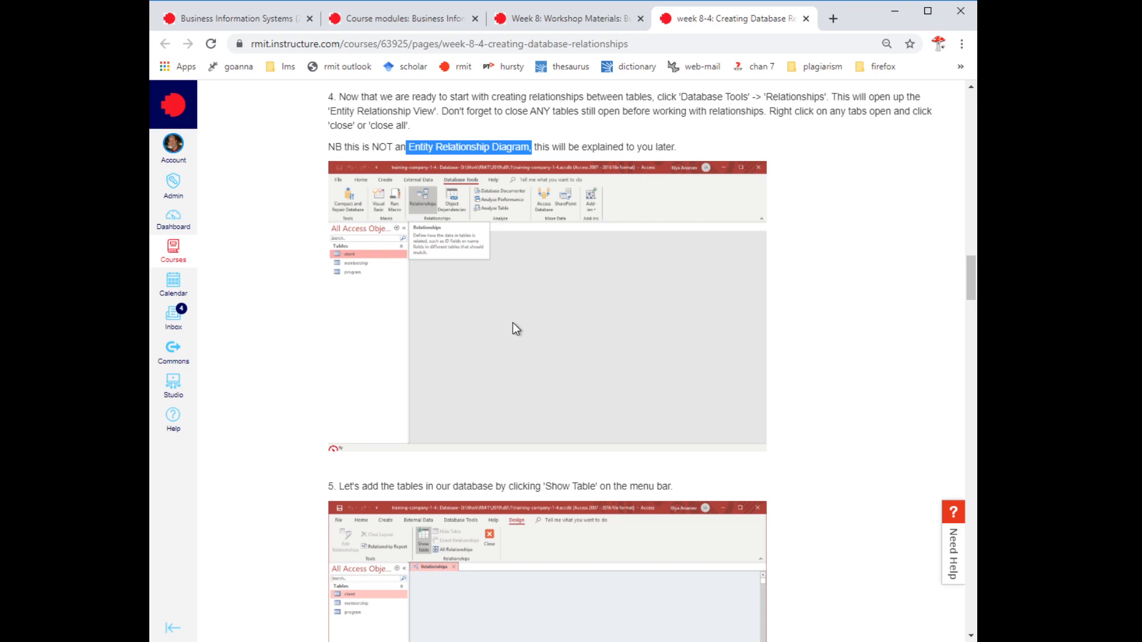
mouse_move(509, 327)
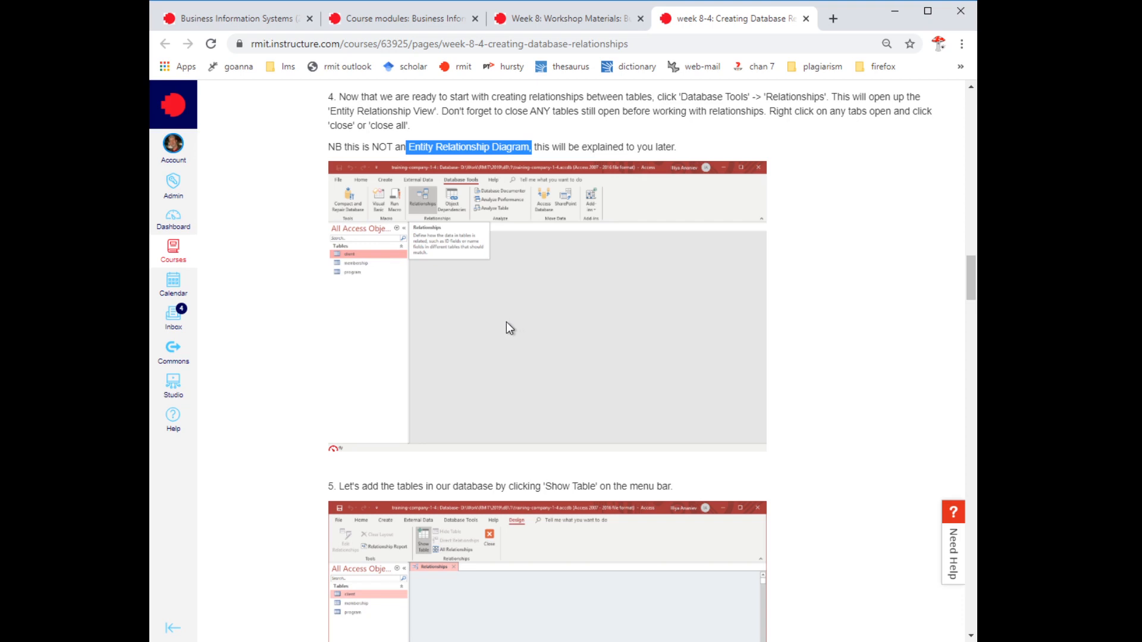
mouse_move(544, 285)
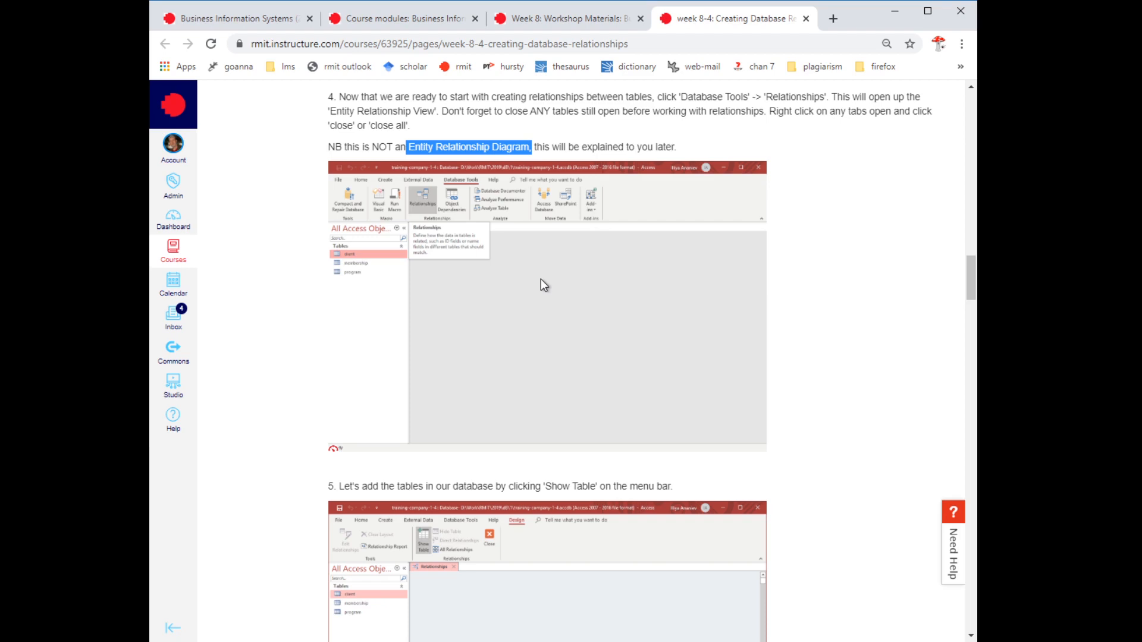
mouse_move(825, 107)
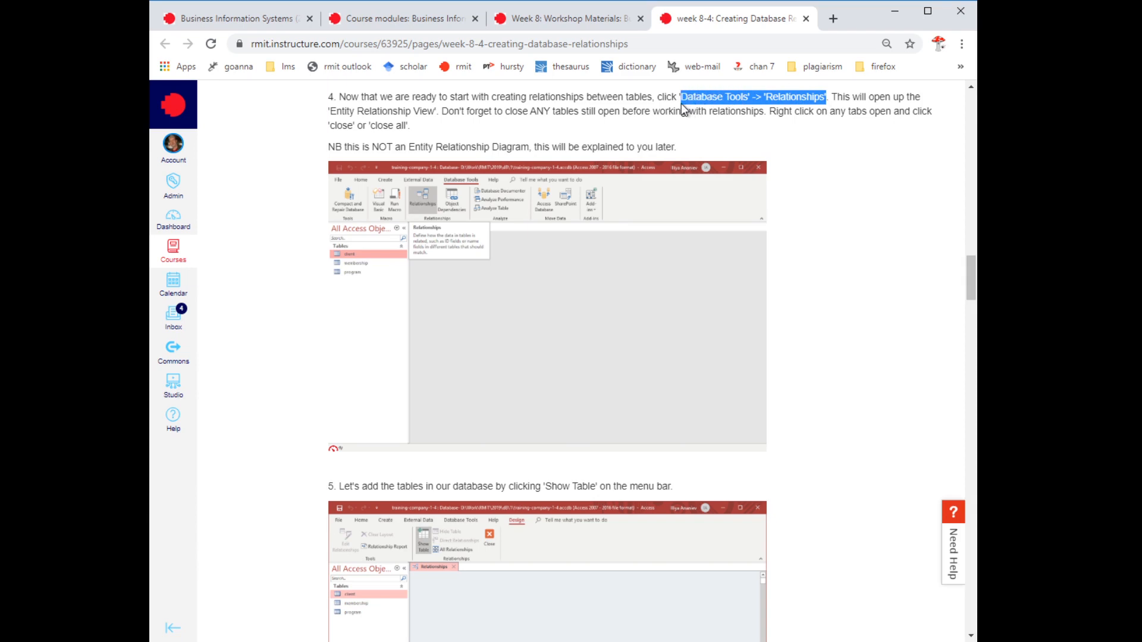
mouse_move(658, 250)
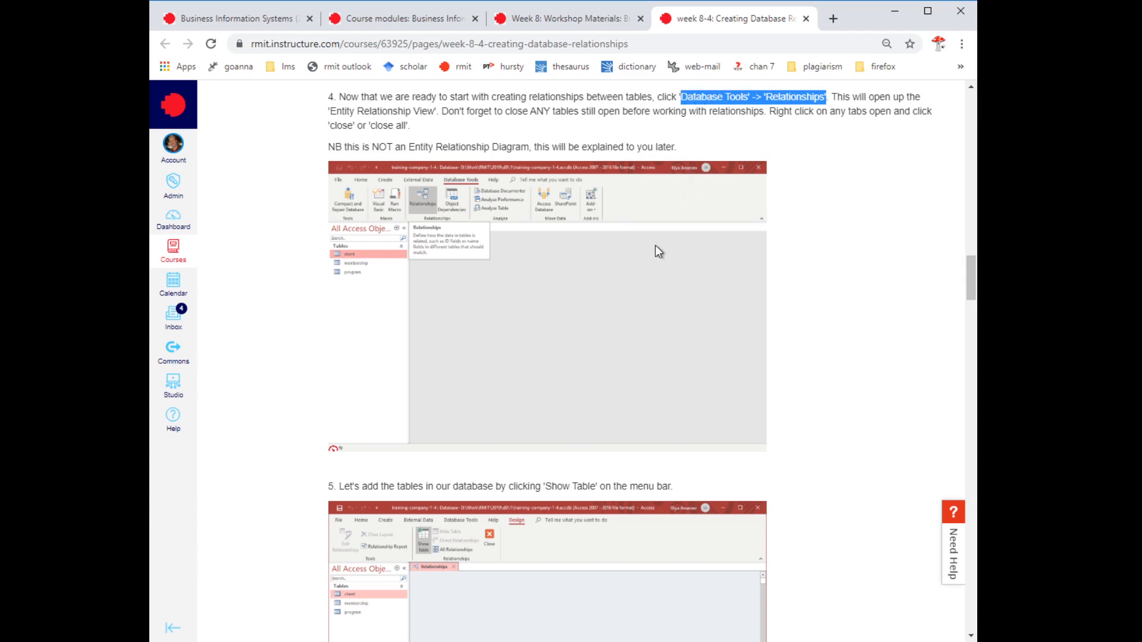
scroll(down, 3)
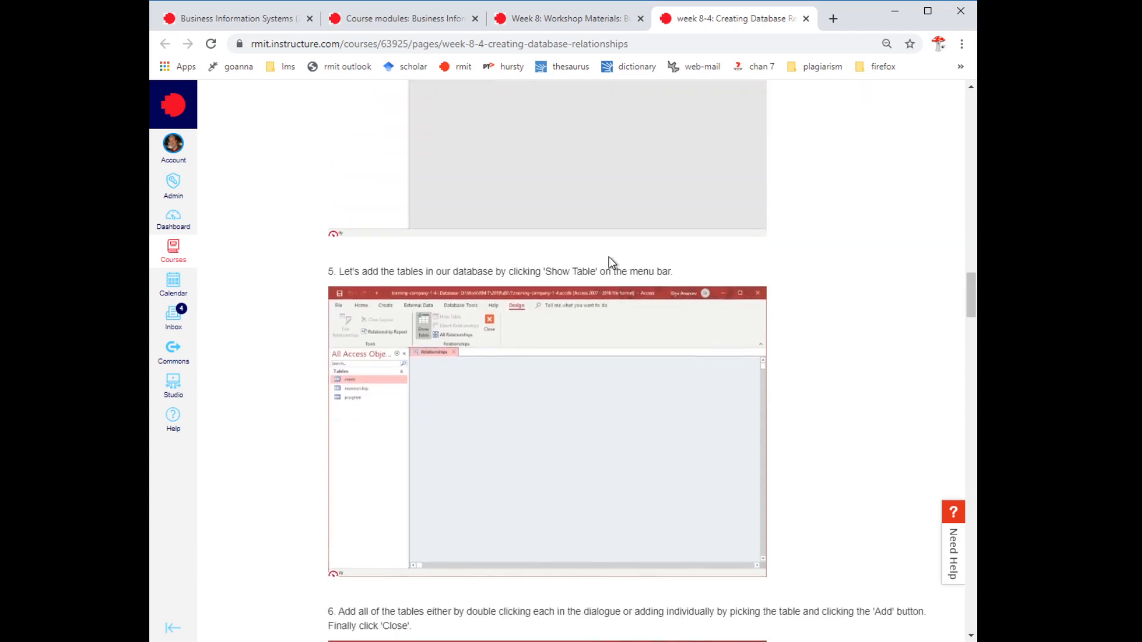
scroll(down, 3)
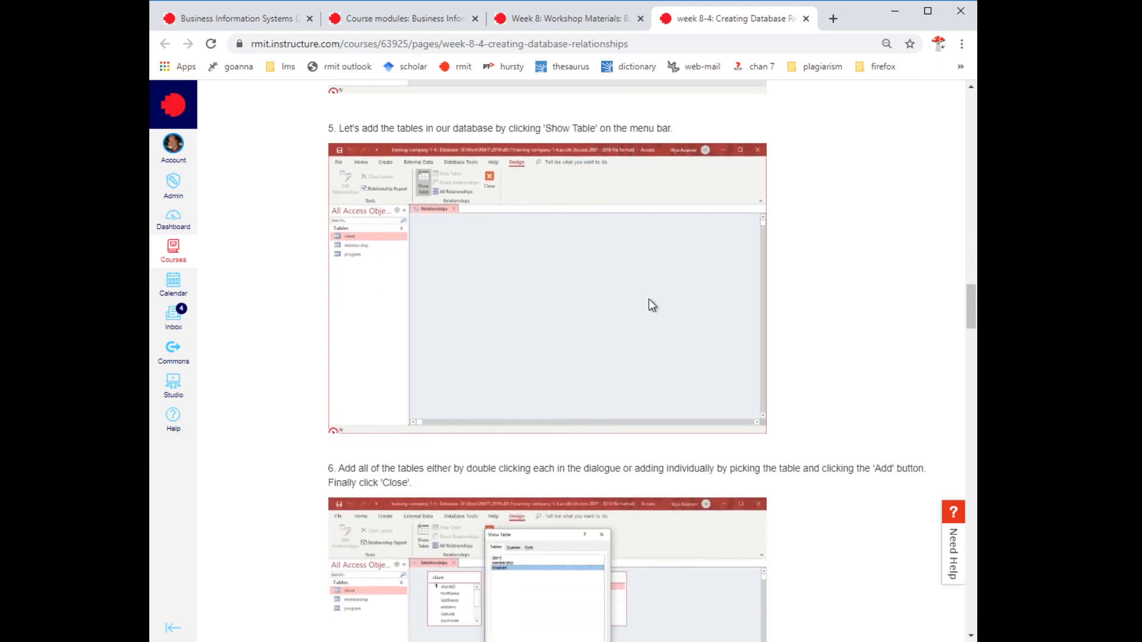
scroll(down, 3)
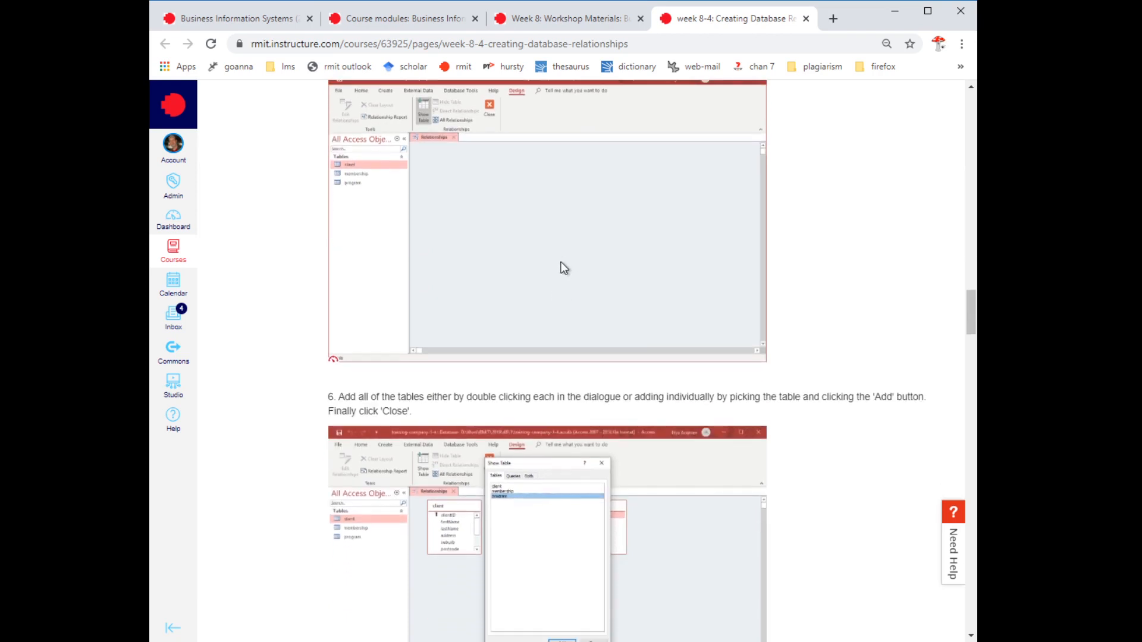
mouse_move(407, 275)
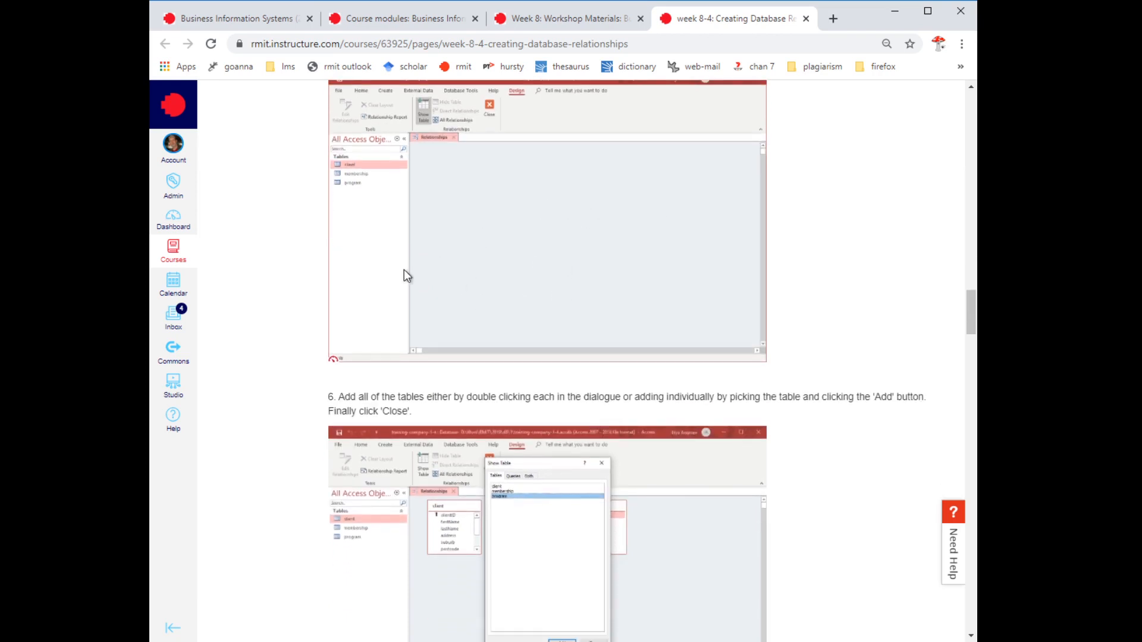
mouse_move(549, 231)
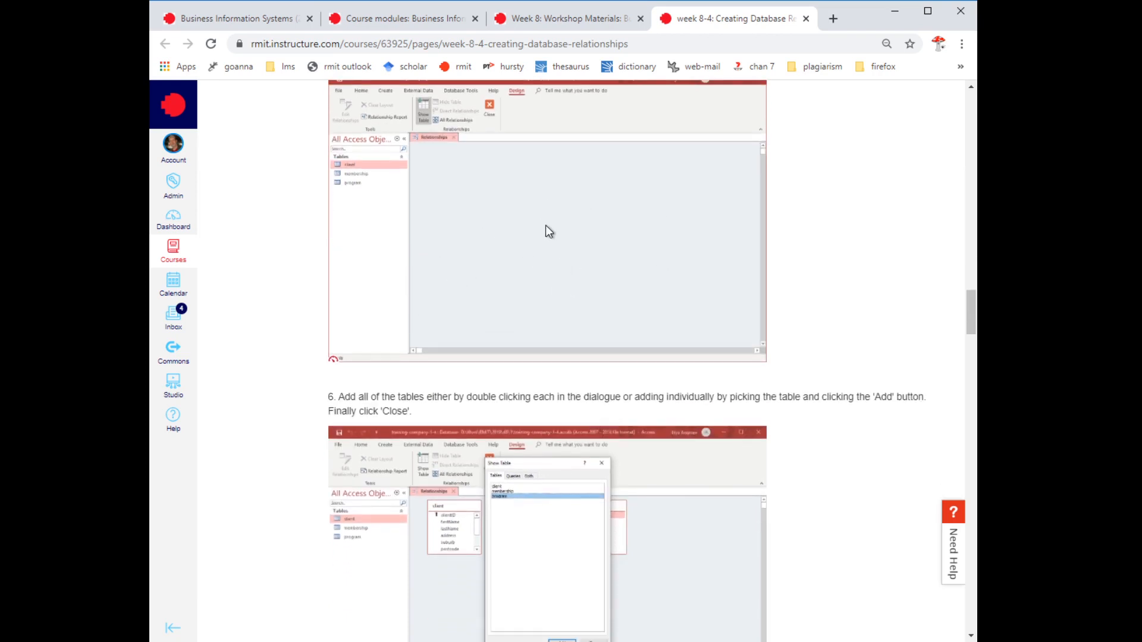
mouse_move(486, 251)
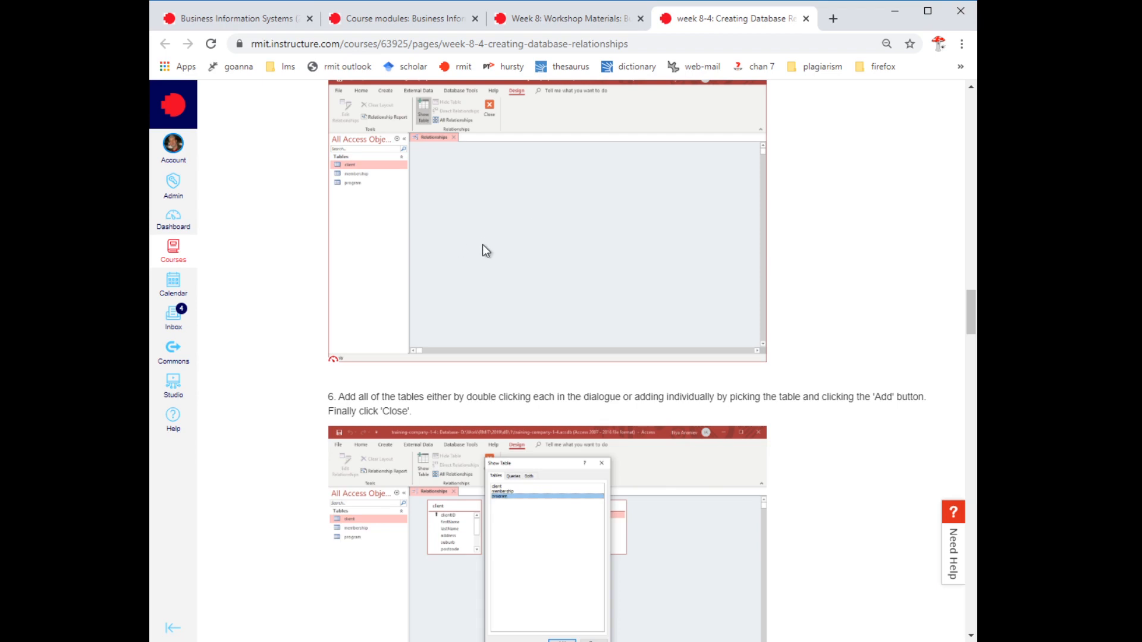
mouse_move(487, 246)
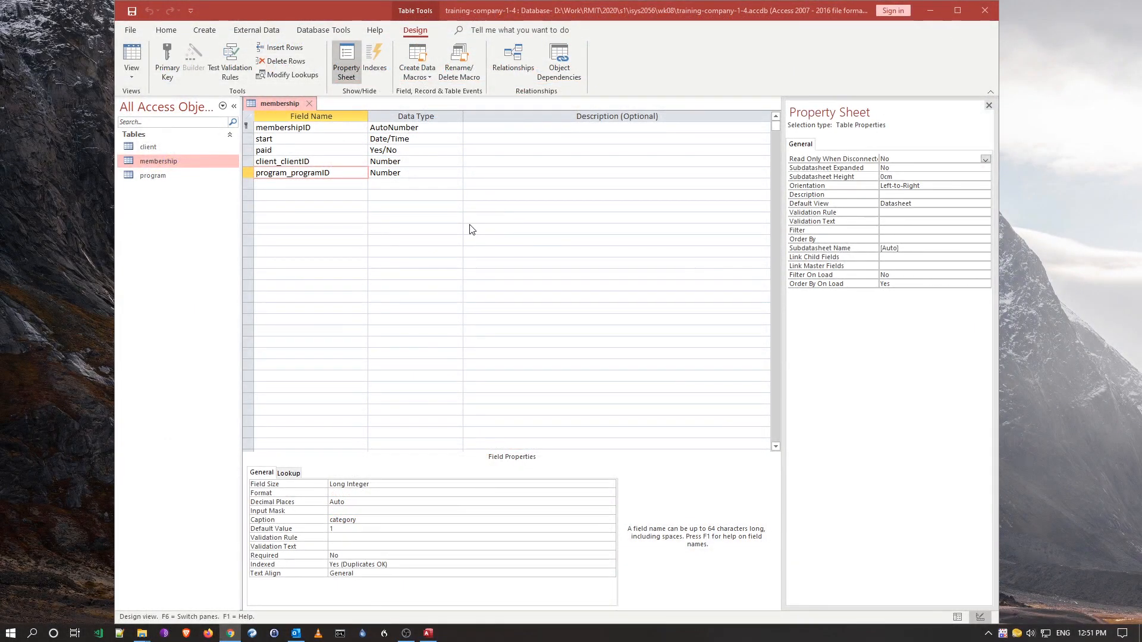
- Close the membership design and open Database Tools > Relationships with its Add Tables list
click(458, 217)
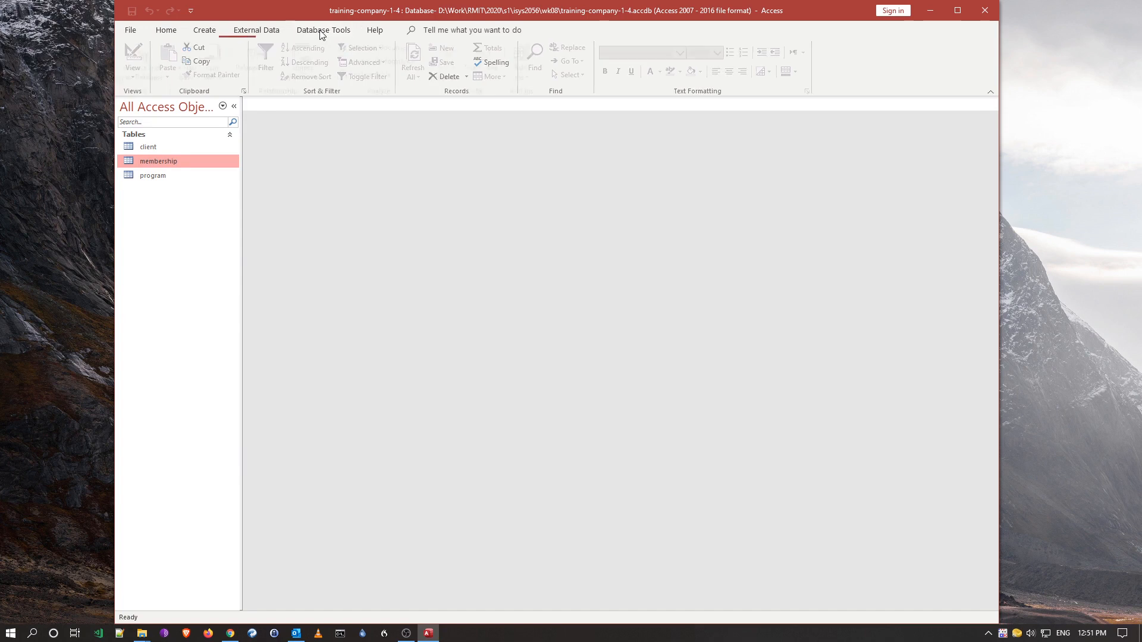
click(323, 30)
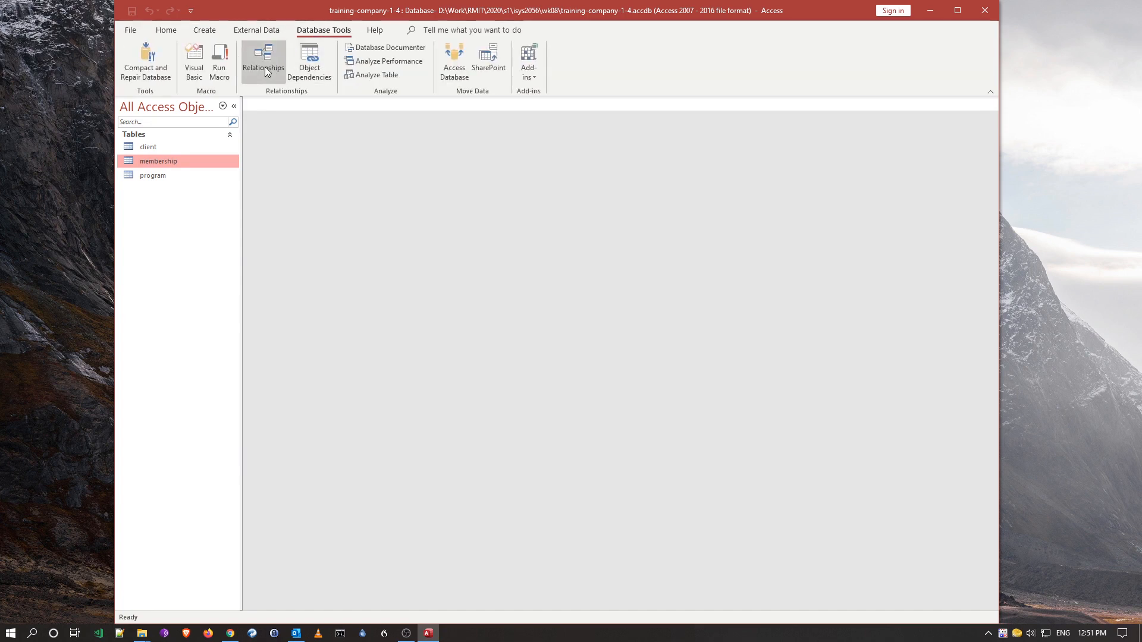
click(263, 62)
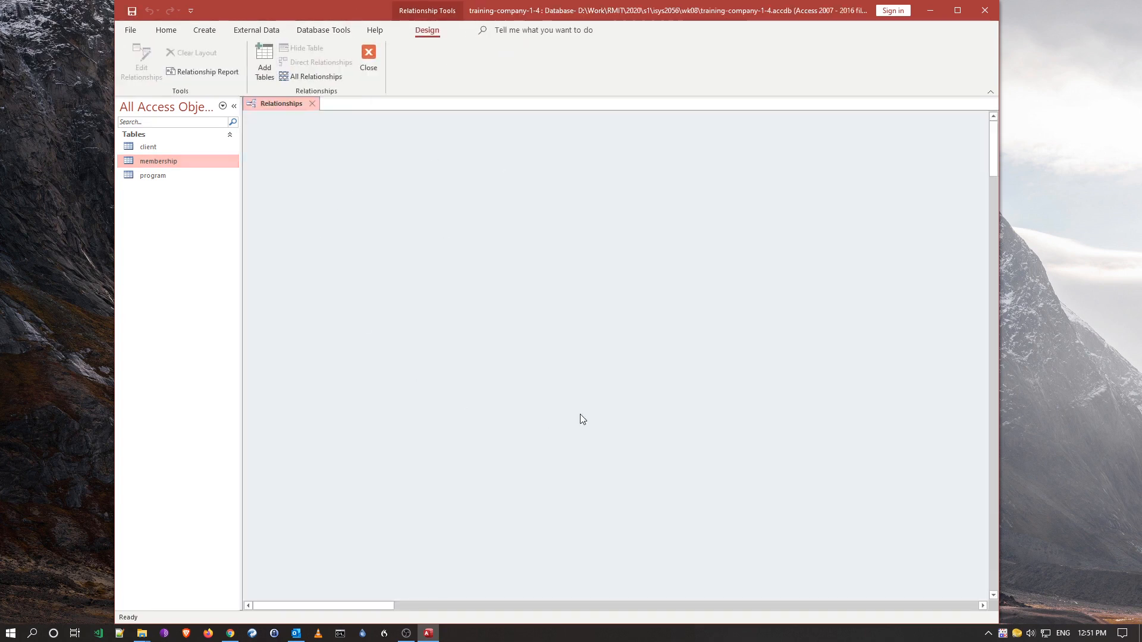
mouse_move(148, 146)
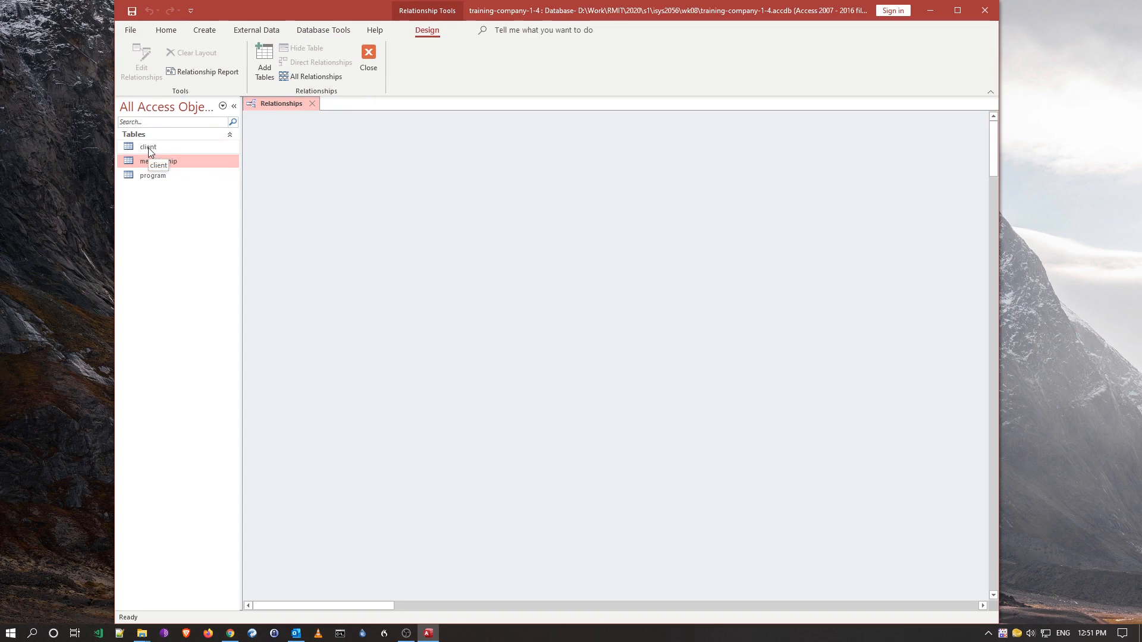
mouse_move(158, 161)
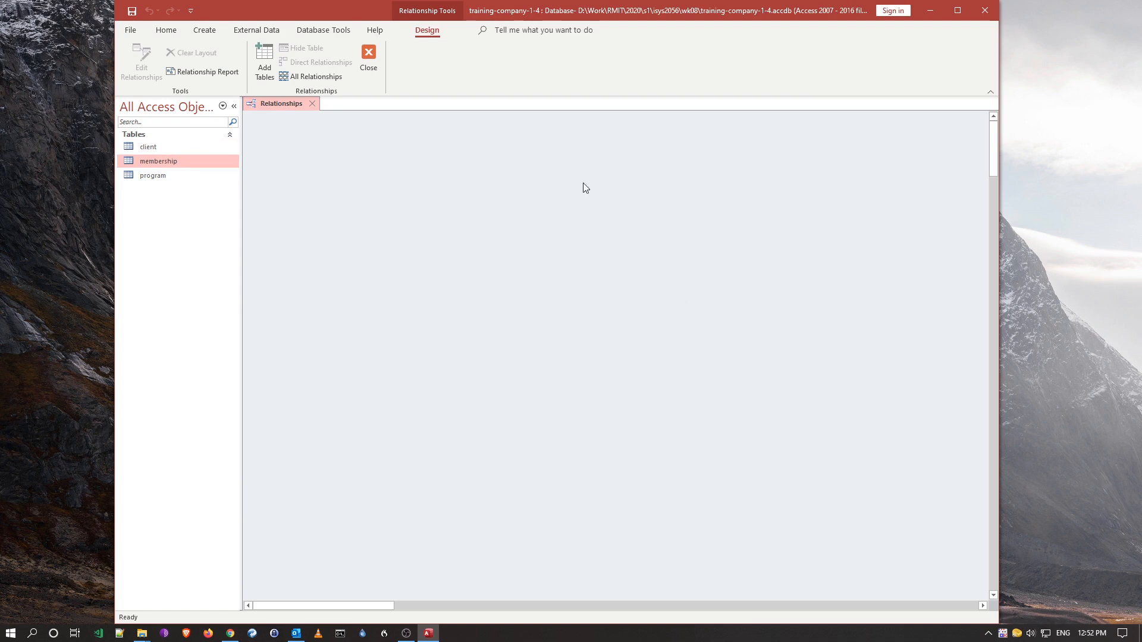
mouse_move(264, 62)
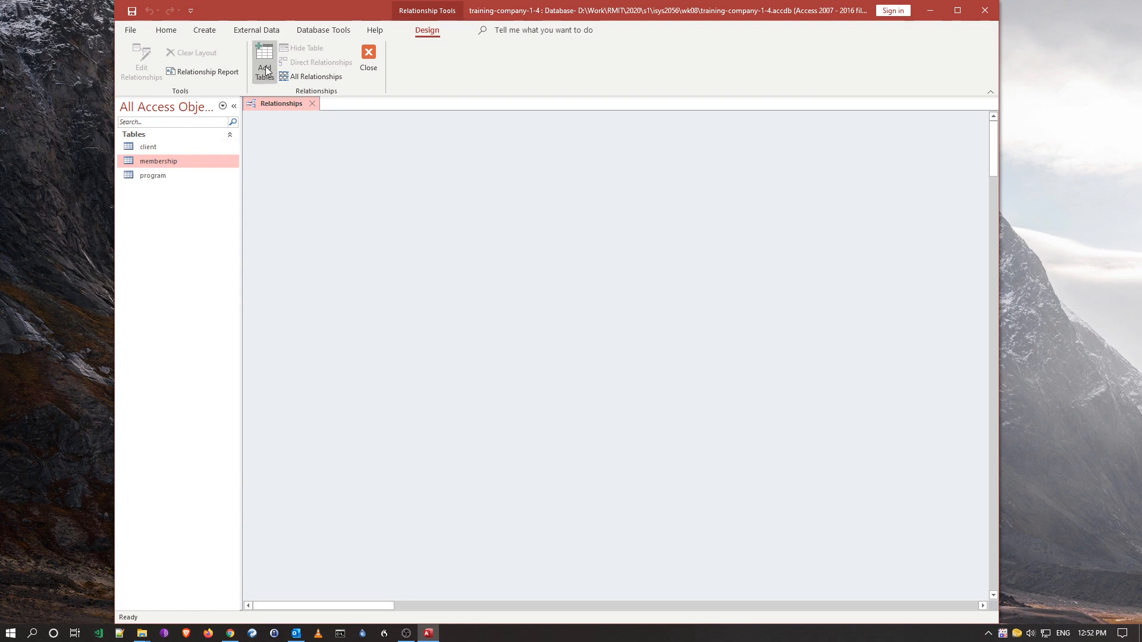
click(263, 62)
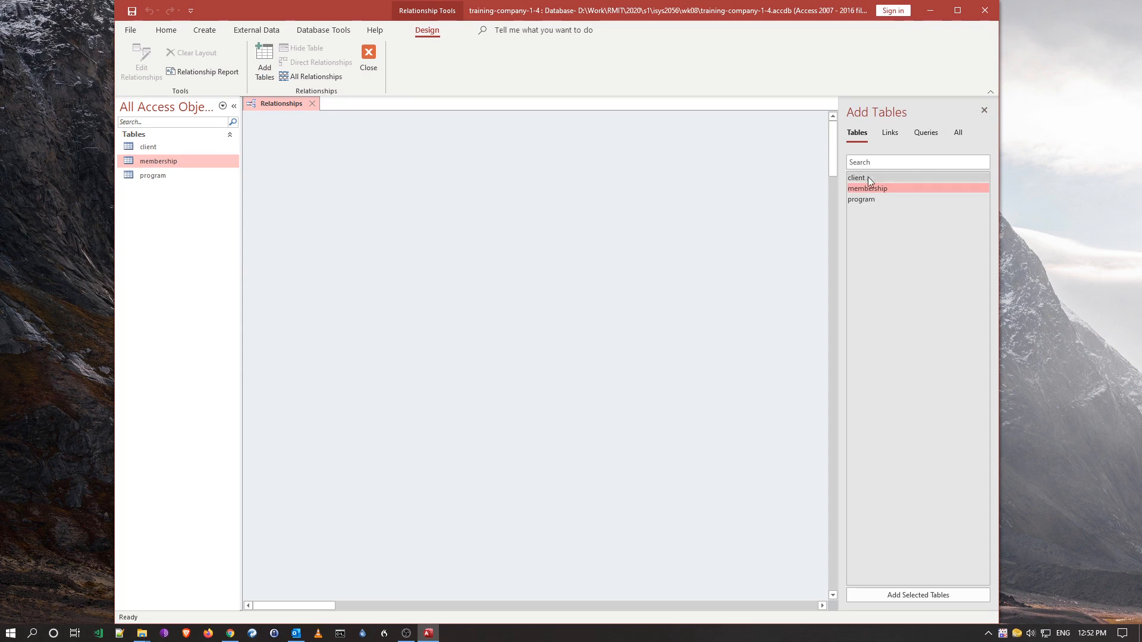
- Add the client and membership tables to the relationships layout via Show Table
click(984, 110)
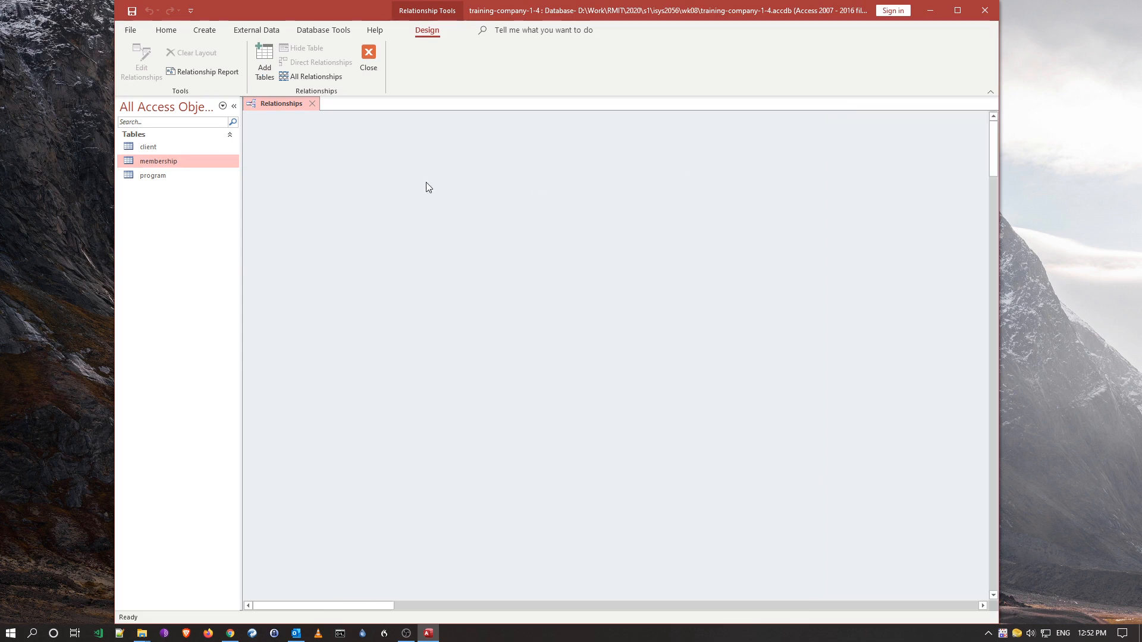
right_click(426, 187)
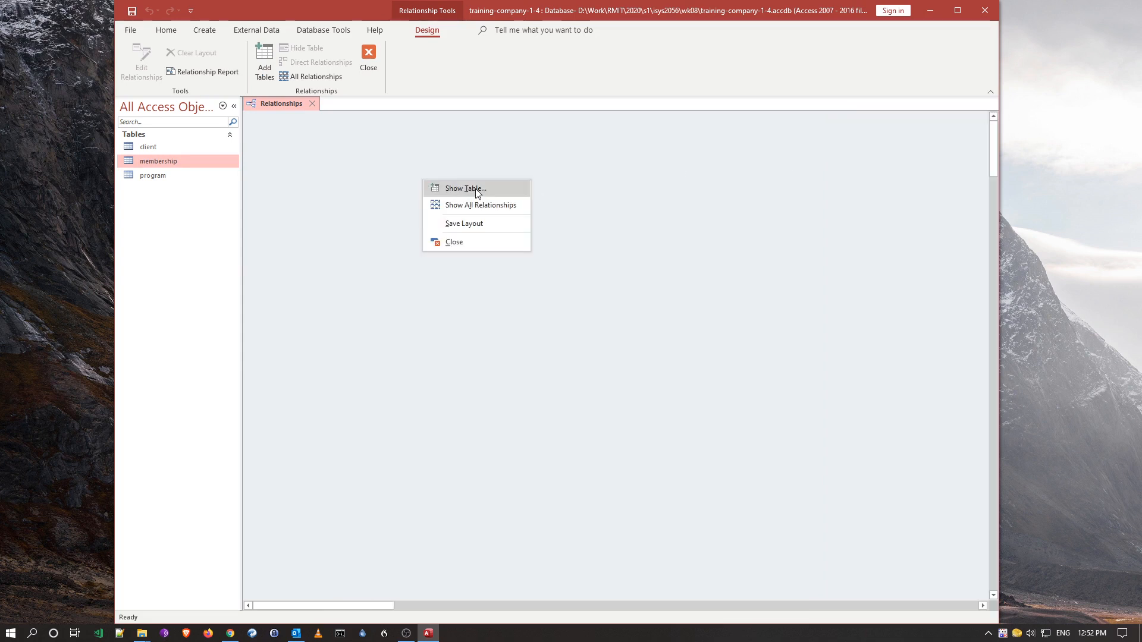
click(465, 189)
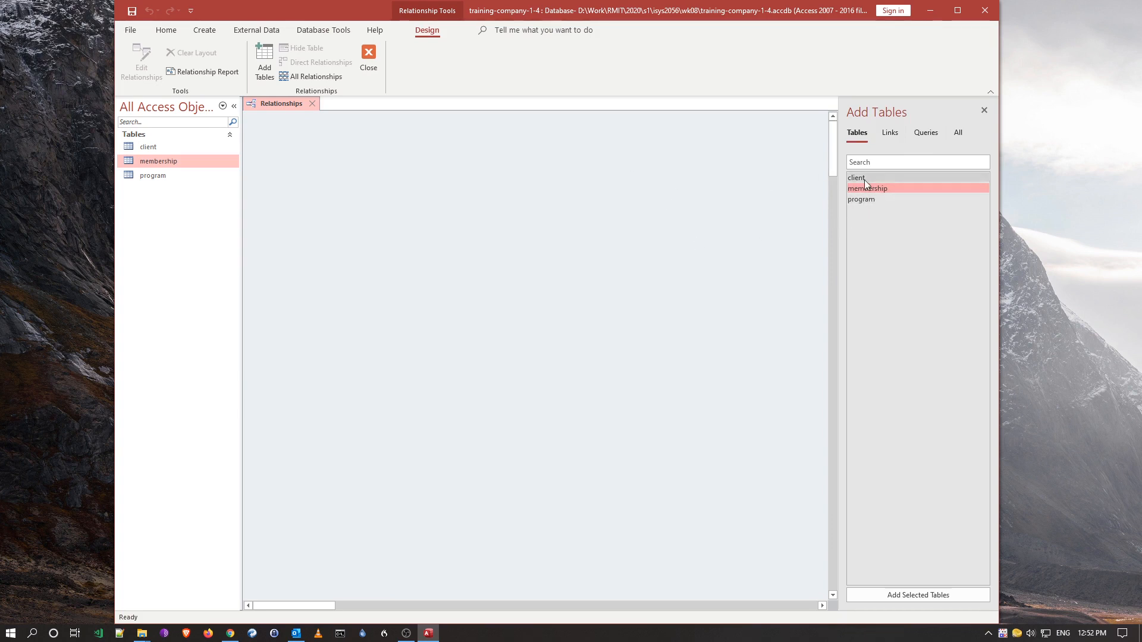
mouse_move(916, 191)
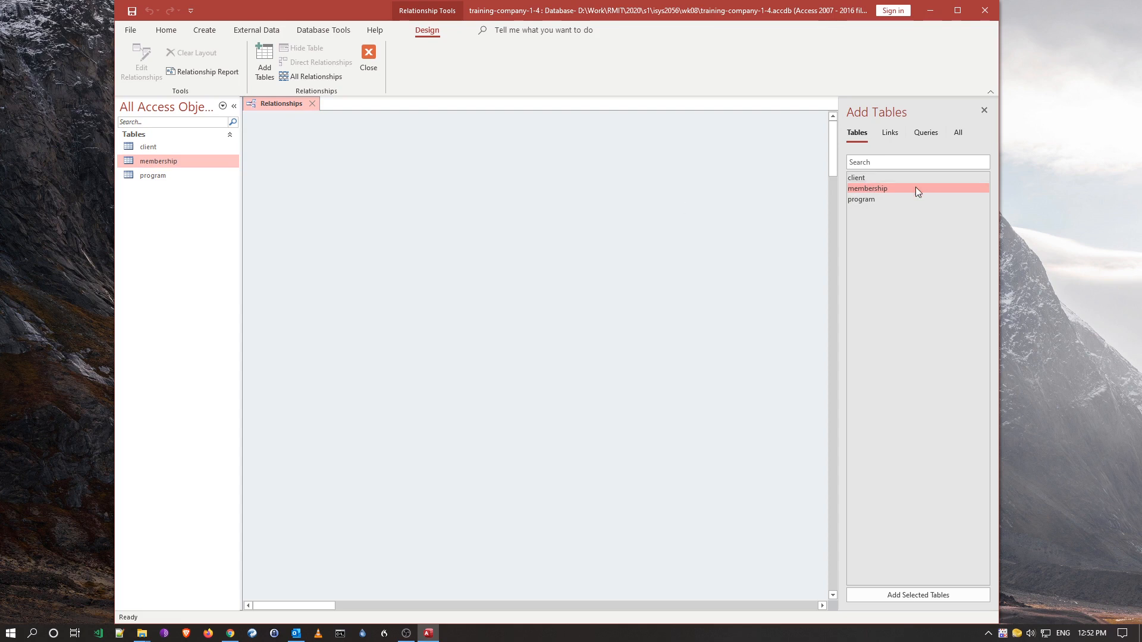
double_click(855, 178)
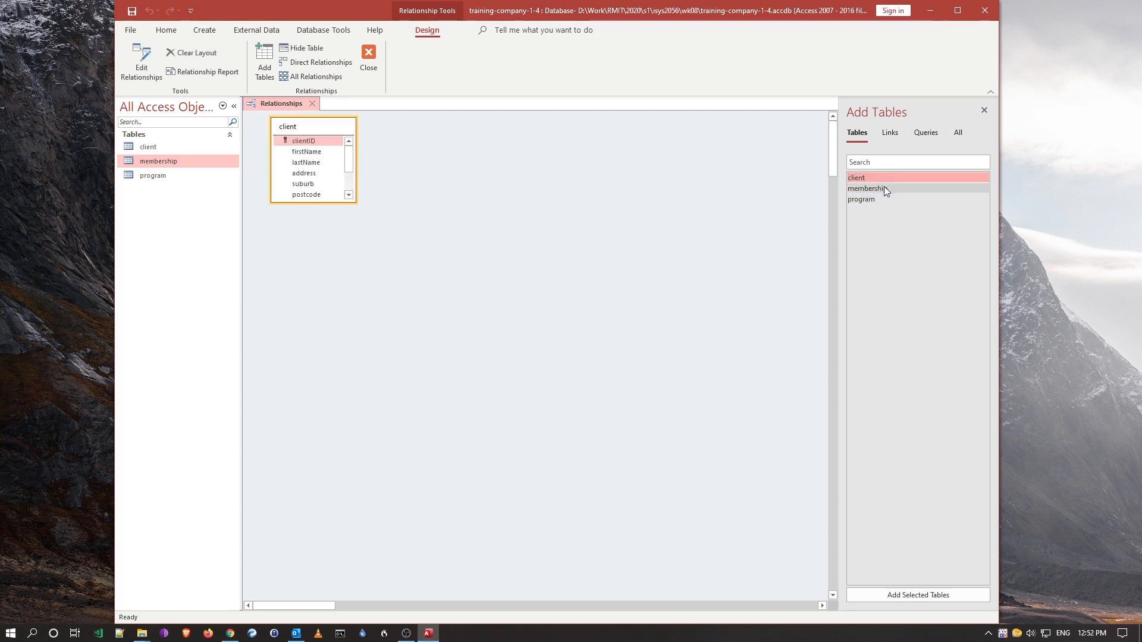
double_click(860, 199)
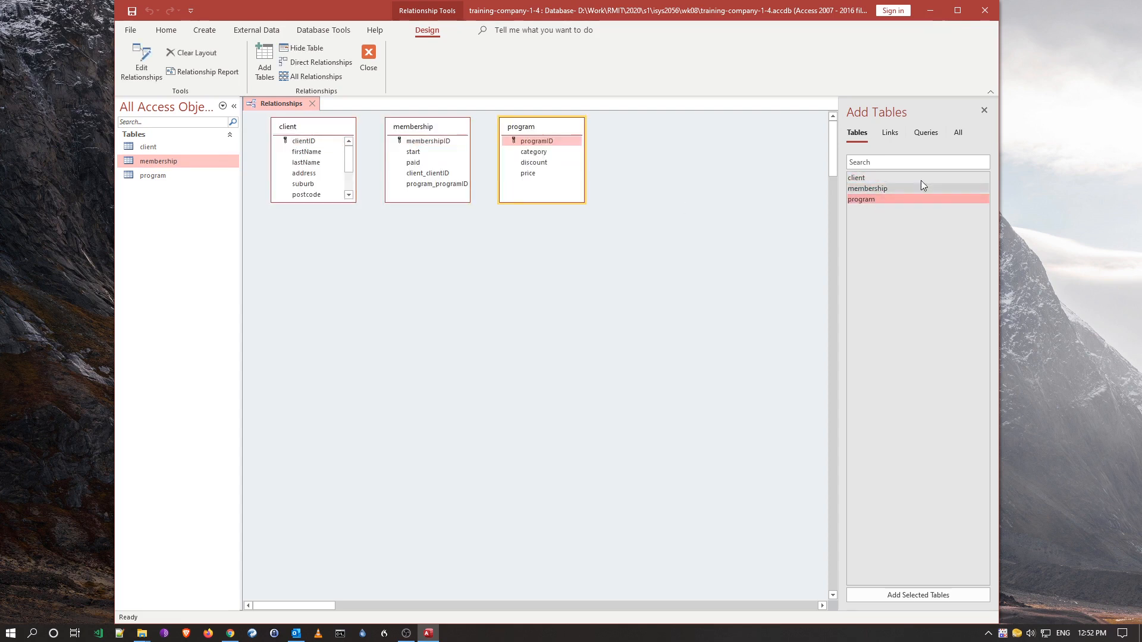
click(984, 110)
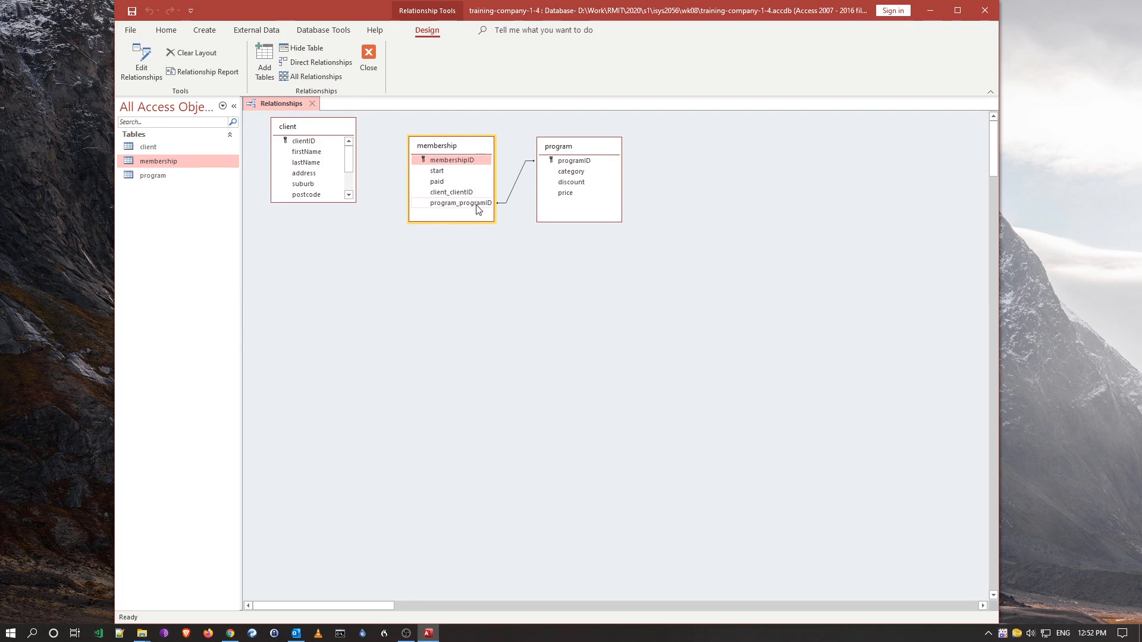
mouse_move(462, 211)
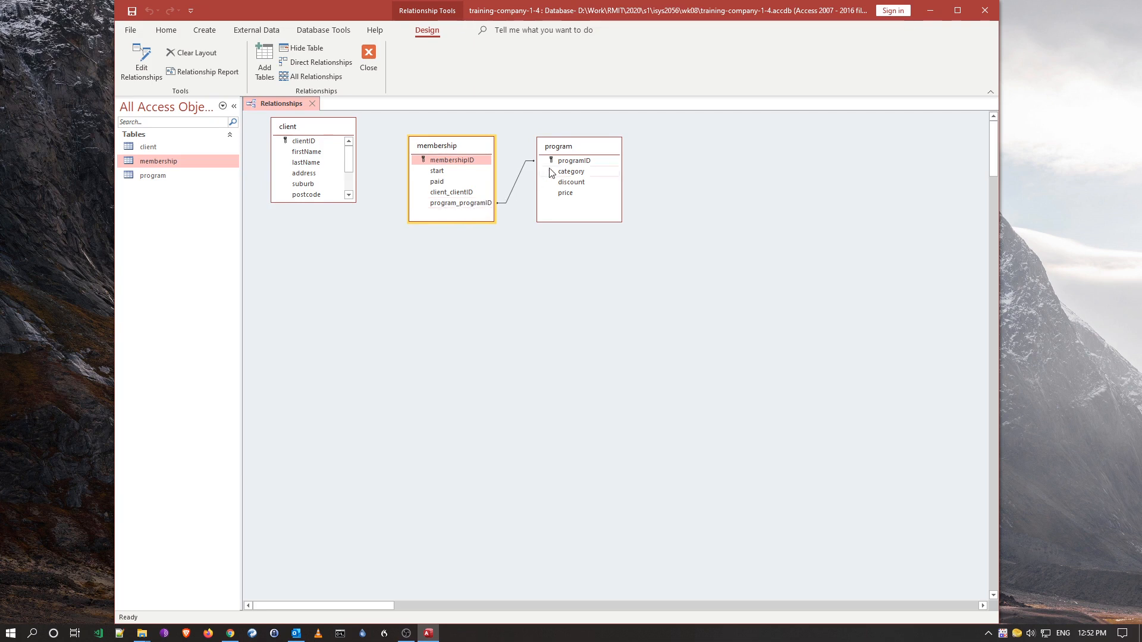
mouse_move(587, 162)
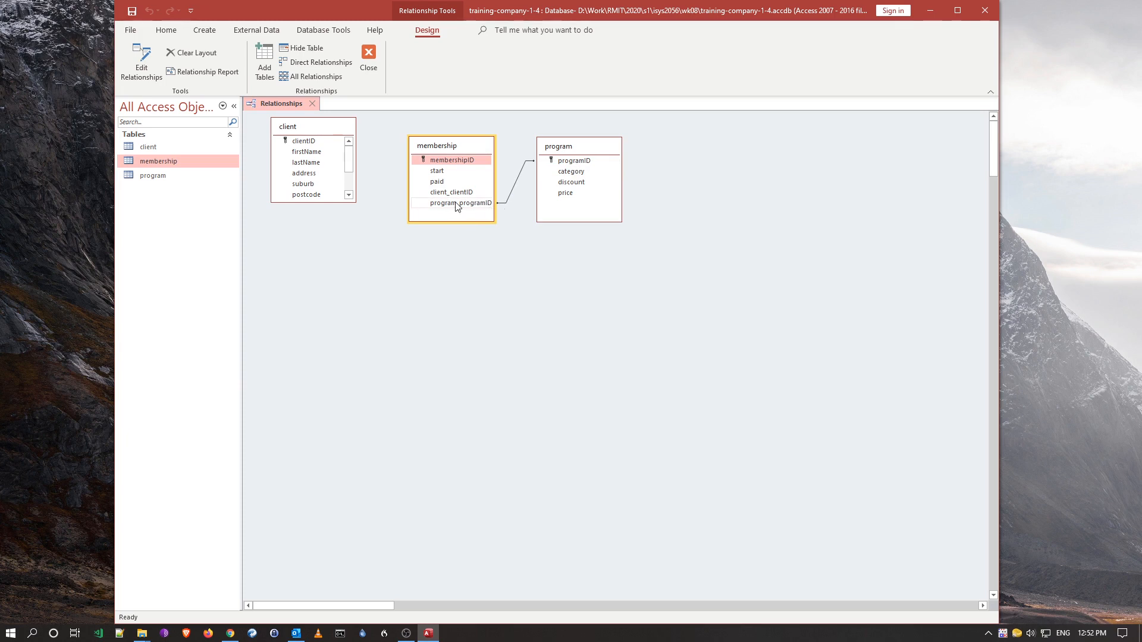
mouse_move(461, 208)
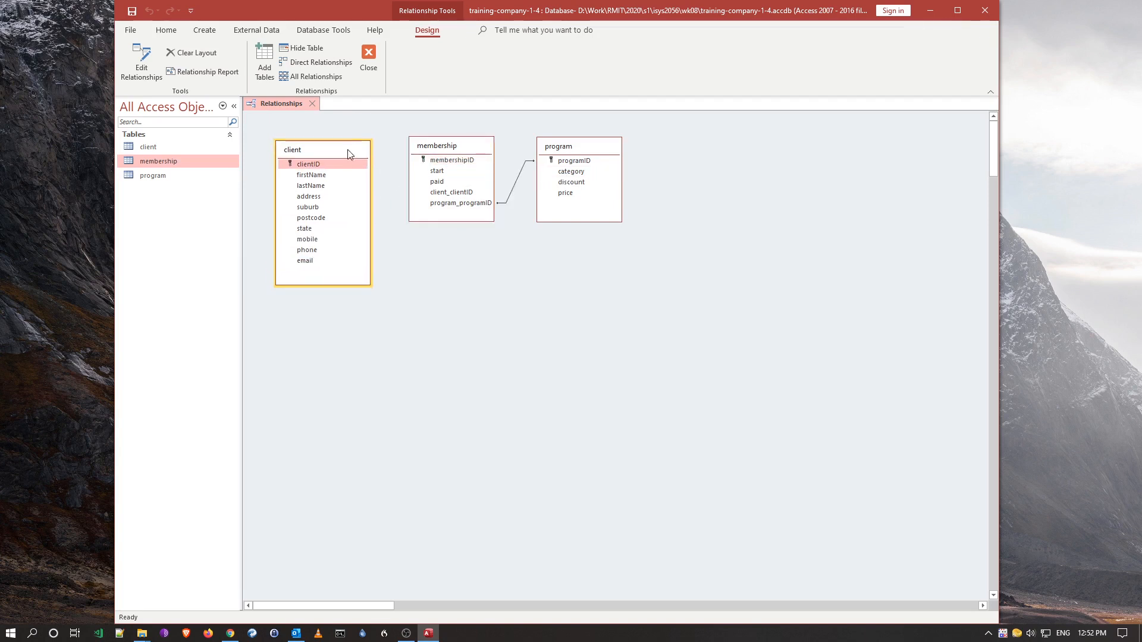
click(437, 148)
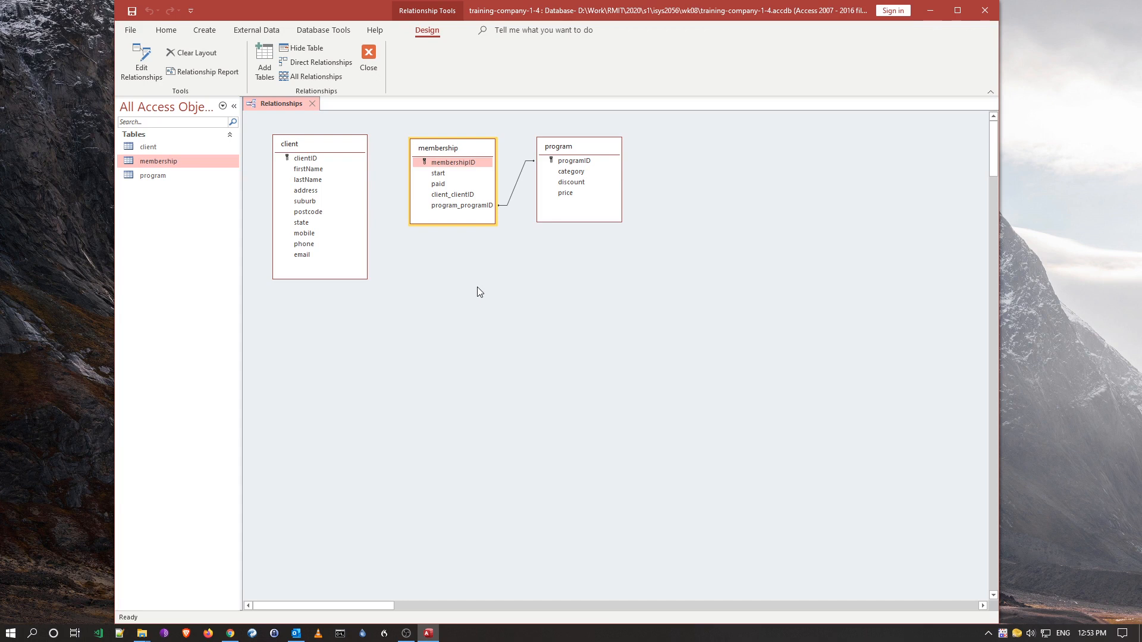
mouse_move(414, 282)
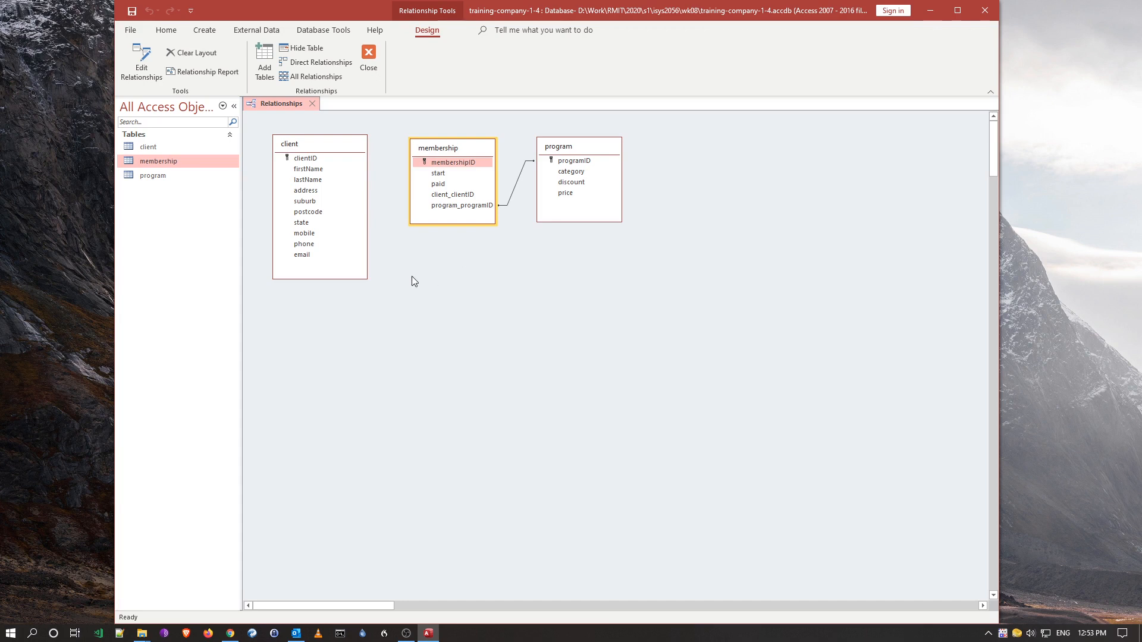
mouse_move(409, 254)
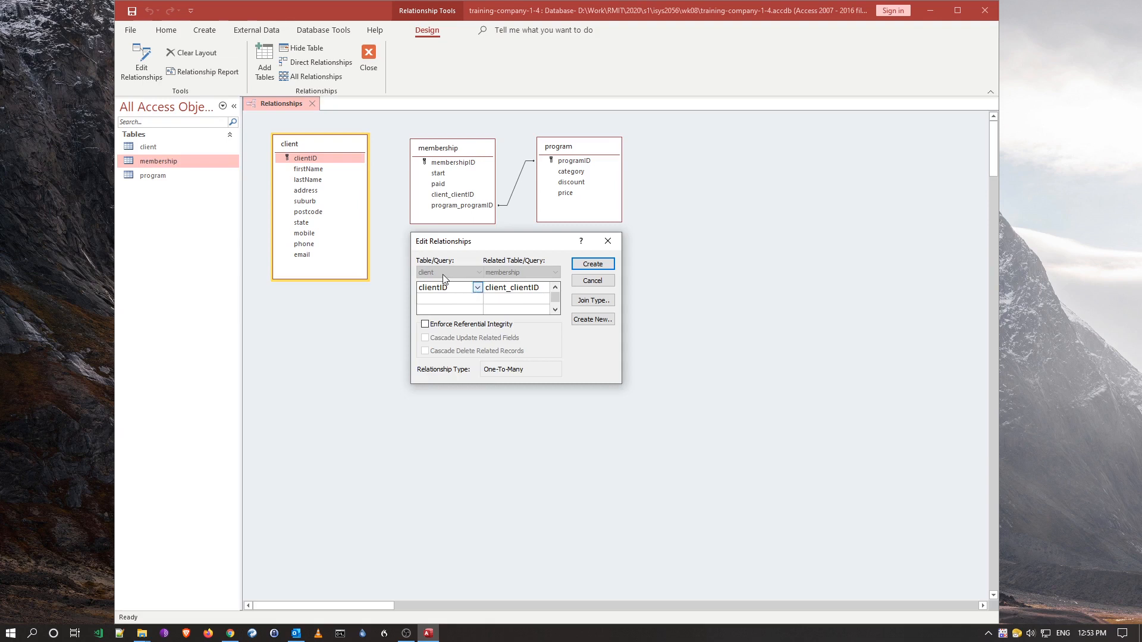
mouse_move(509, 277)
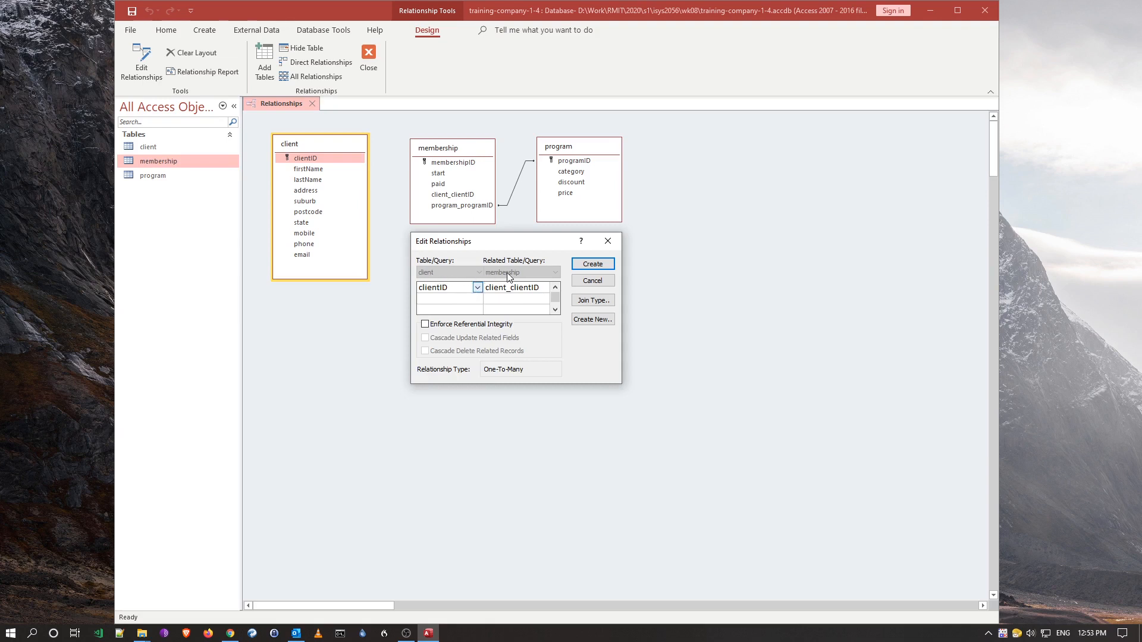
mouse_move(470, 270)
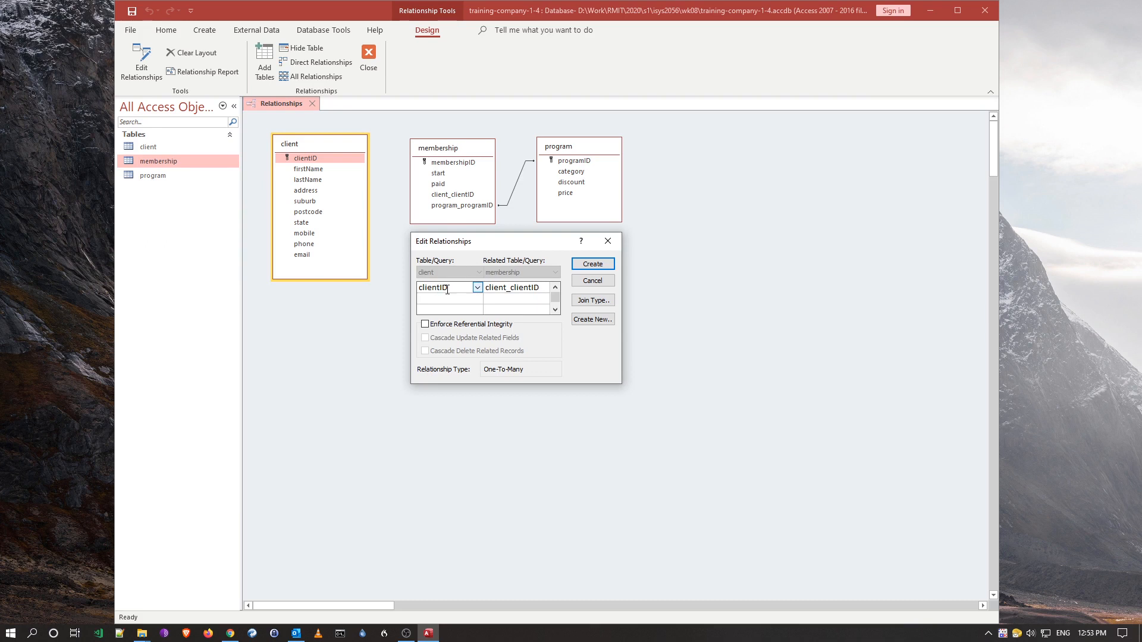
mouse_move(448, 290)
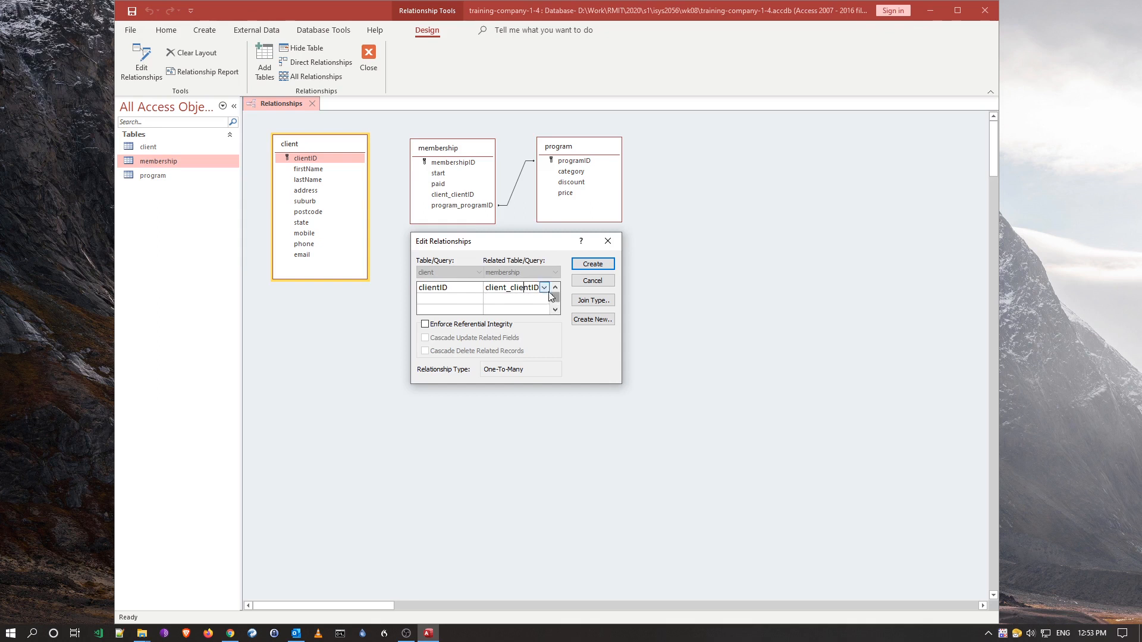
- Match client's clientID to membership's client_clientID and create the one-to-many link
click(545, 287)
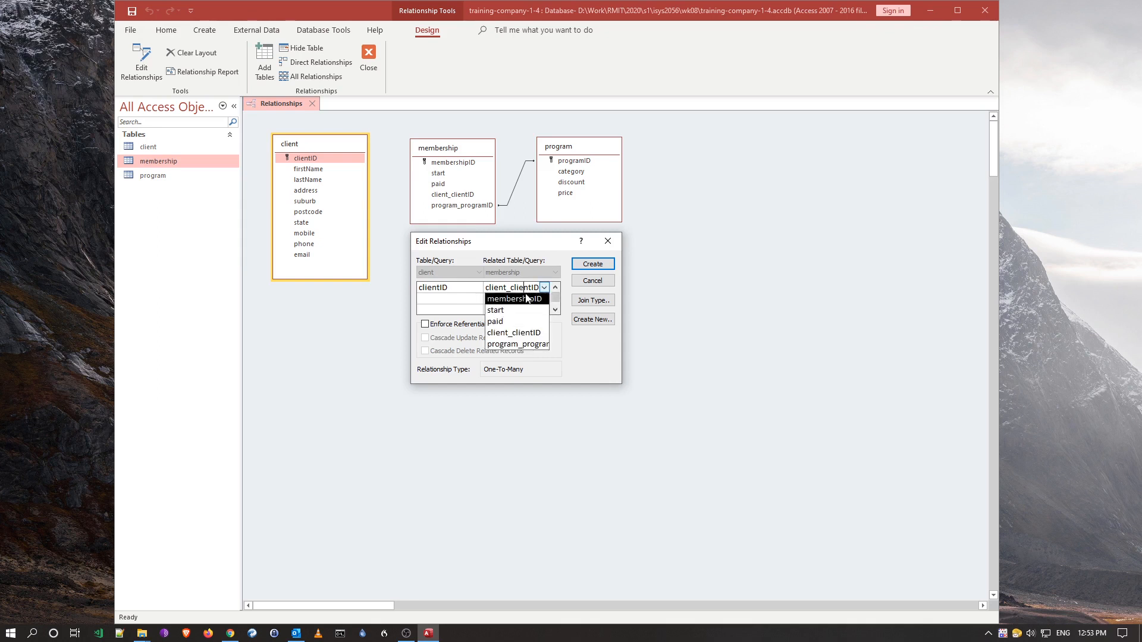
click(514, 332)
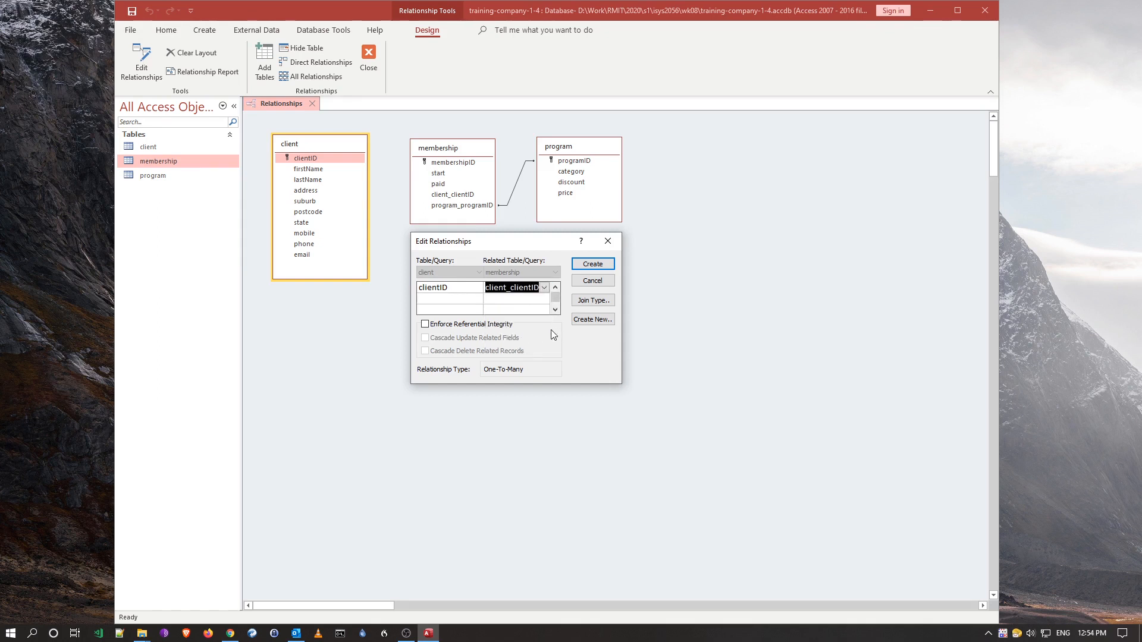
mouse_move(429, 193)
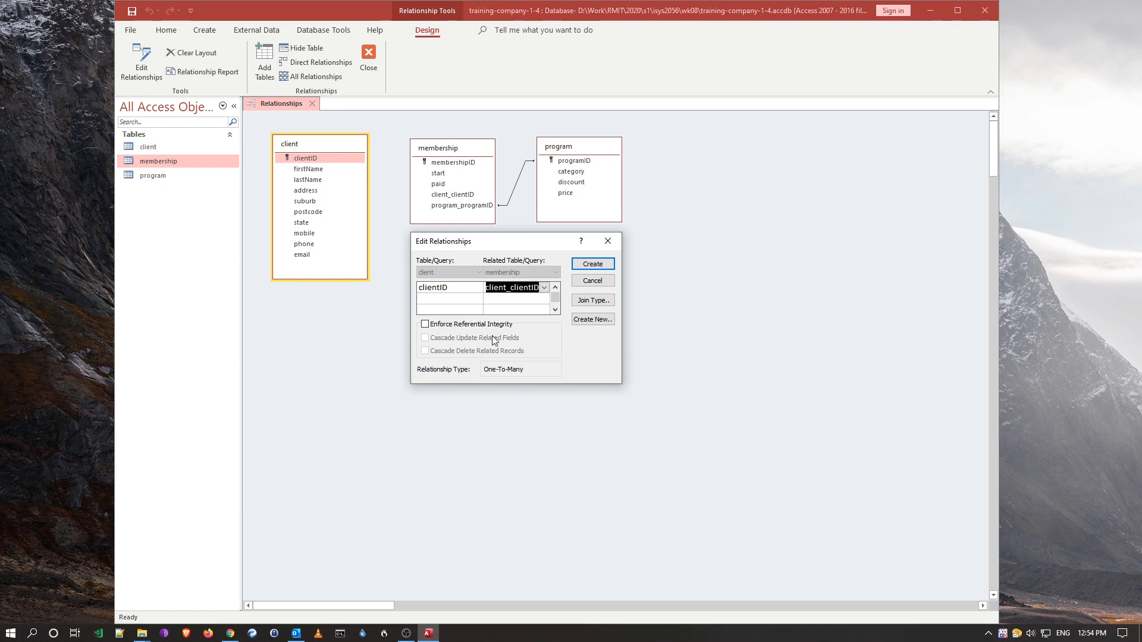
mouse_move(478, 376)
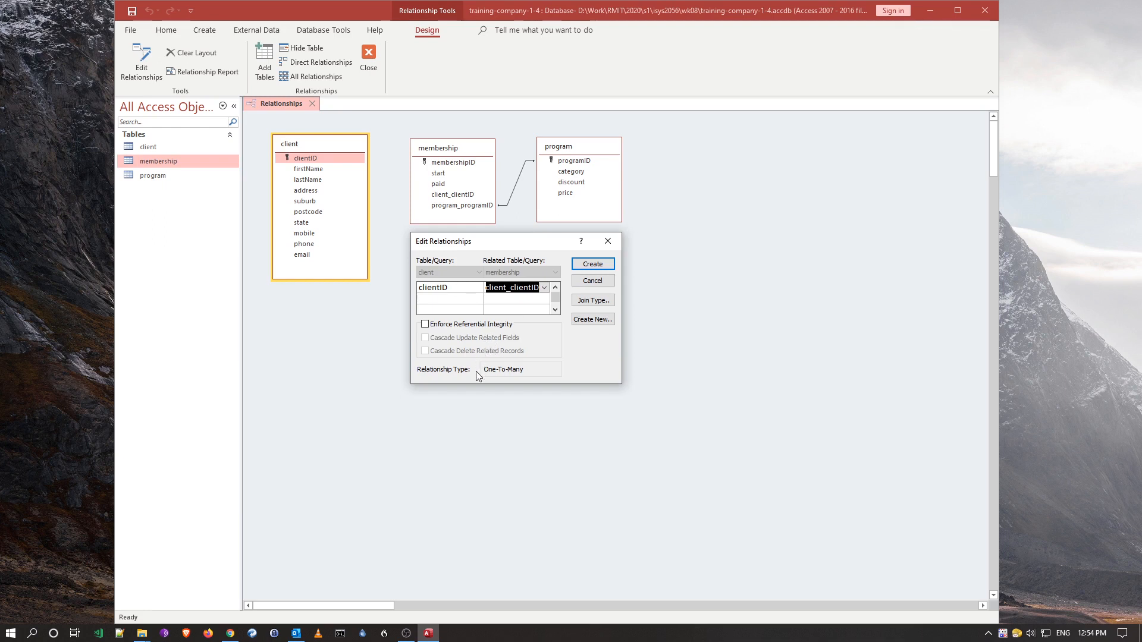
mouse_move(521, 380)
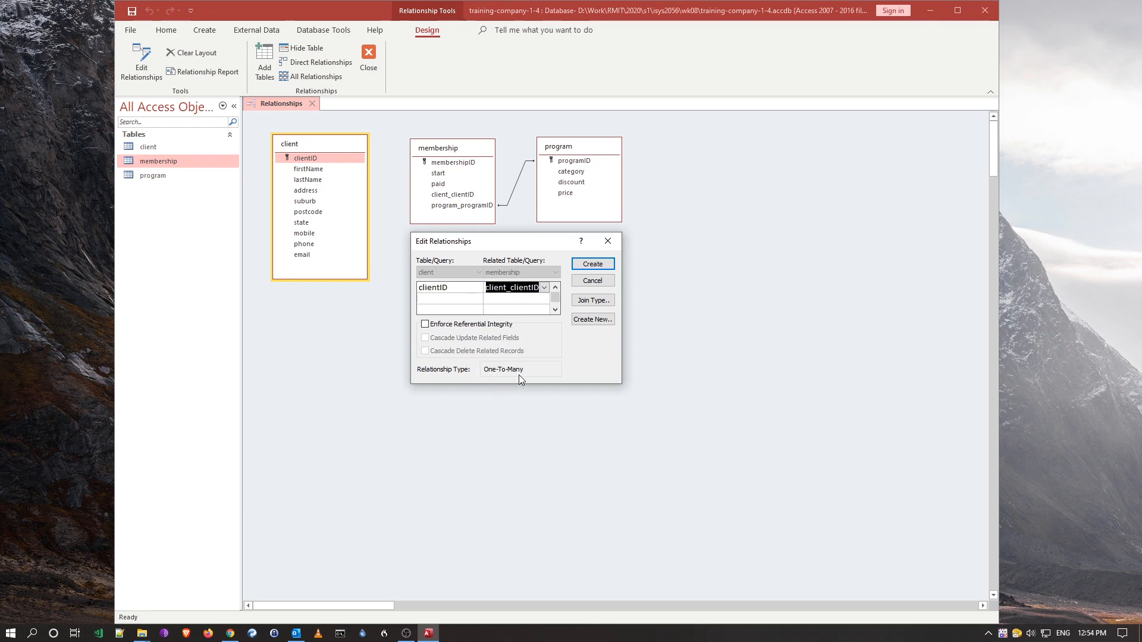
mouse_move(529, 343)
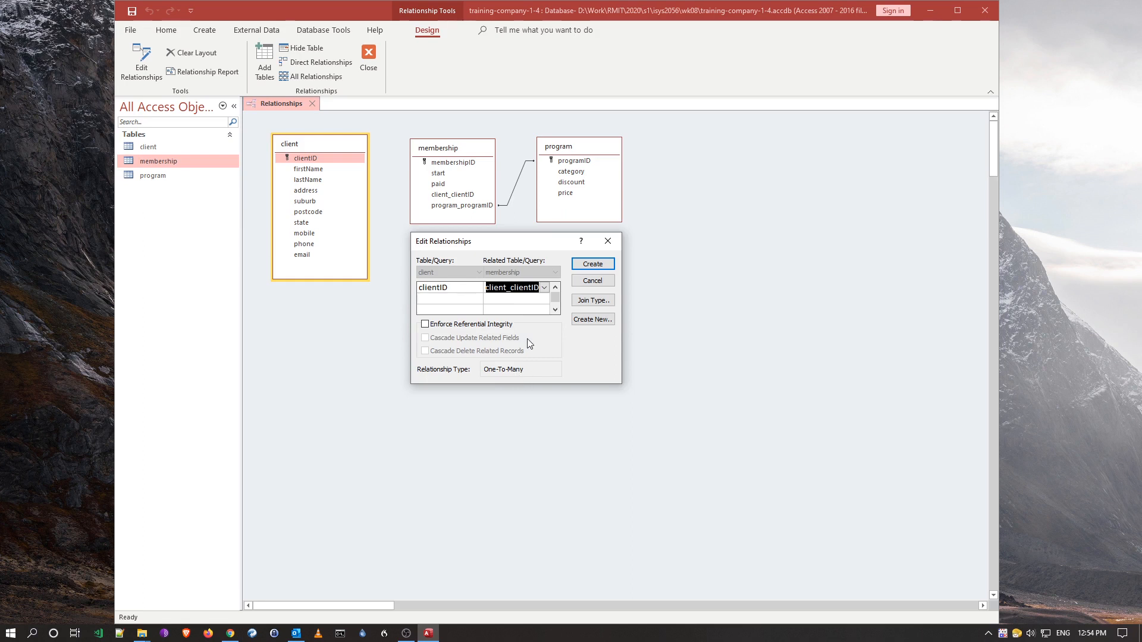
mouse_move(538, 344)
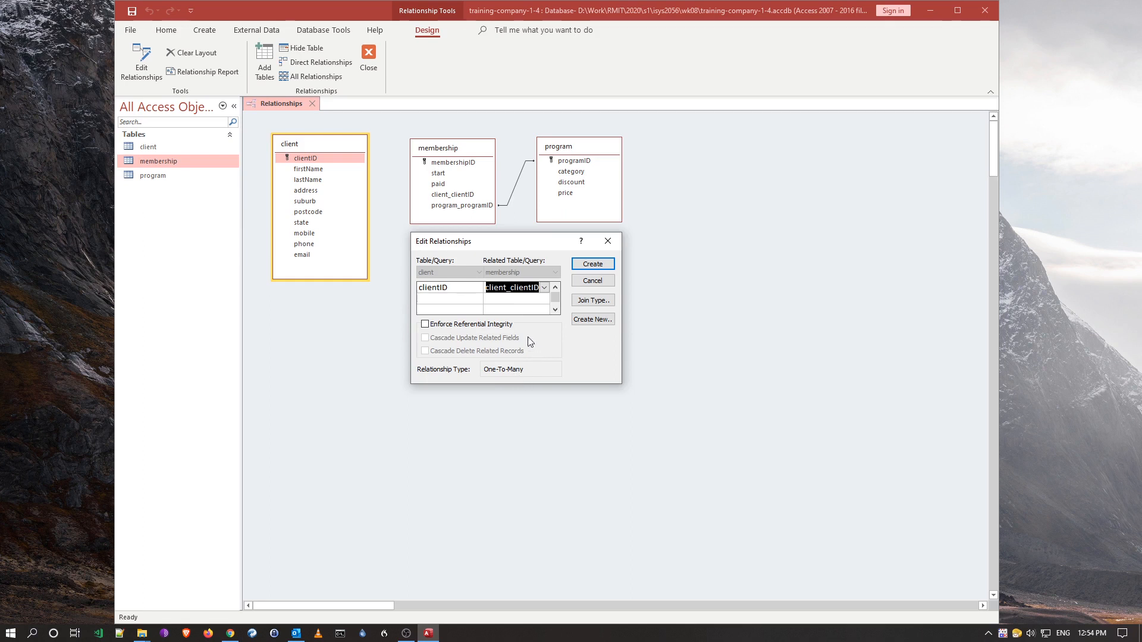
mouse_move(542, 337)
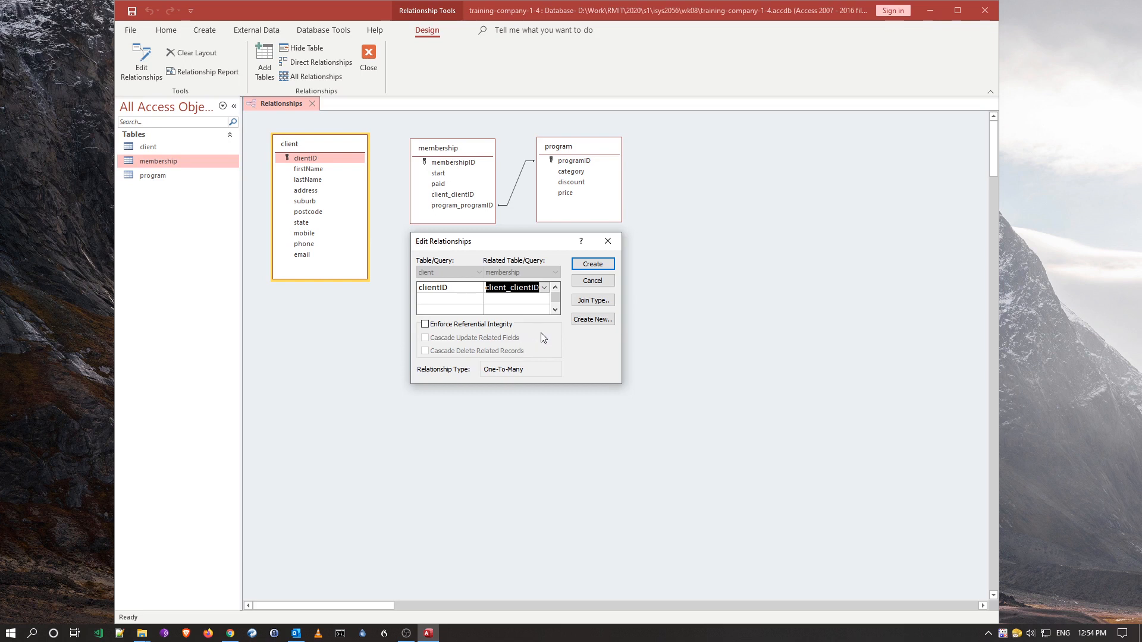
mouse_move(471, 340)
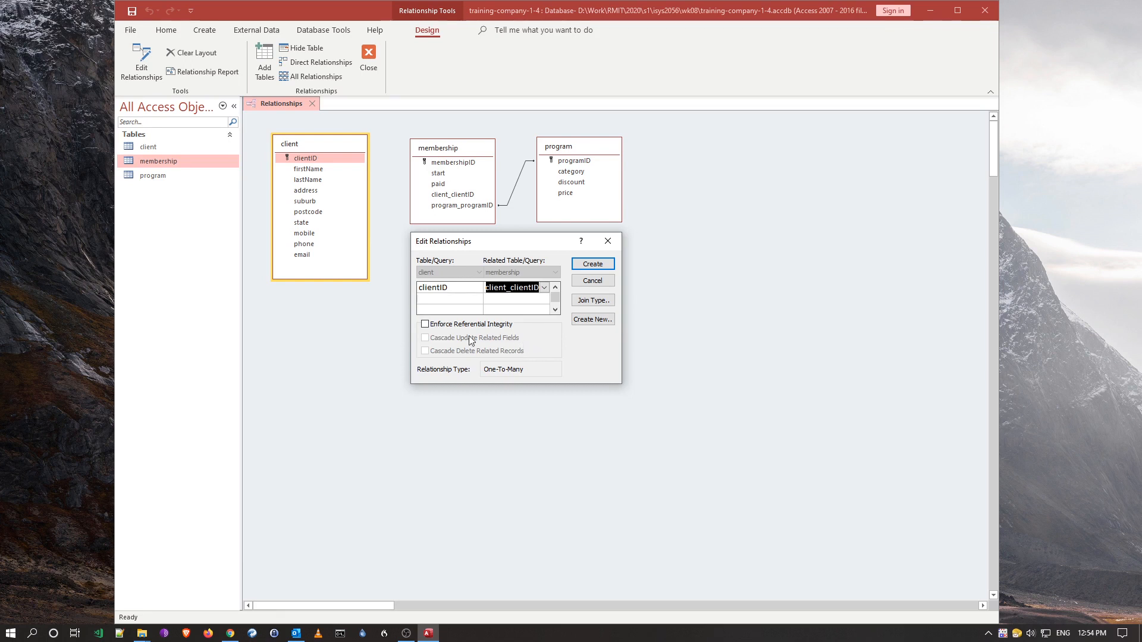
click(425, 324)
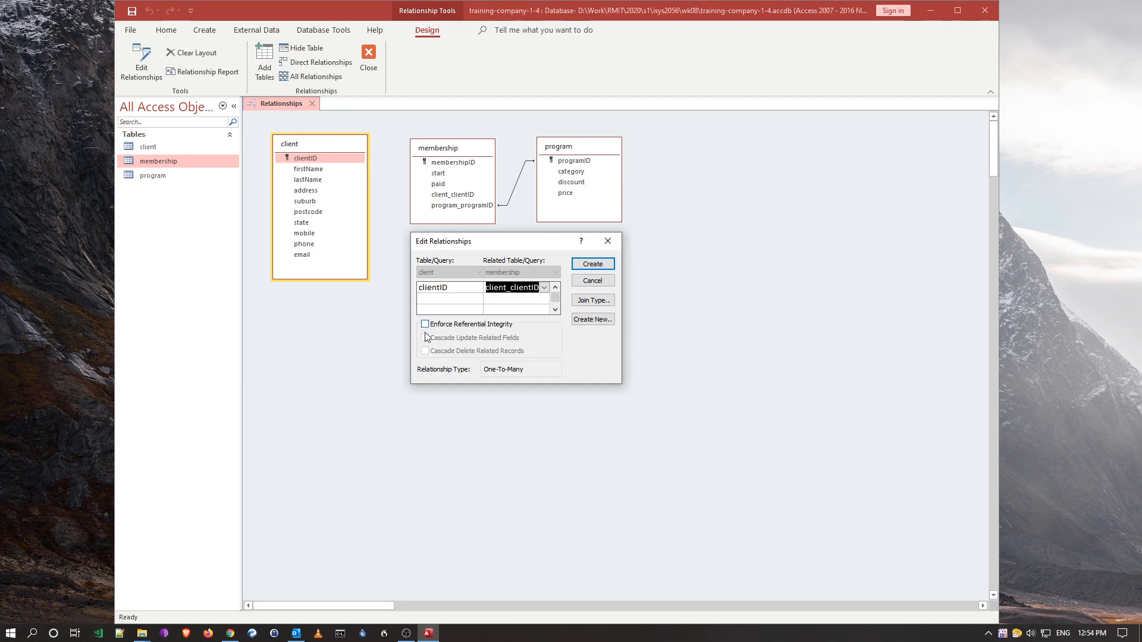
click(591, 263)
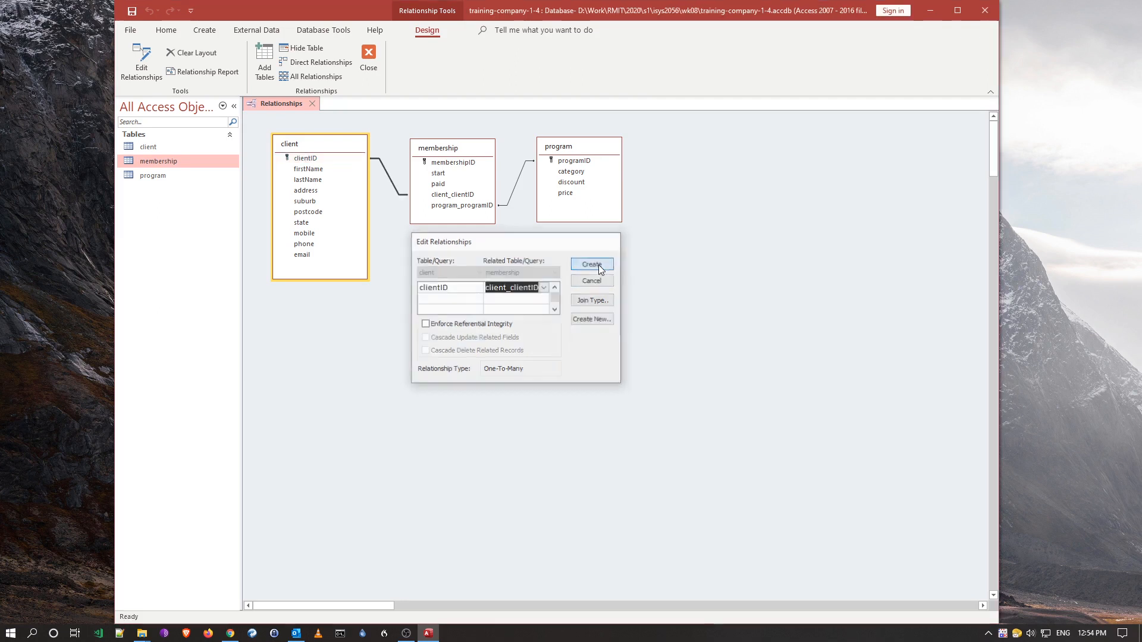
click(591, 263)
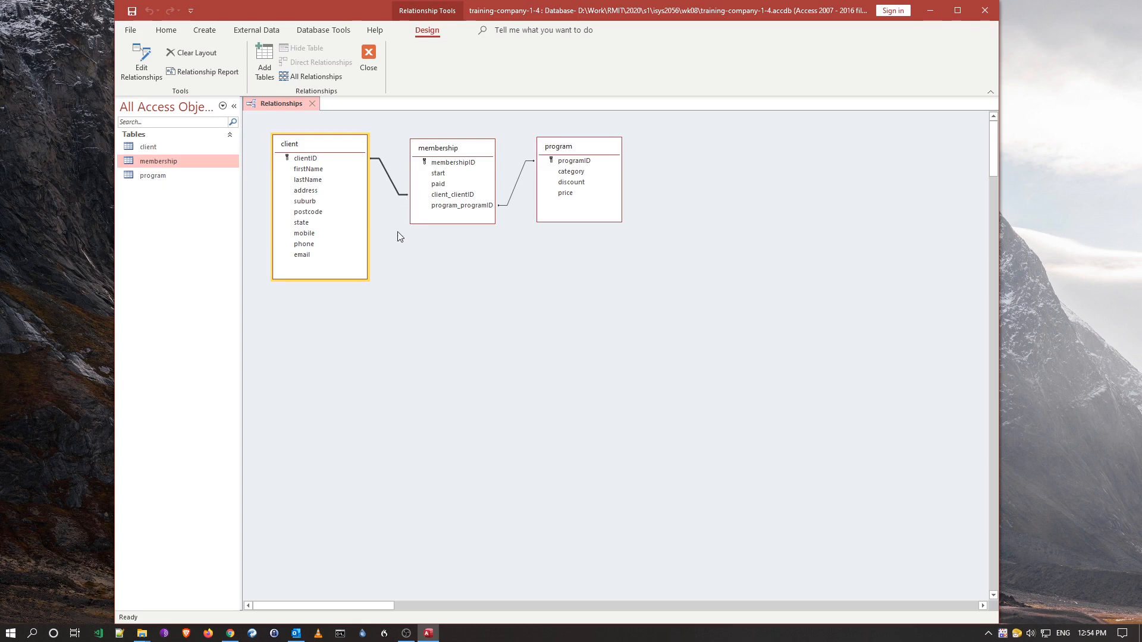
mouse_move(398, 246)
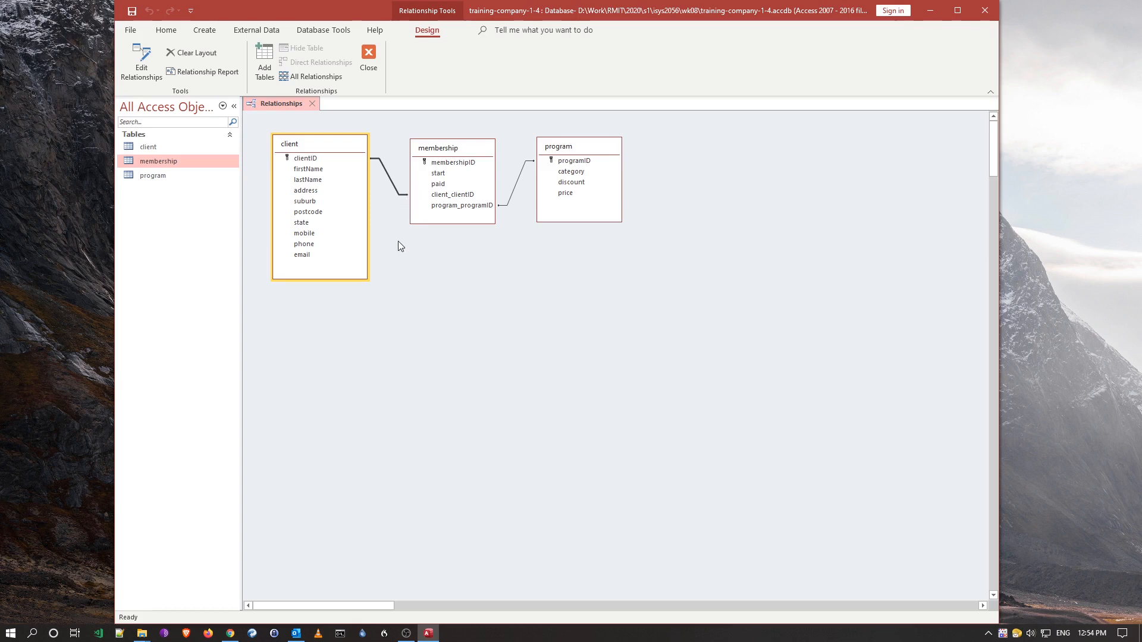
mouse_move(424, 266)
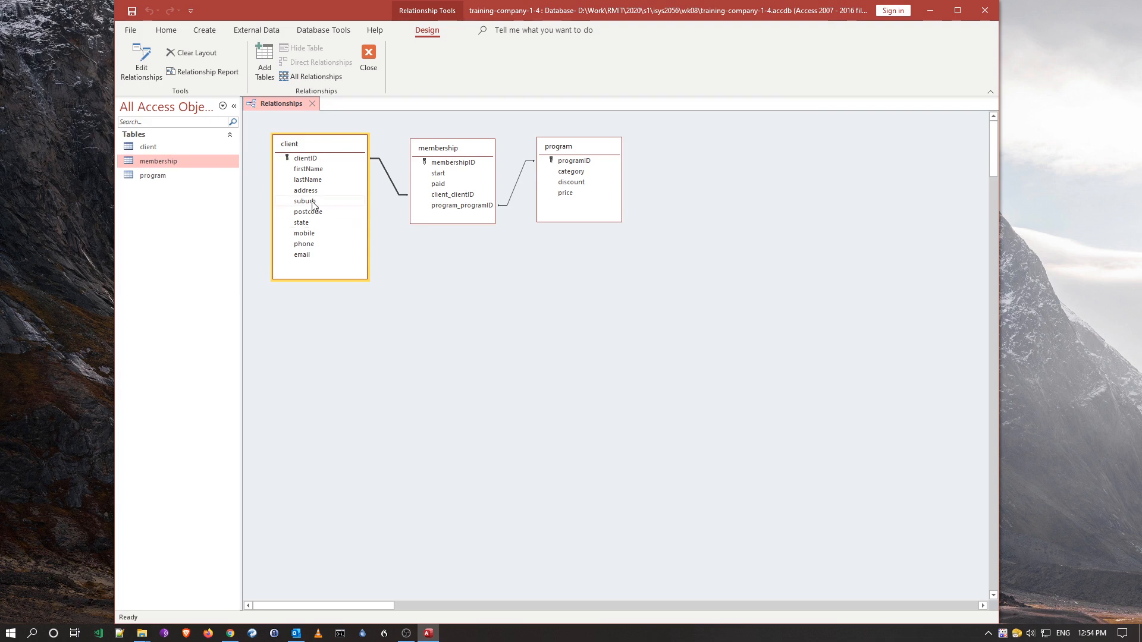
mouse_move(433, 268)
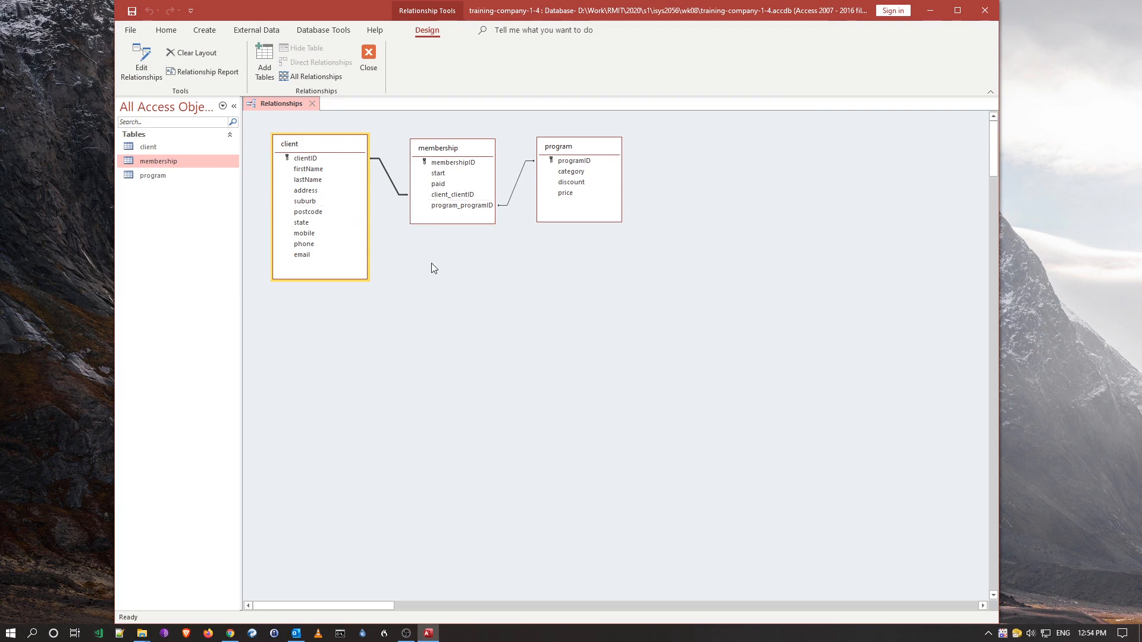
mouse_move(392, 173)
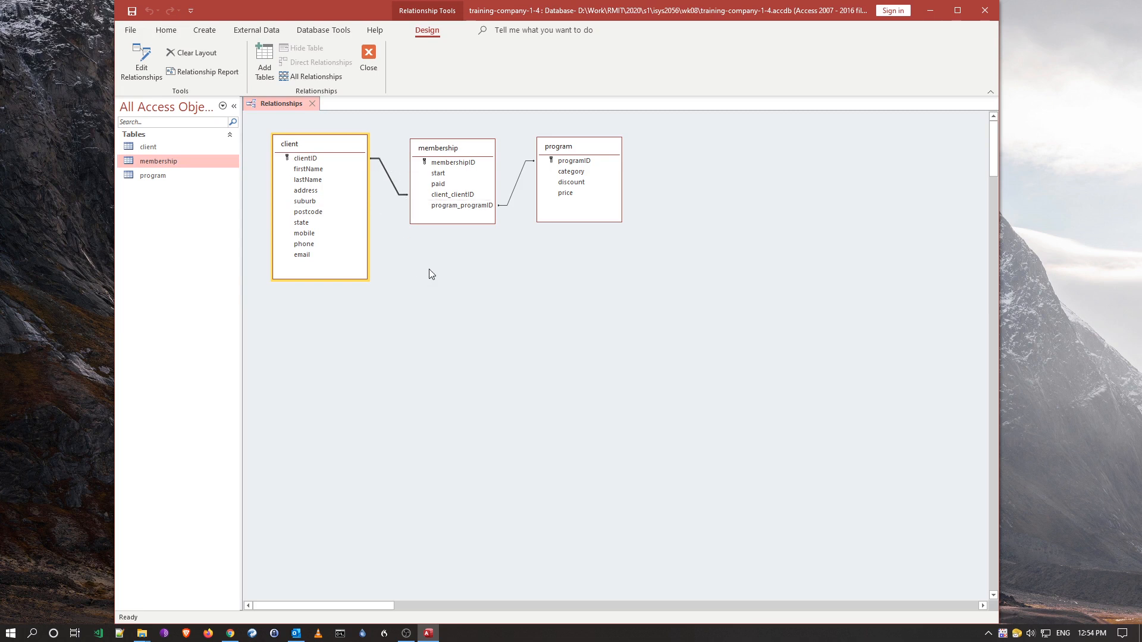
mouse_move(422, 274)
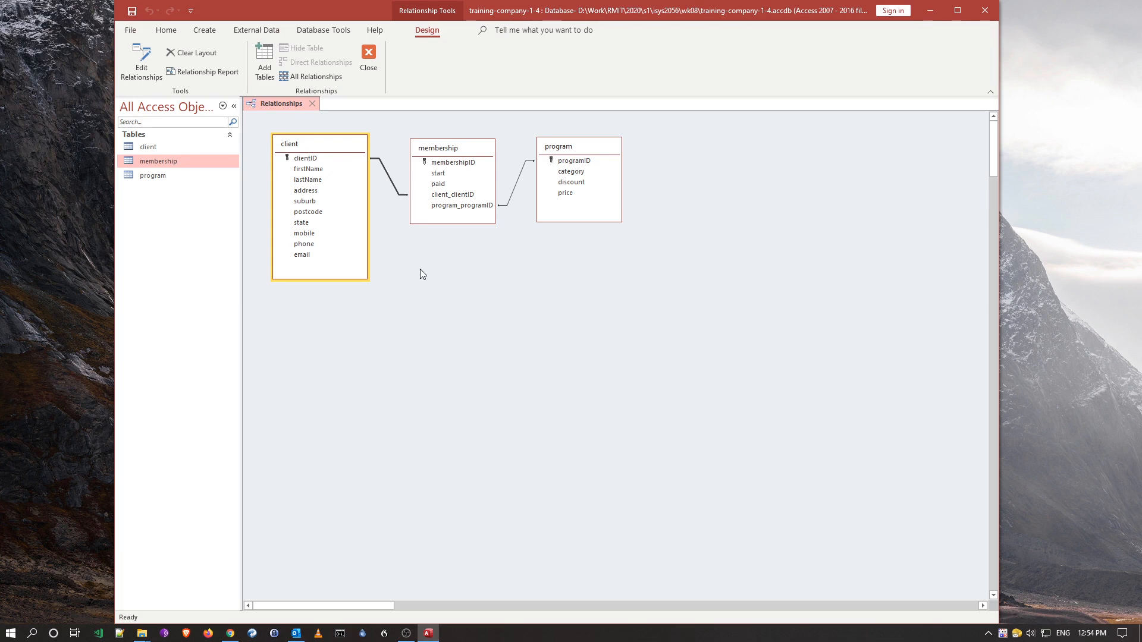
mouse_move(410, 275)
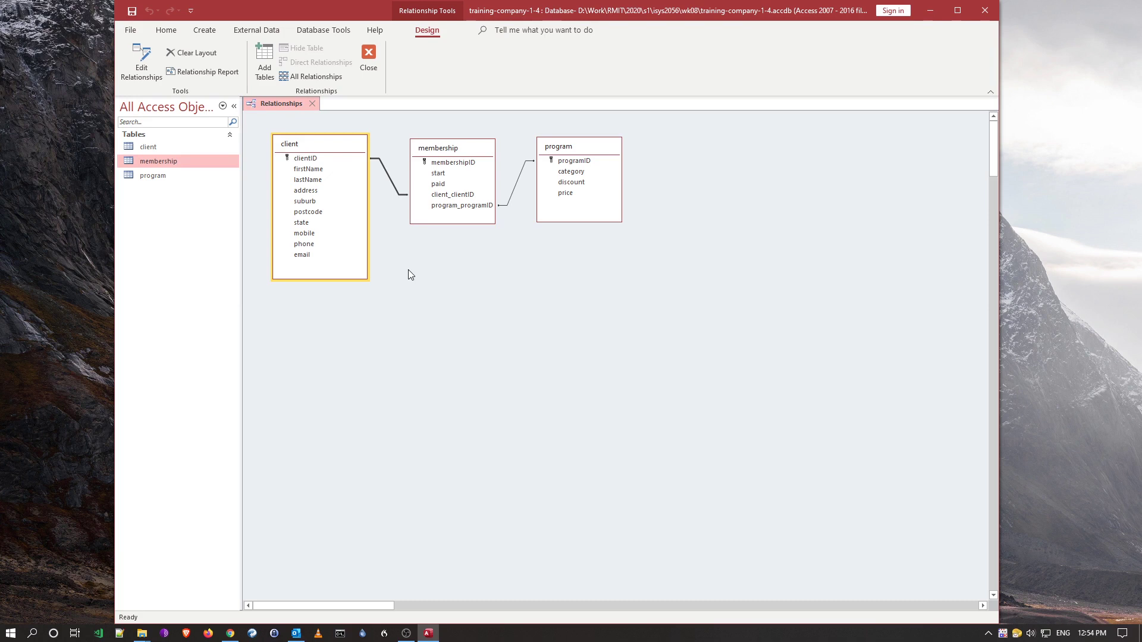
mouse_move(452, 292)
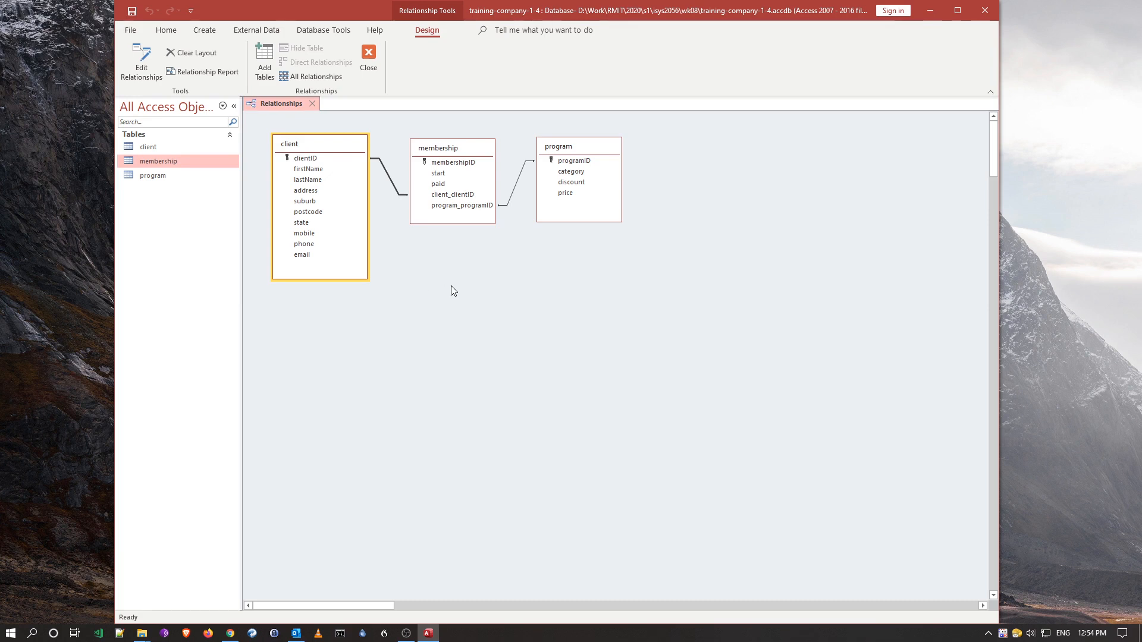
mouse_move(447, 288)
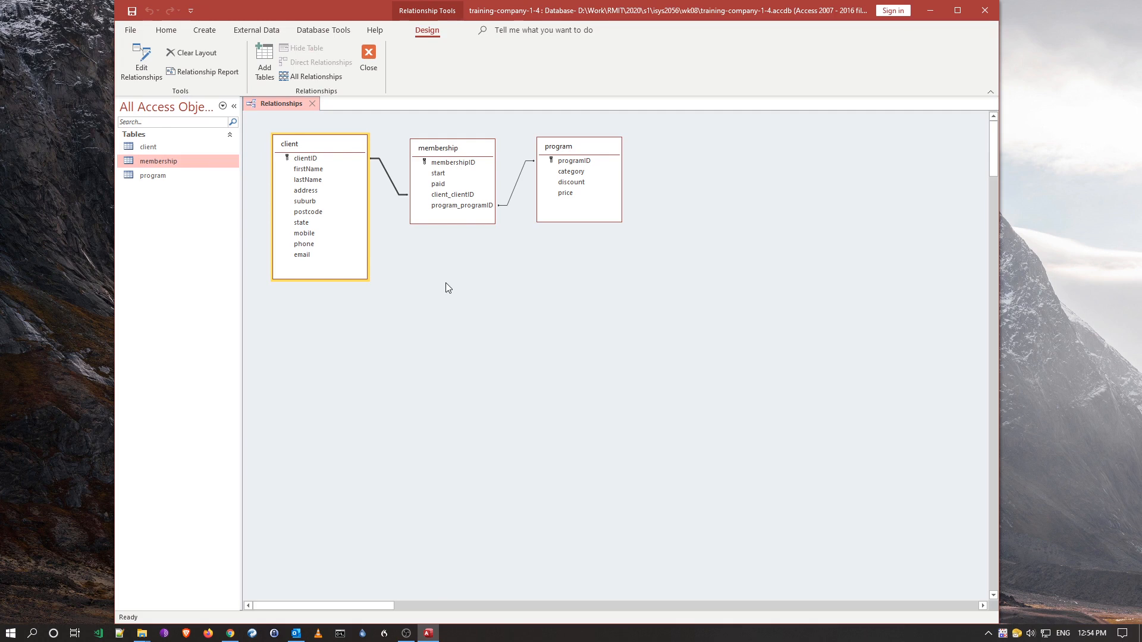
mouse_move(408, 253)
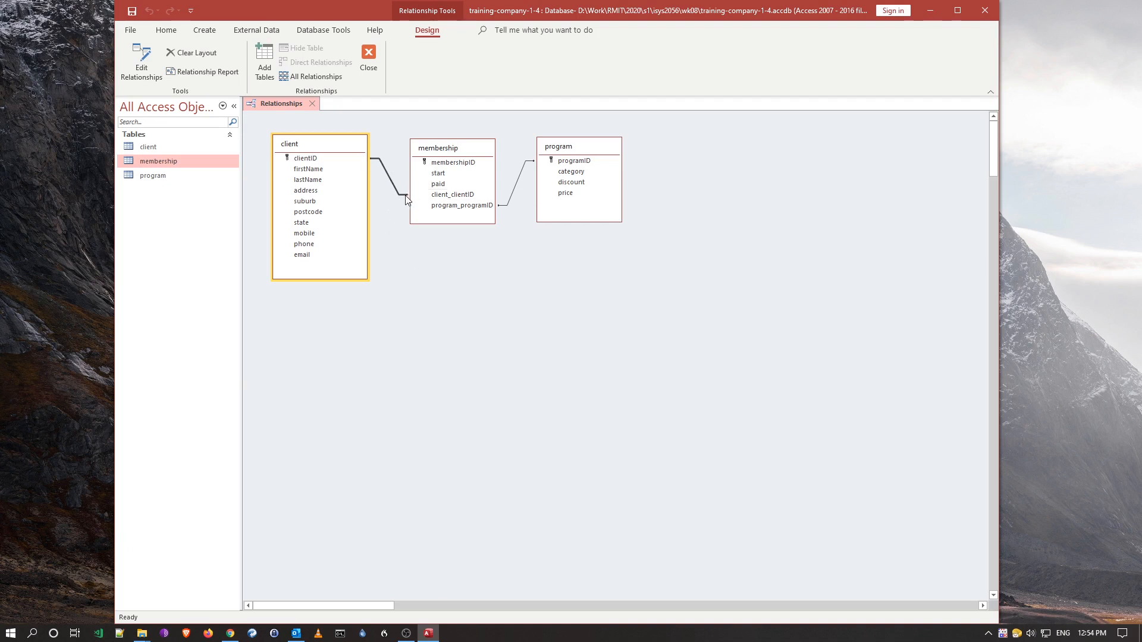
mouse_move(378, 166)
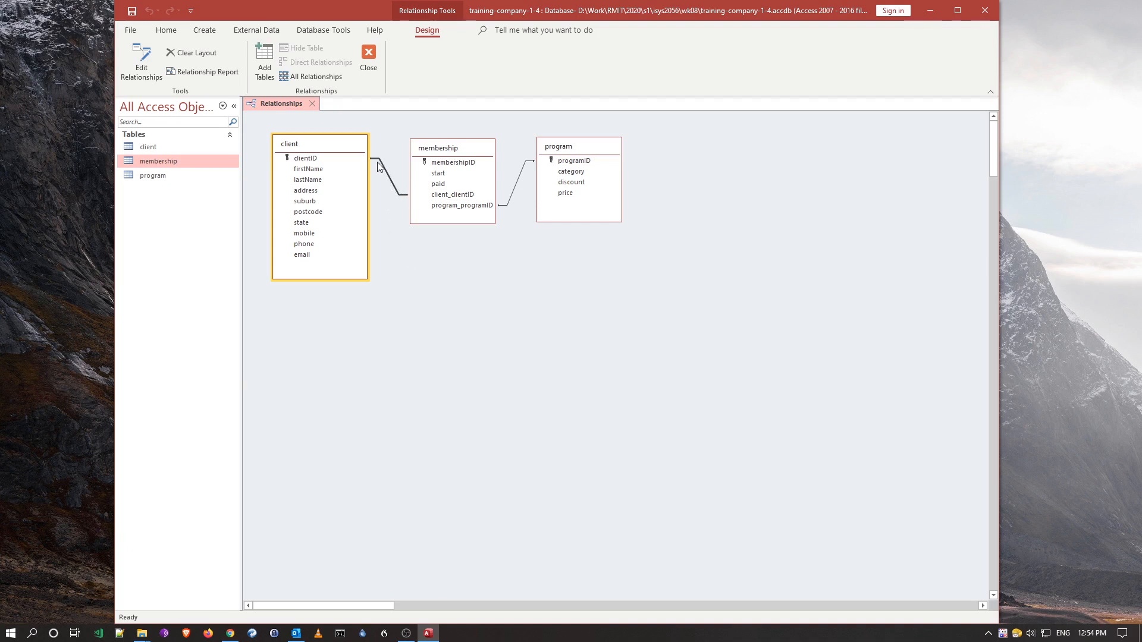
mouse_move(388, 178)
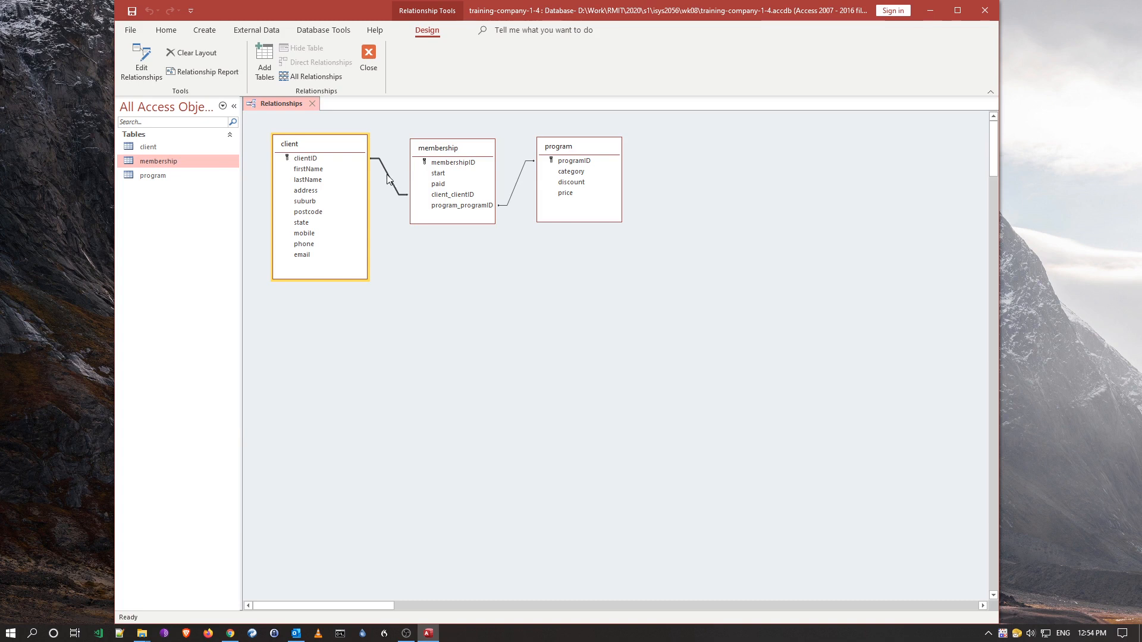
- Edit the client–membership relationship to enforce referential integrity, then confirm
right_click(390, 181)
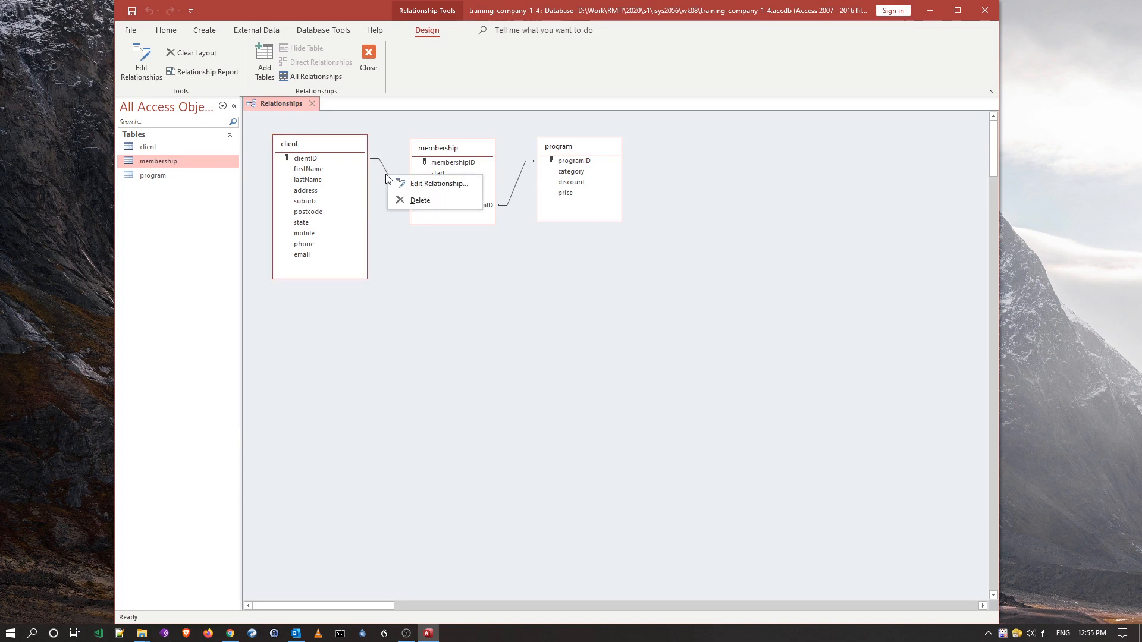
click(438, 184)
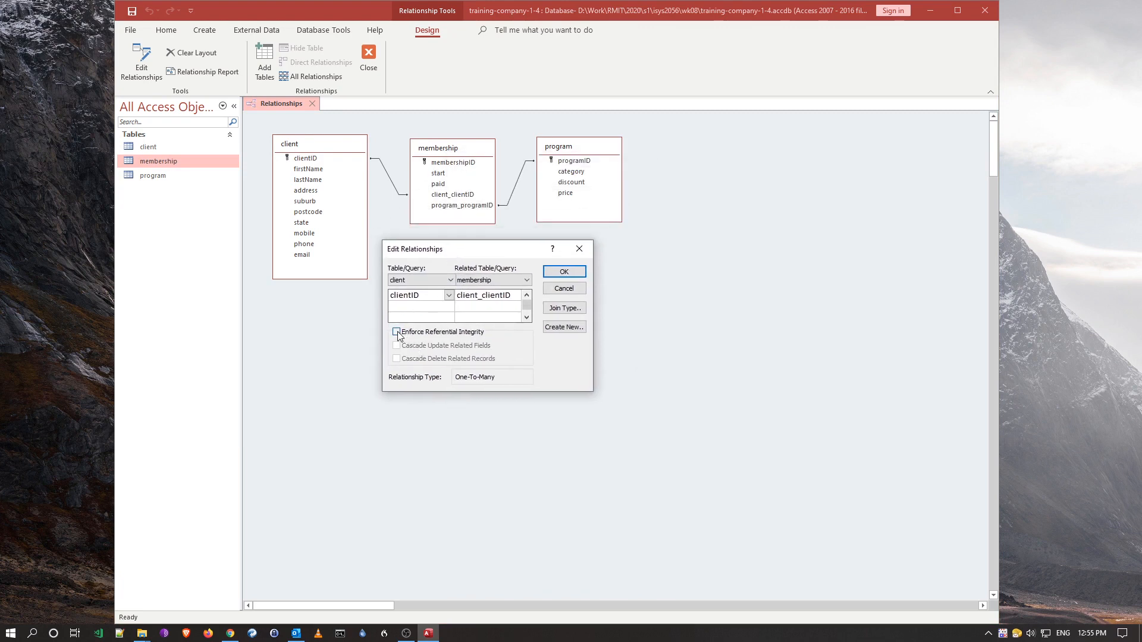
click(397, 332)
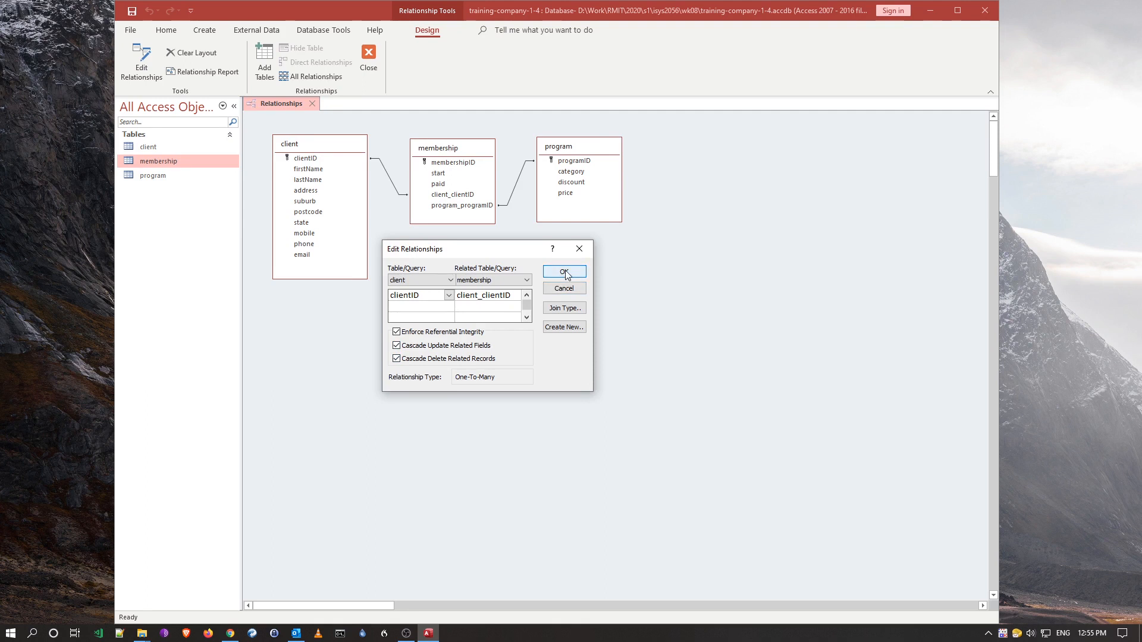
click(563, 271)
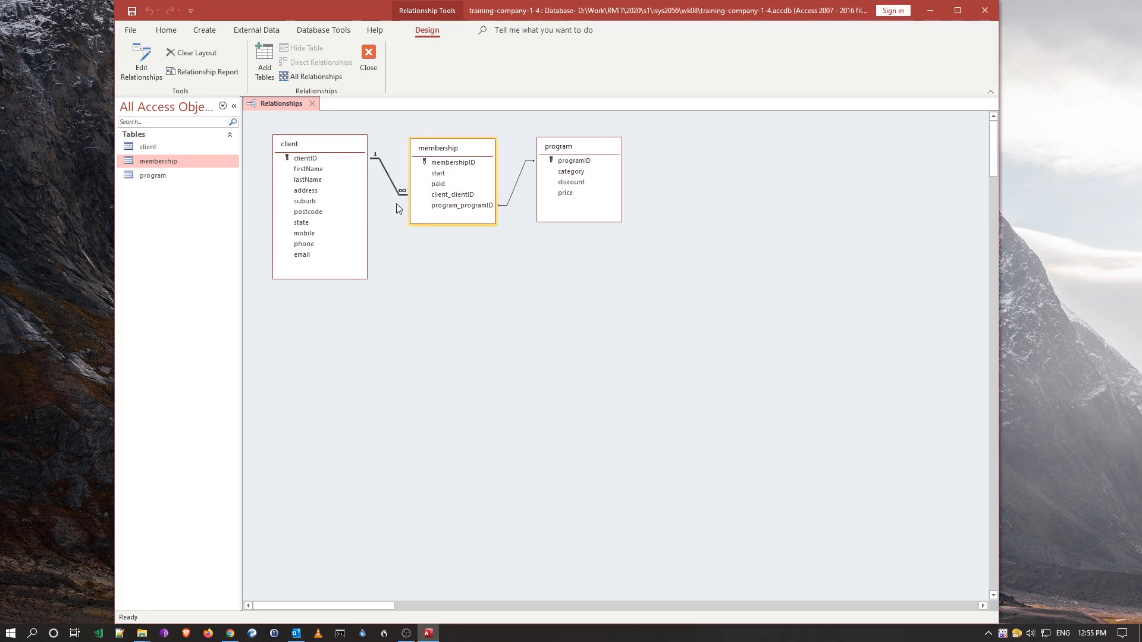
mouse_move(441, 285)
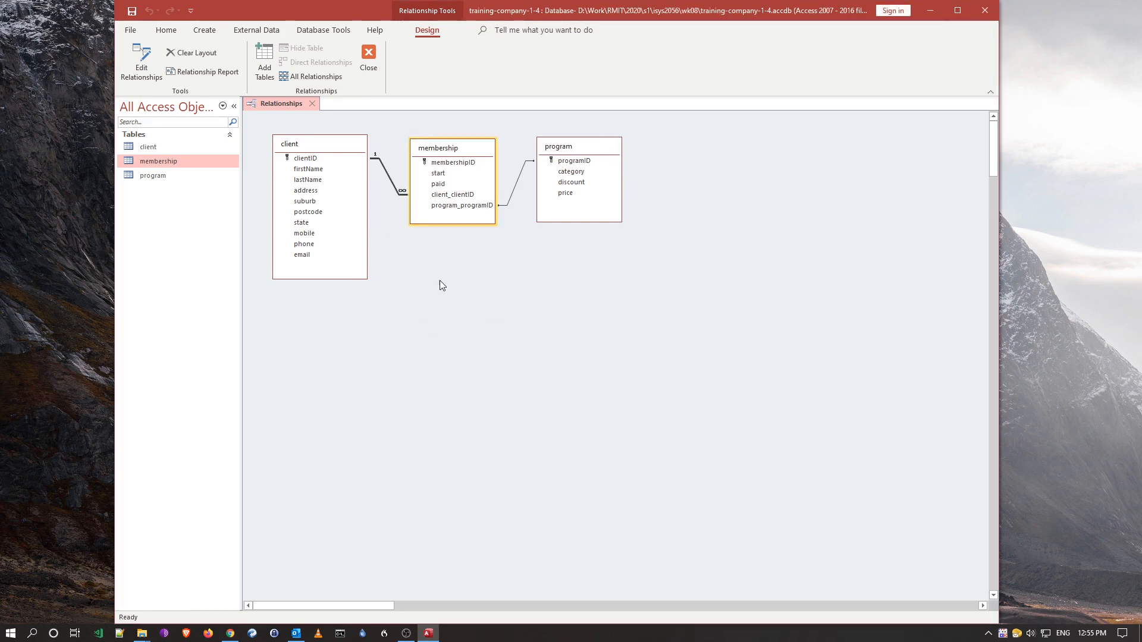
mouse_move(393, 223)
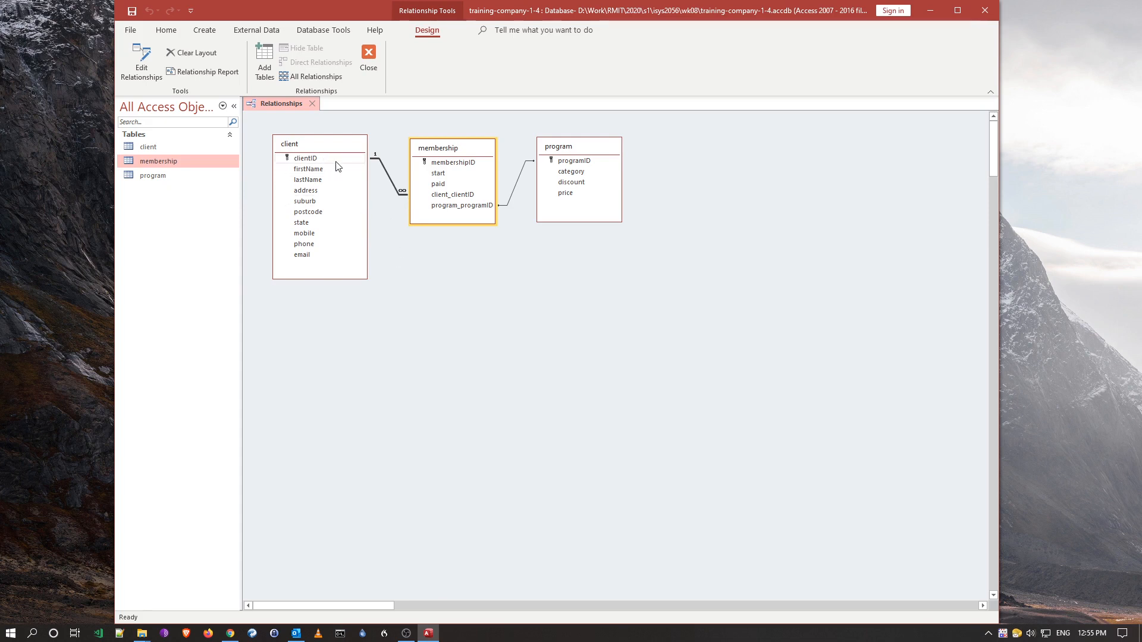
mouse_move(443, 200)
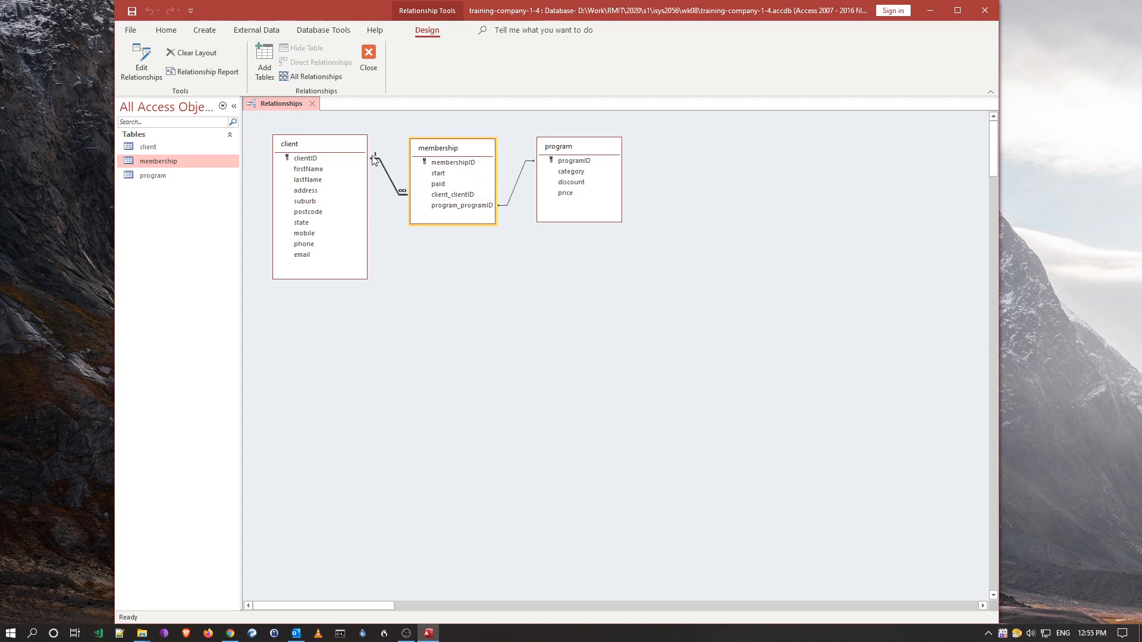
mouse_move(428, 325)
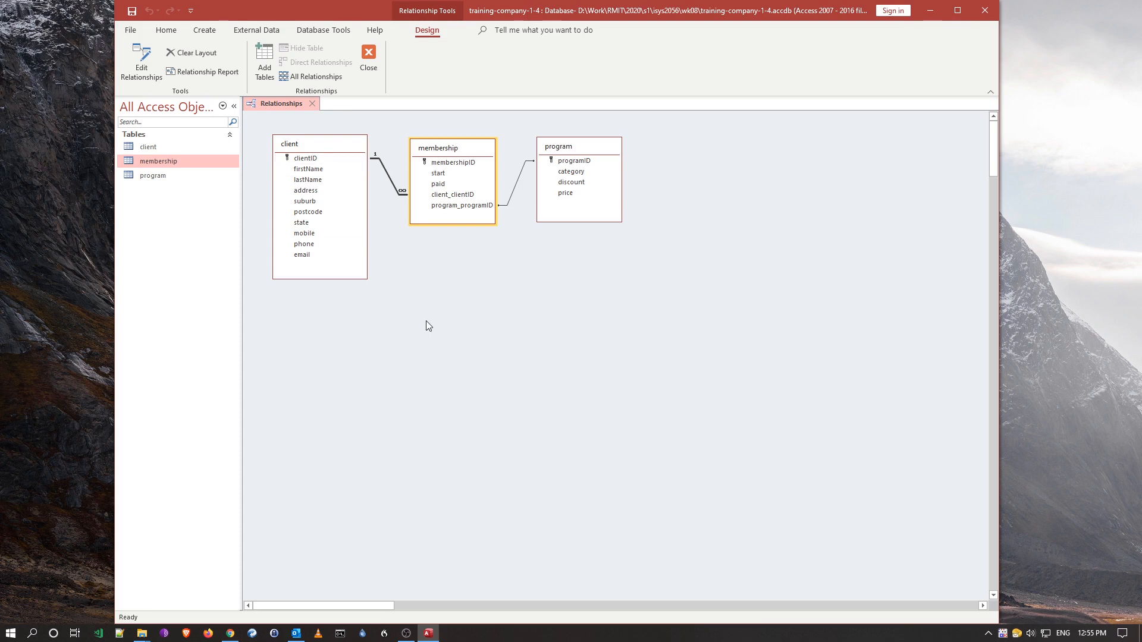
mouse_move(524, 297)
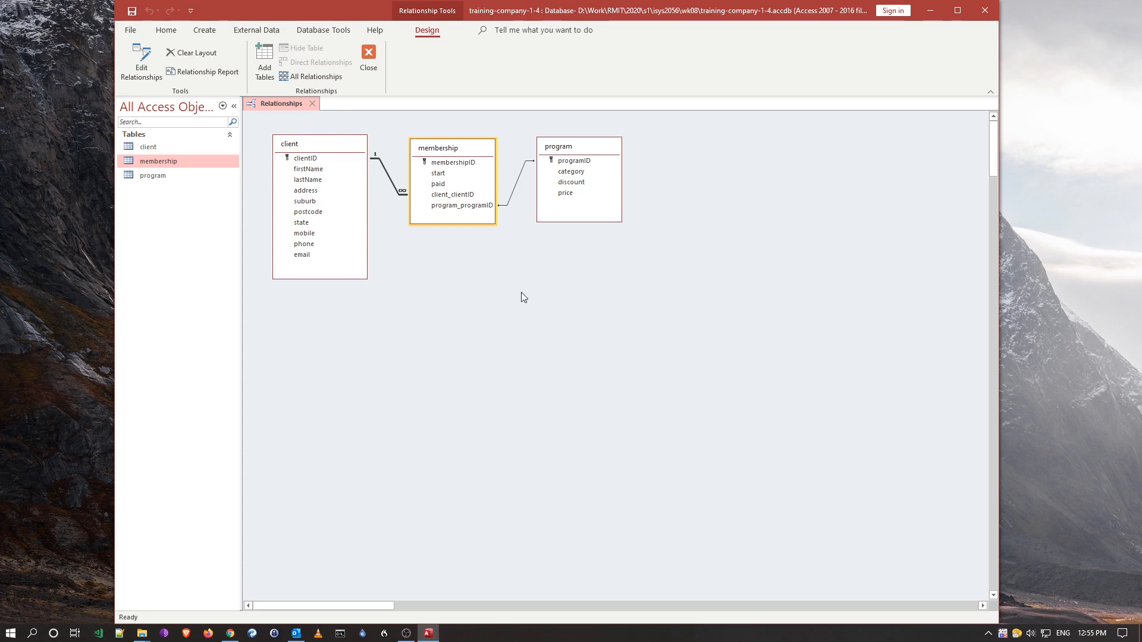
mouse_move(385, 233)
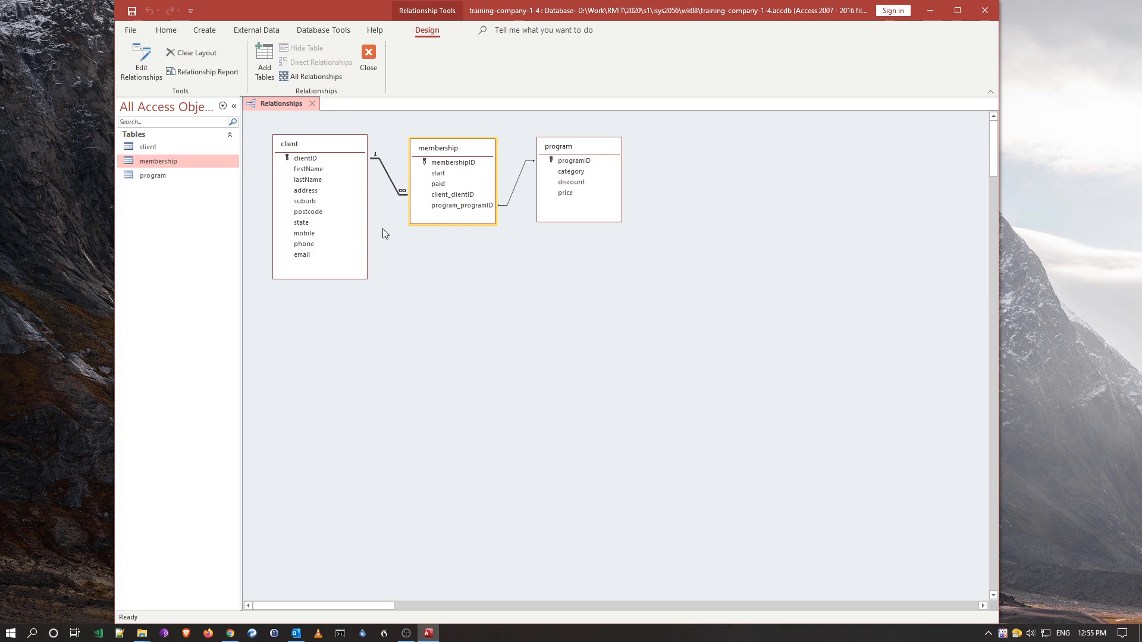
mouse_move(170, 45)
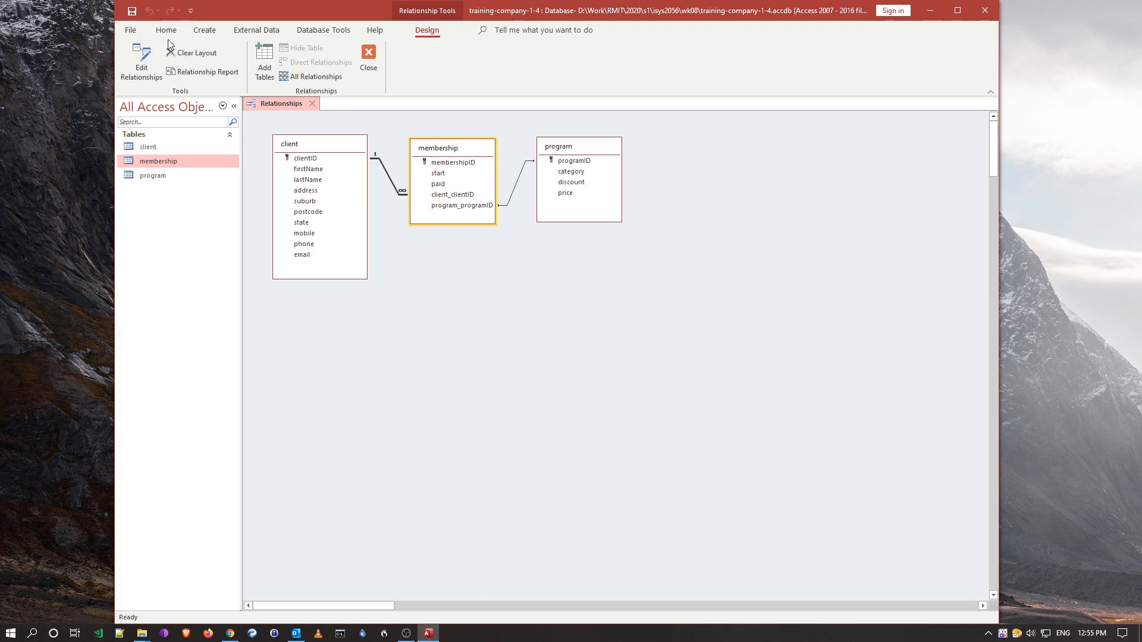
mouse_move(467, 274)
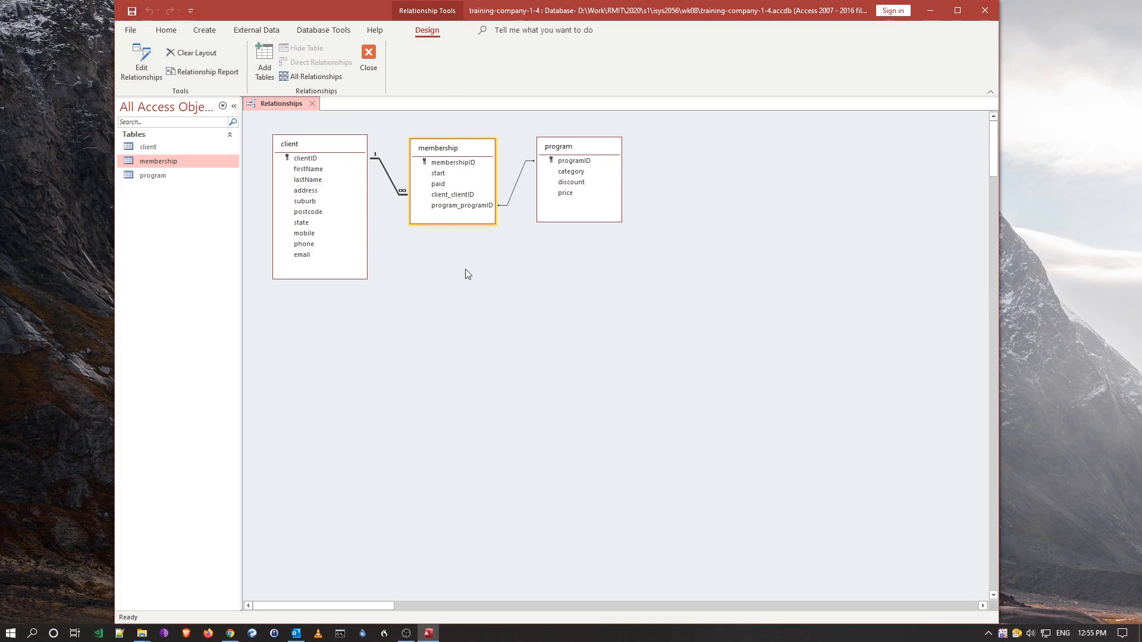
mouse_move(508, 209)
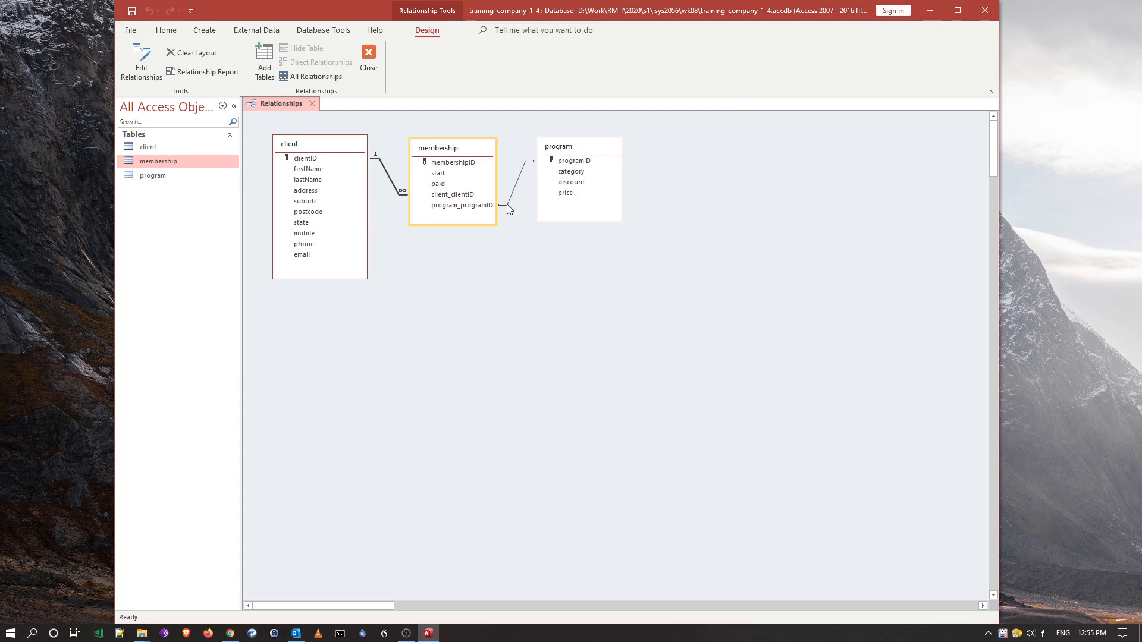
mouse_move(526, 188)
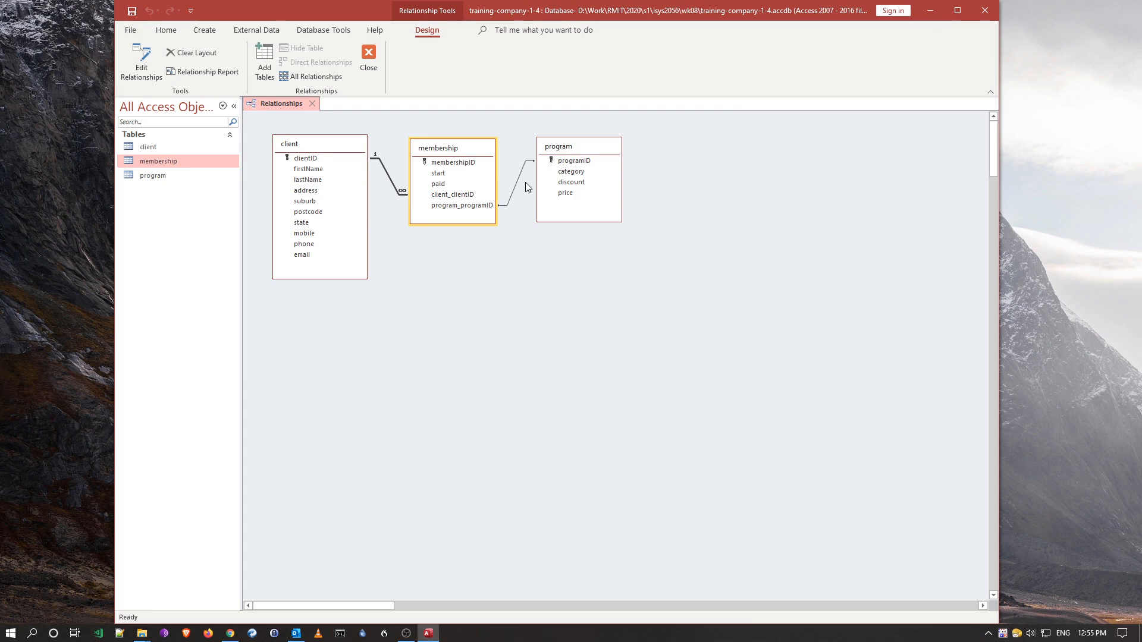
mouse_move(517, 186)
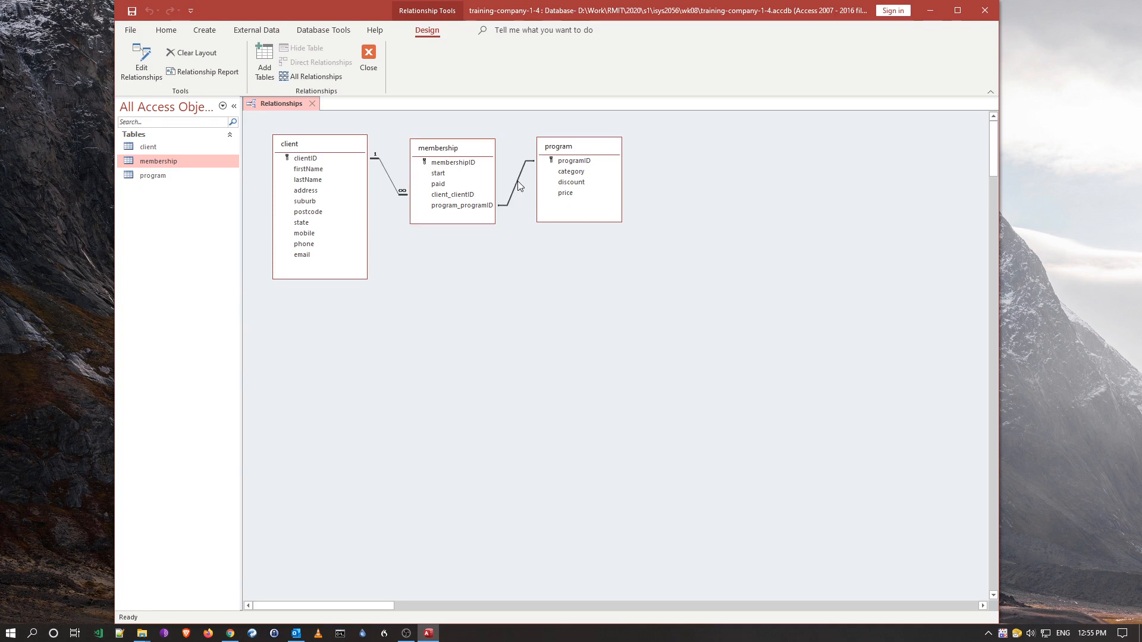
- Enforce referential integrity with cascading updates on the membership–program relationship
right_click(518, 185)
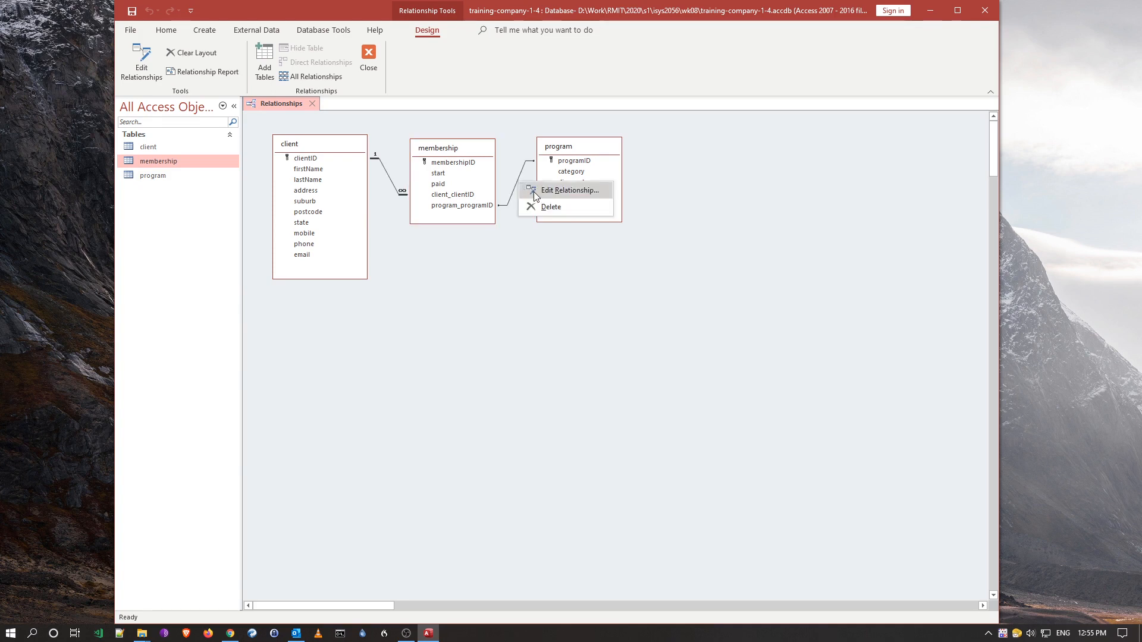
click(570, 190)
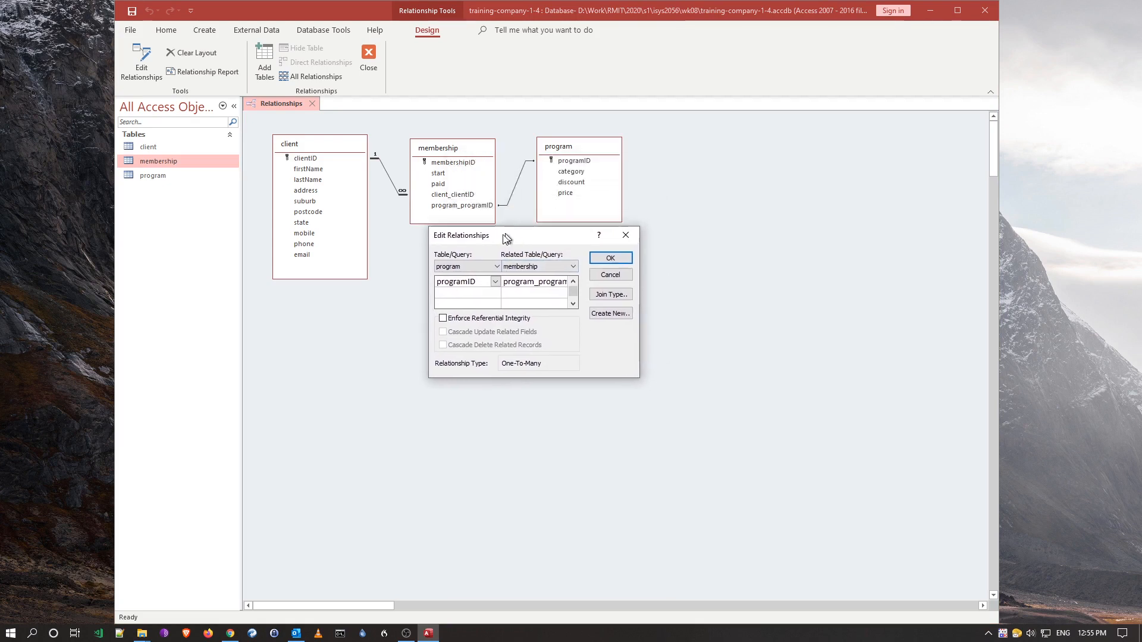
click(442, 319)
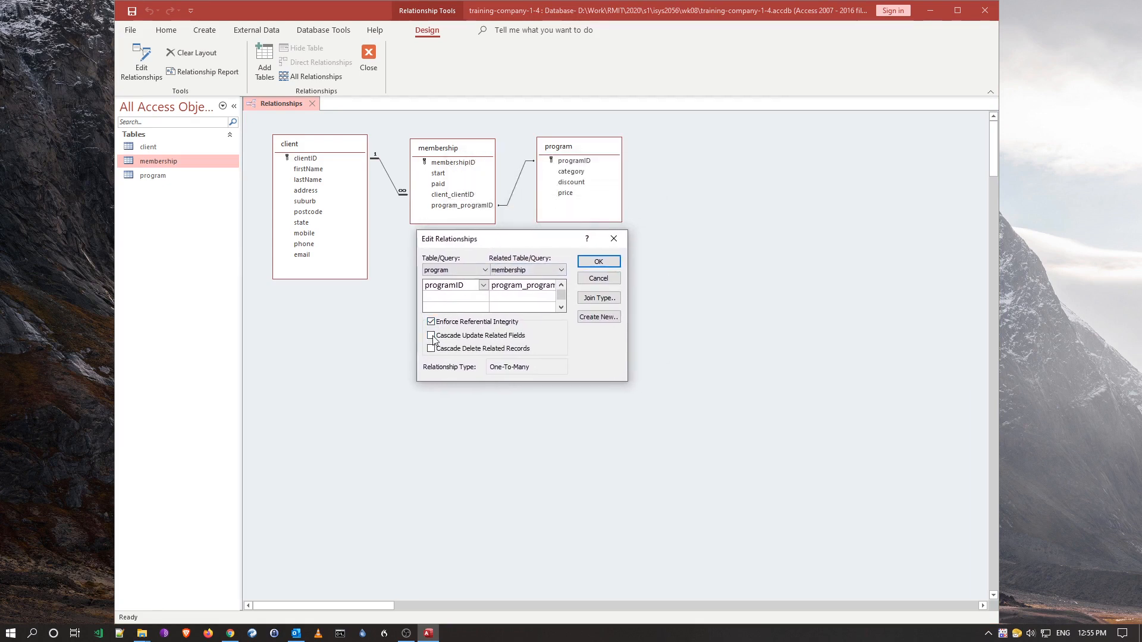
click(597, 262)
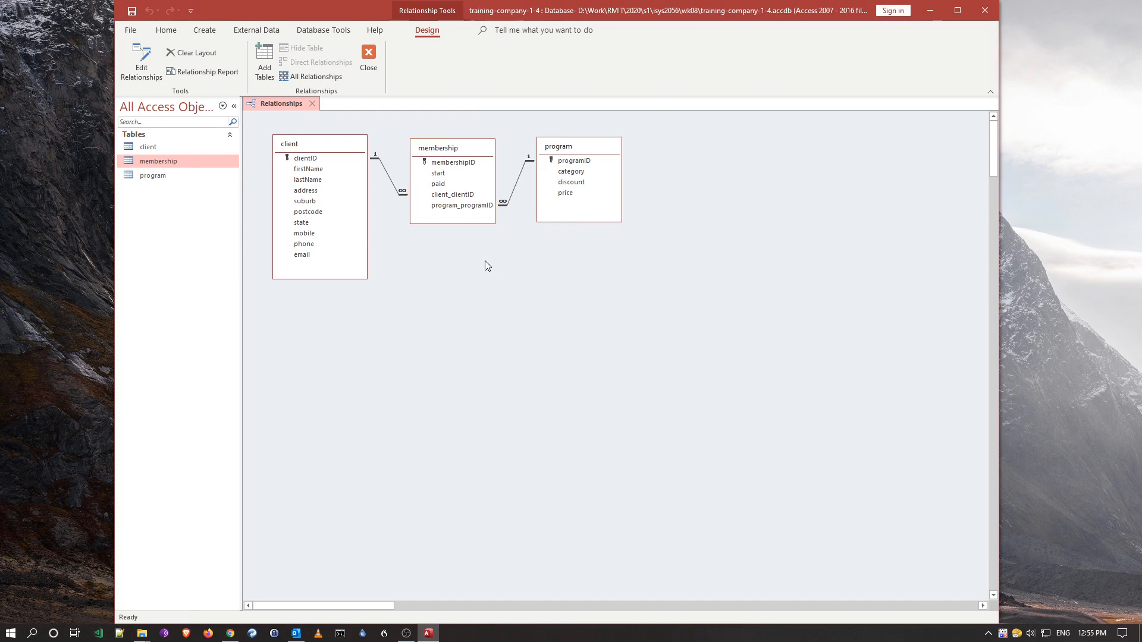
mouse_move(479, 263)
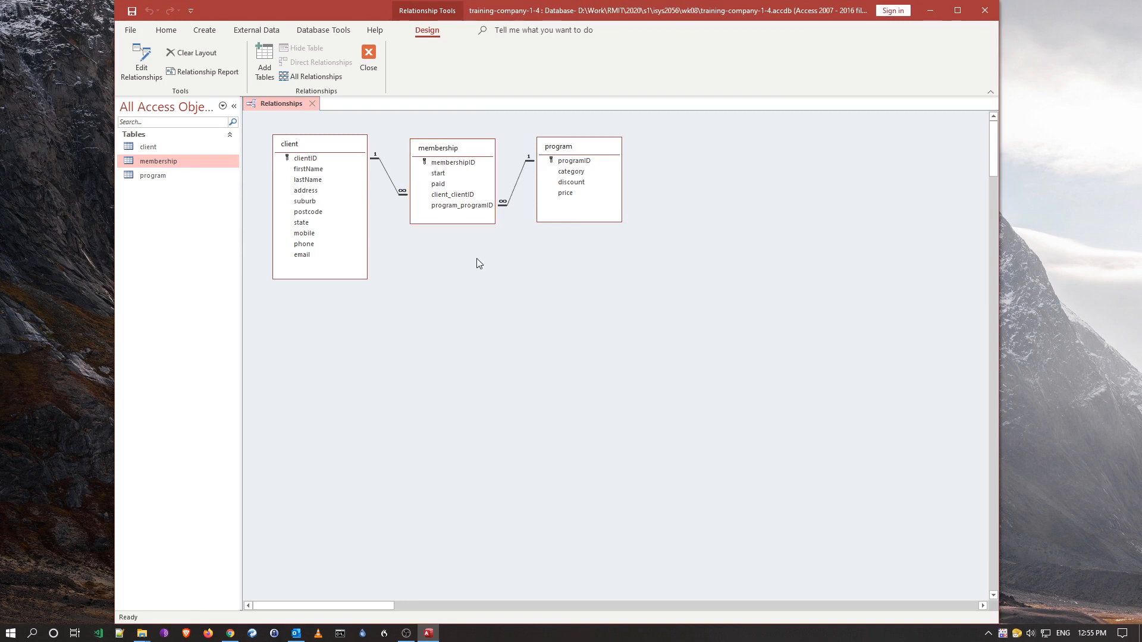
mouse_move(579, 262)
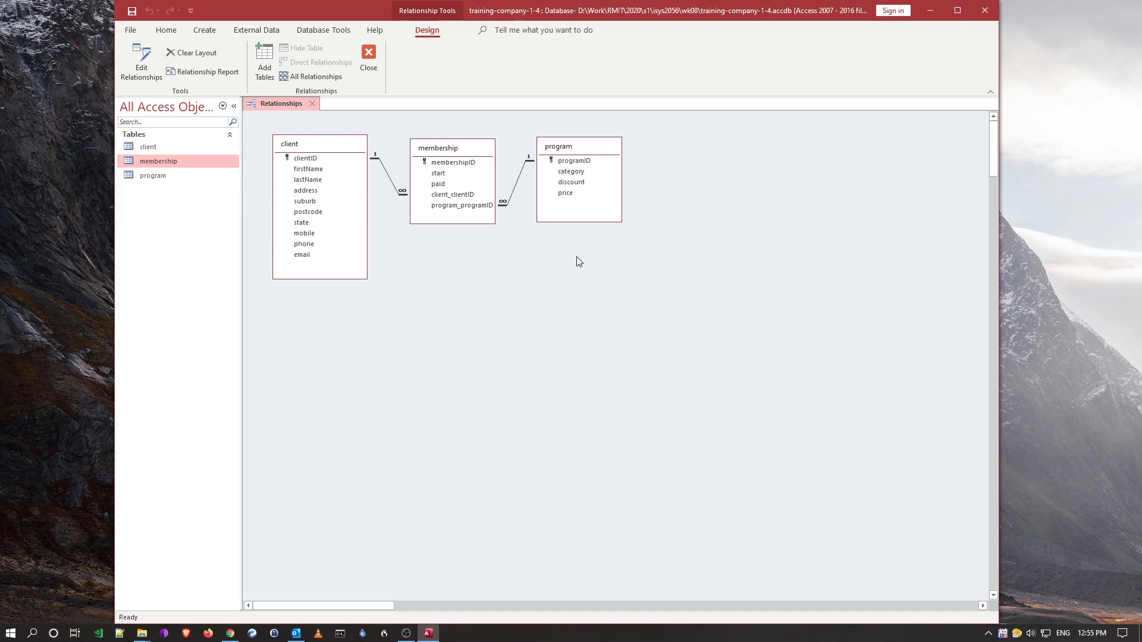
mouse_move(493, 220)
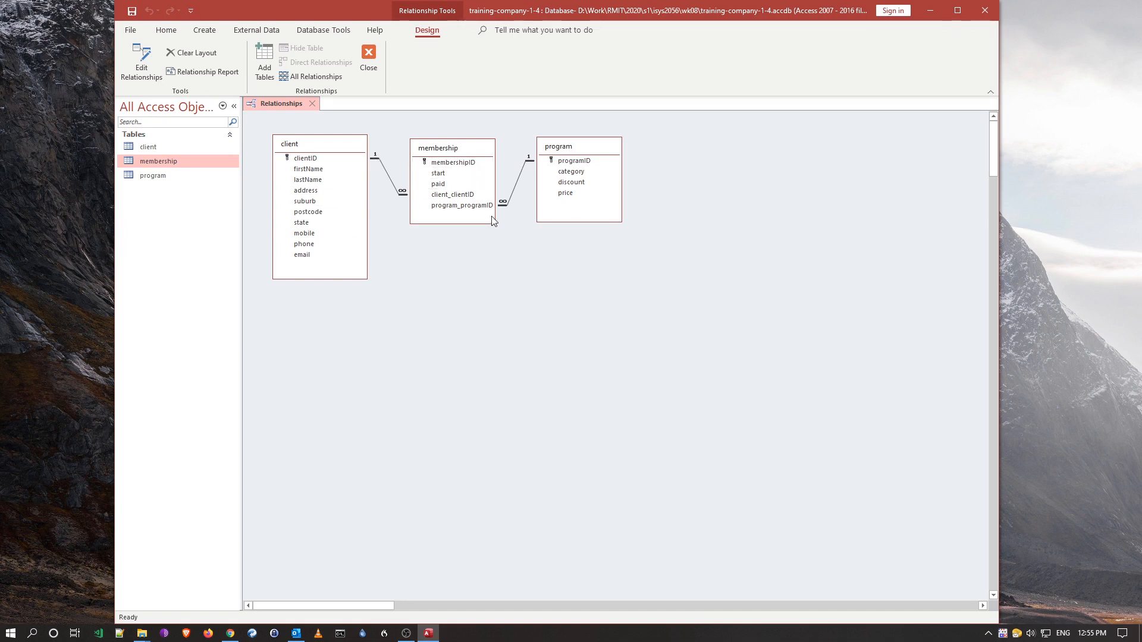
mouse_move(471, 322)
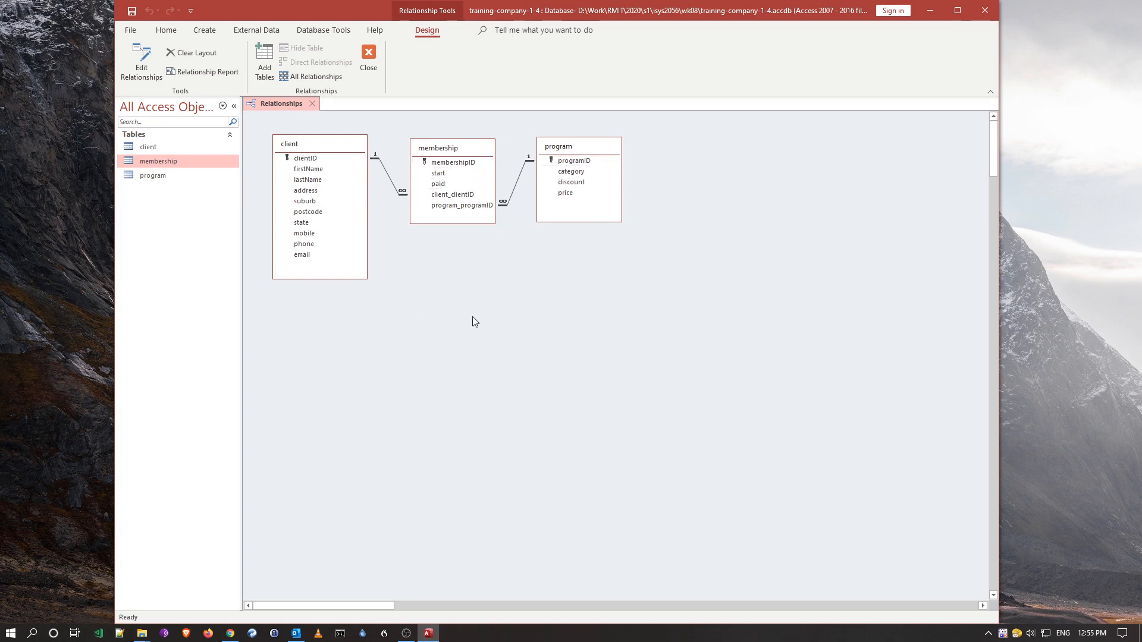
mouse_move(539, 302)
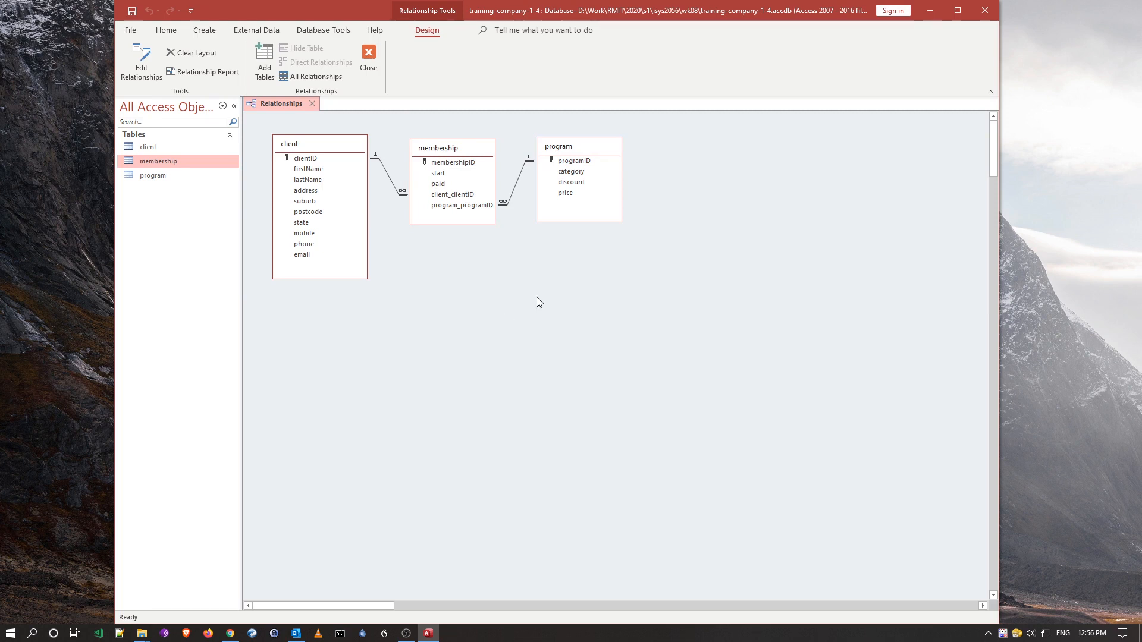
mouse_move(508, 312)
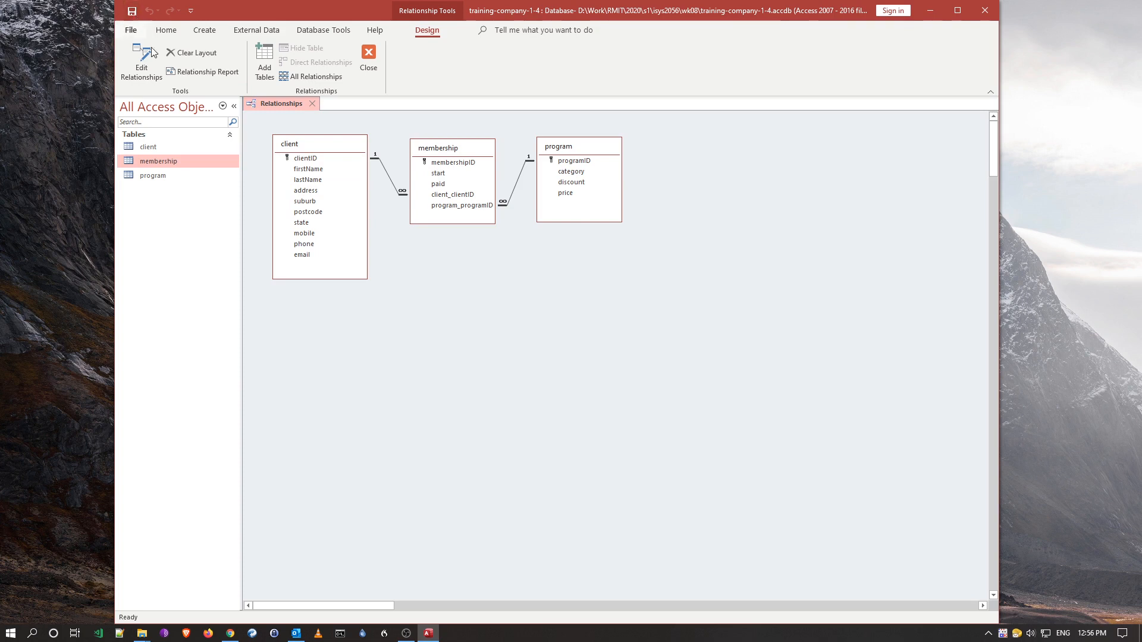
mouse_move(918, 341)
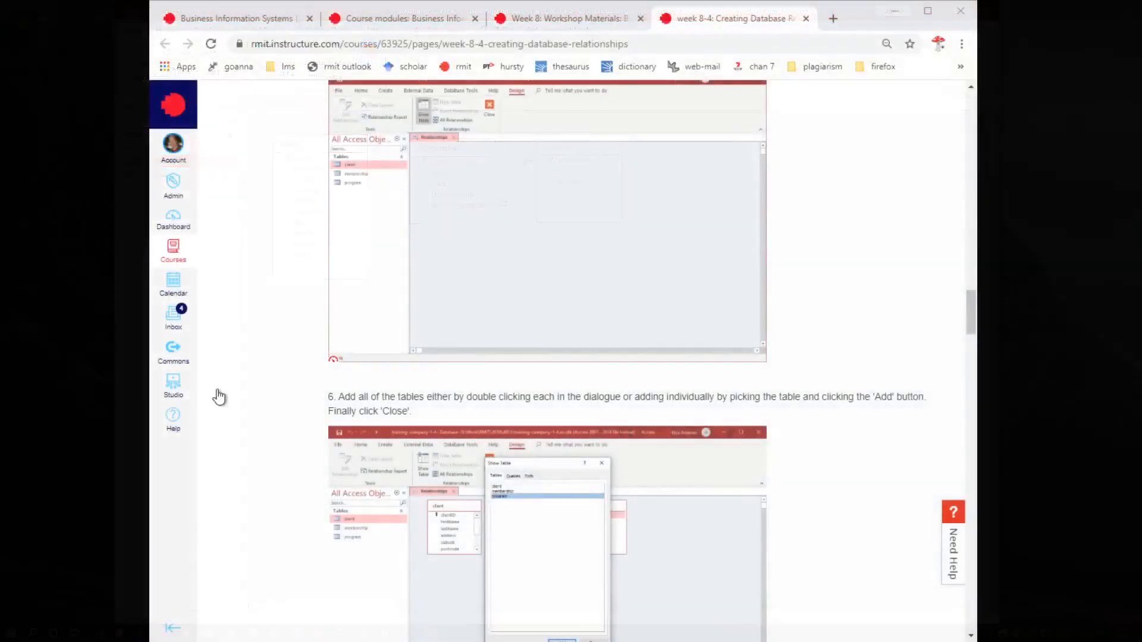
scroll(down, 3)
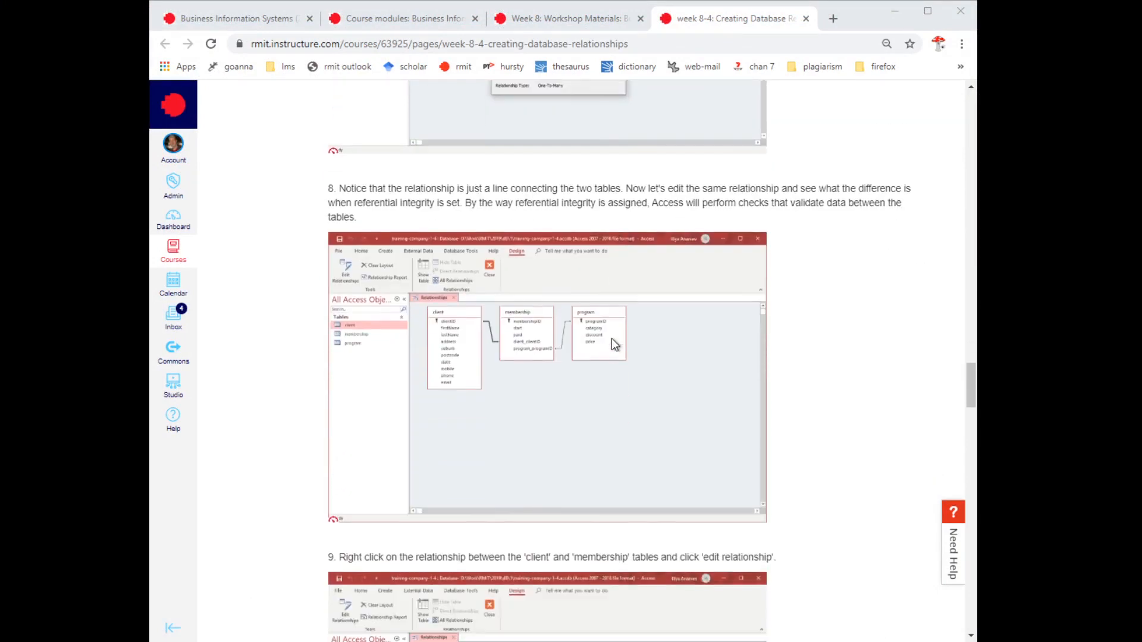
scroll(down, 3)
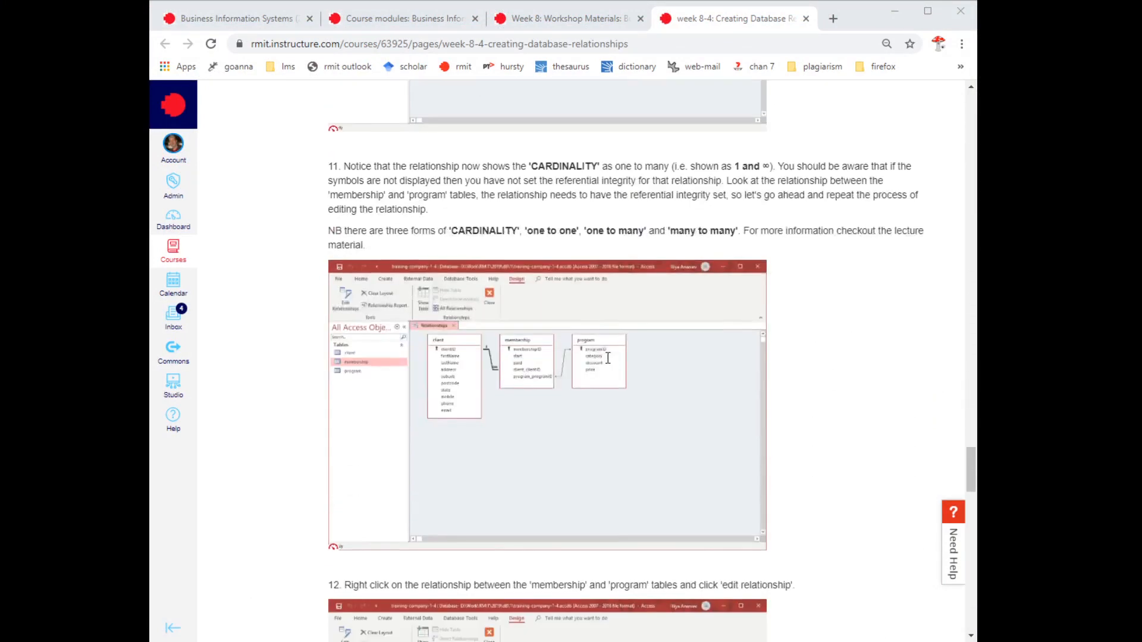
scroll(down, 3)
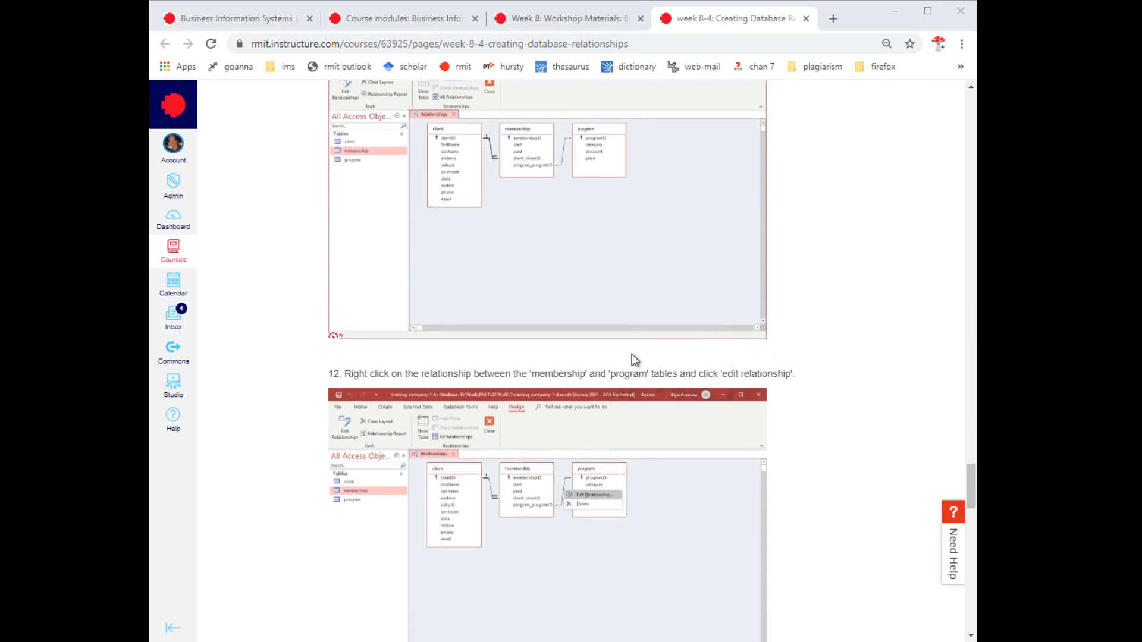
scroll(down, 3)
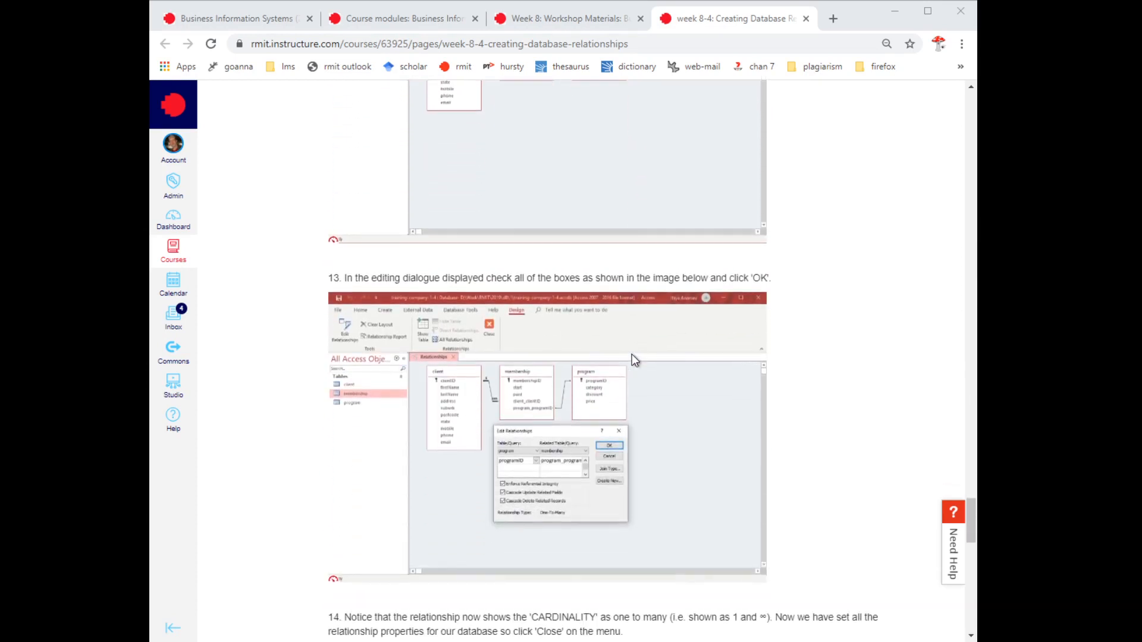
scroll(down, 3)
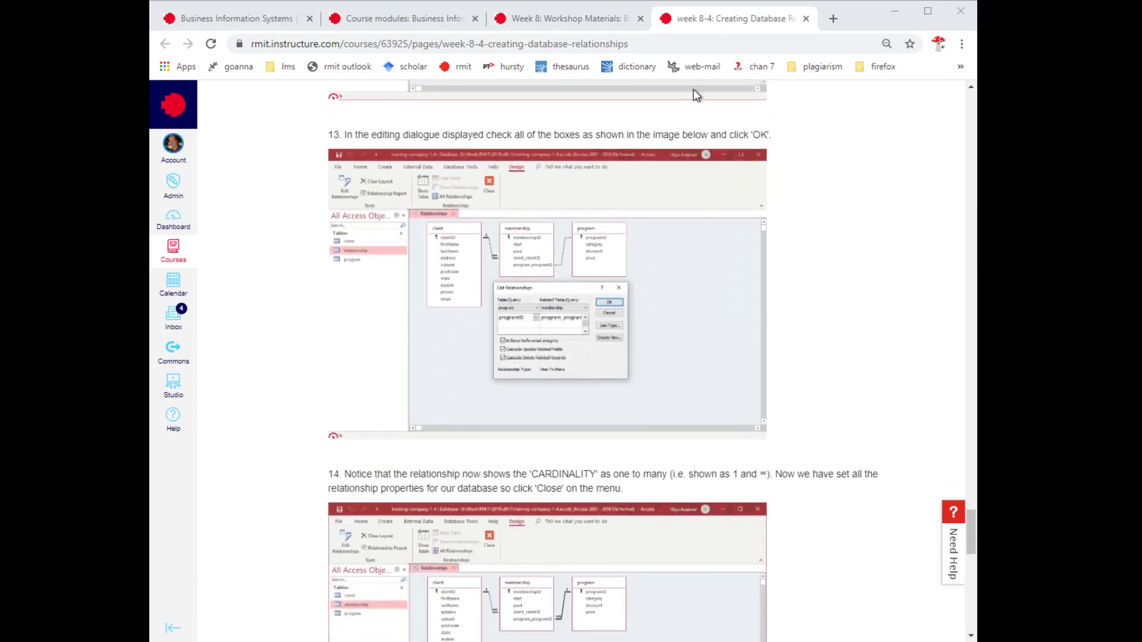
scroll(down, 3)
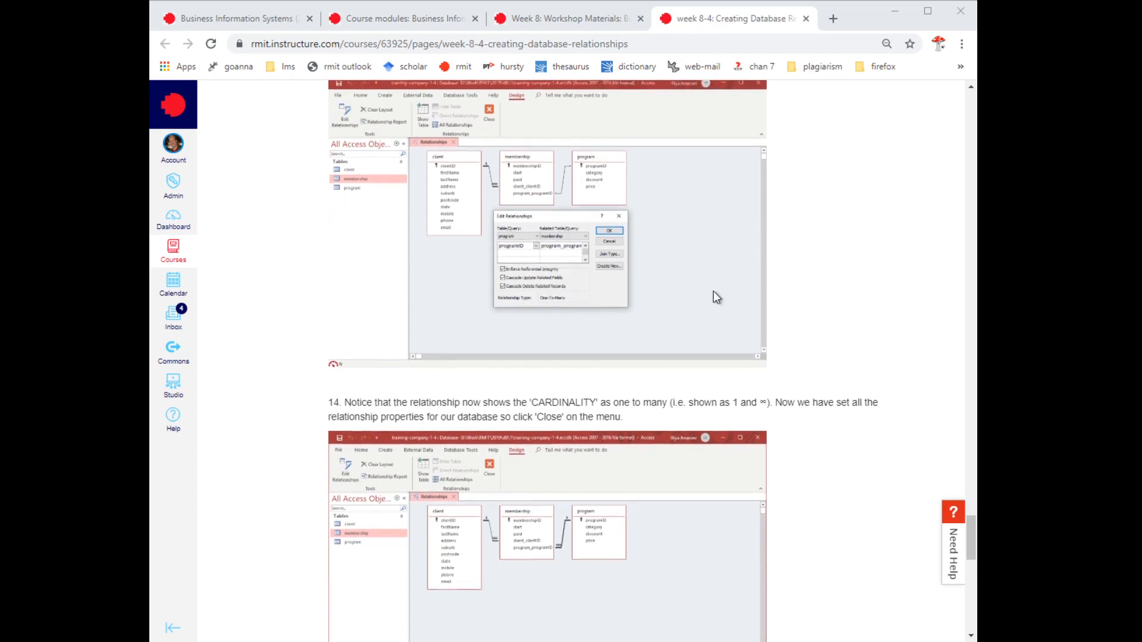
scroll(down, 3)
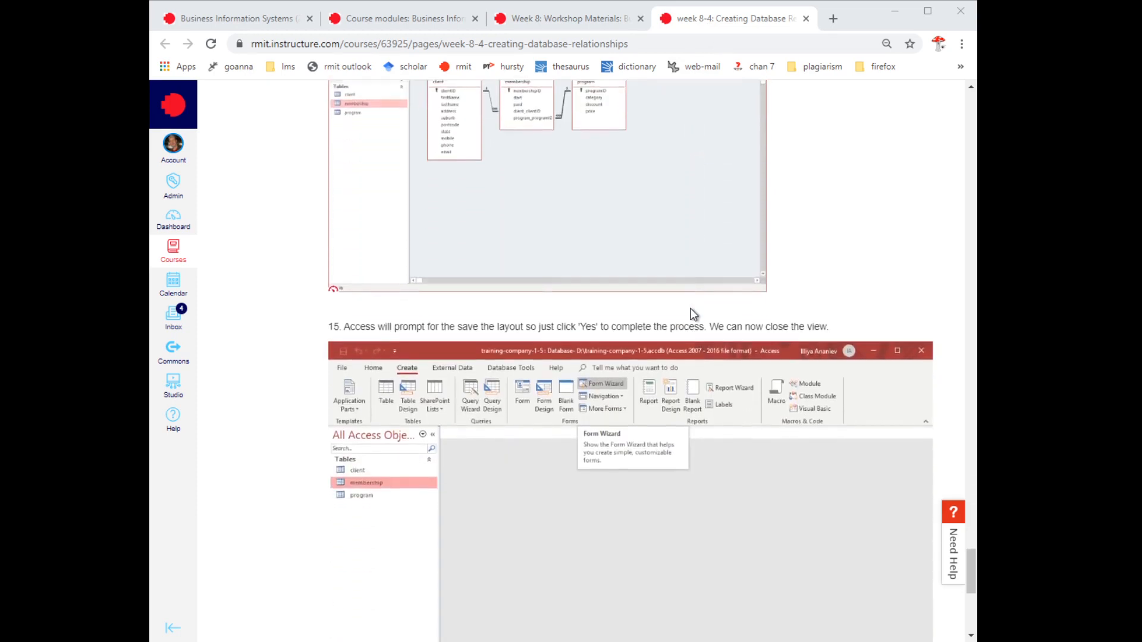
scroll(down, 3)
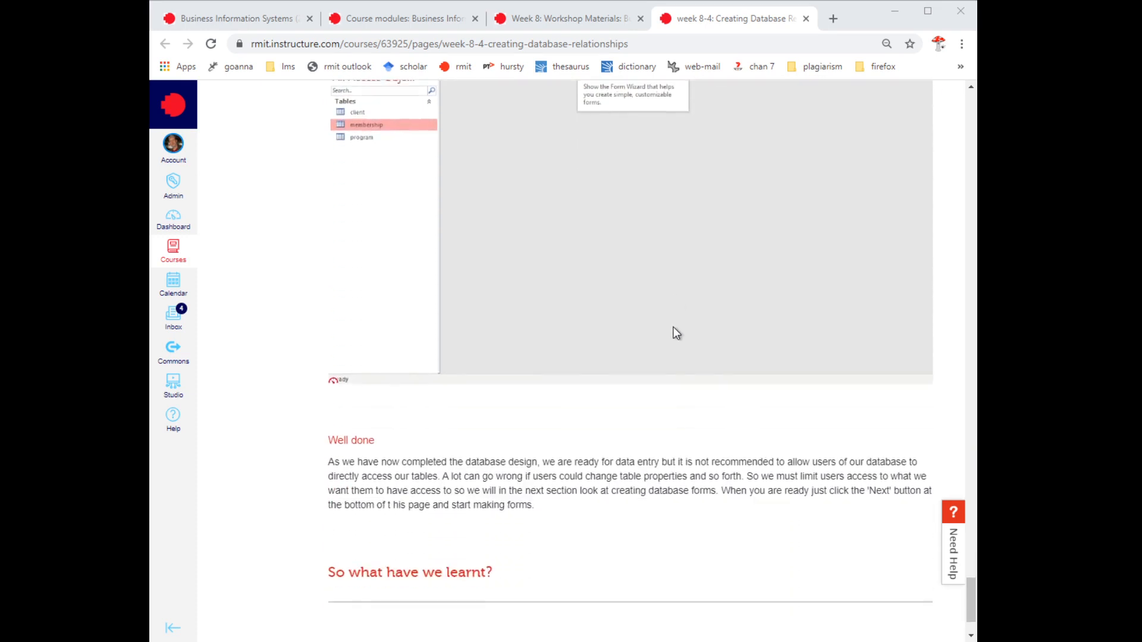
mouse_move(548, 243)
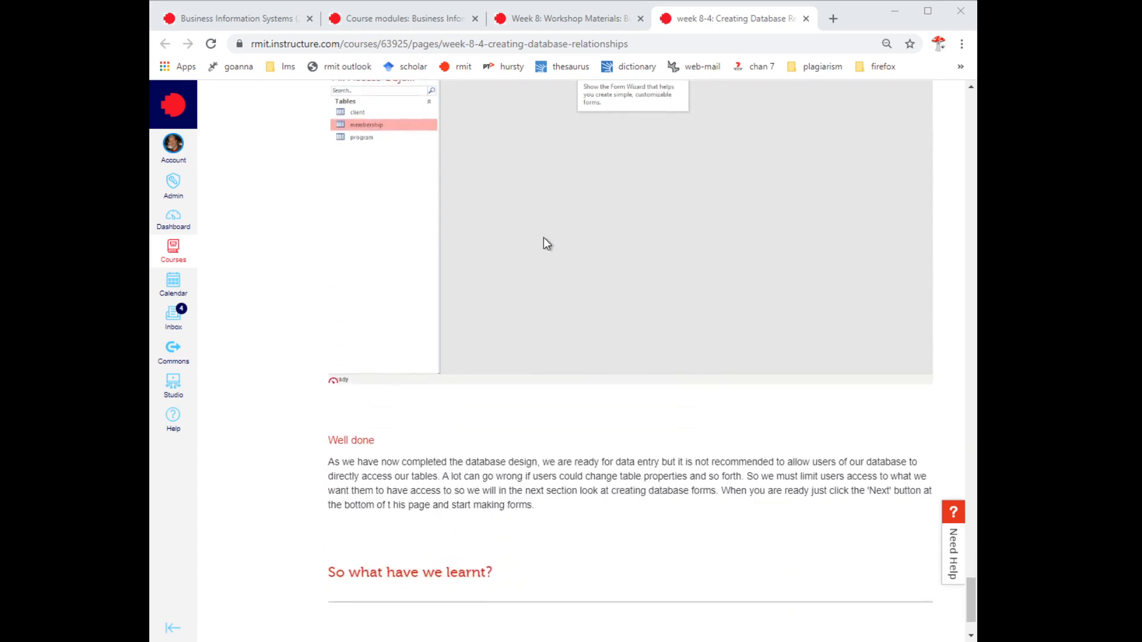